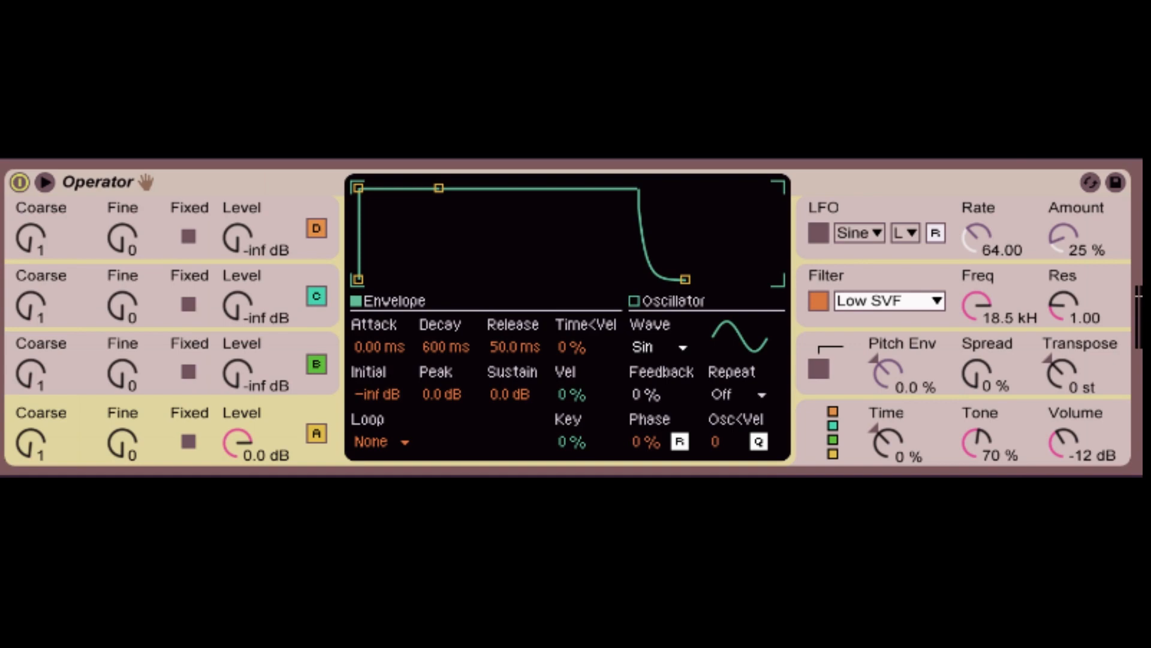
mouse_move(674, 248)
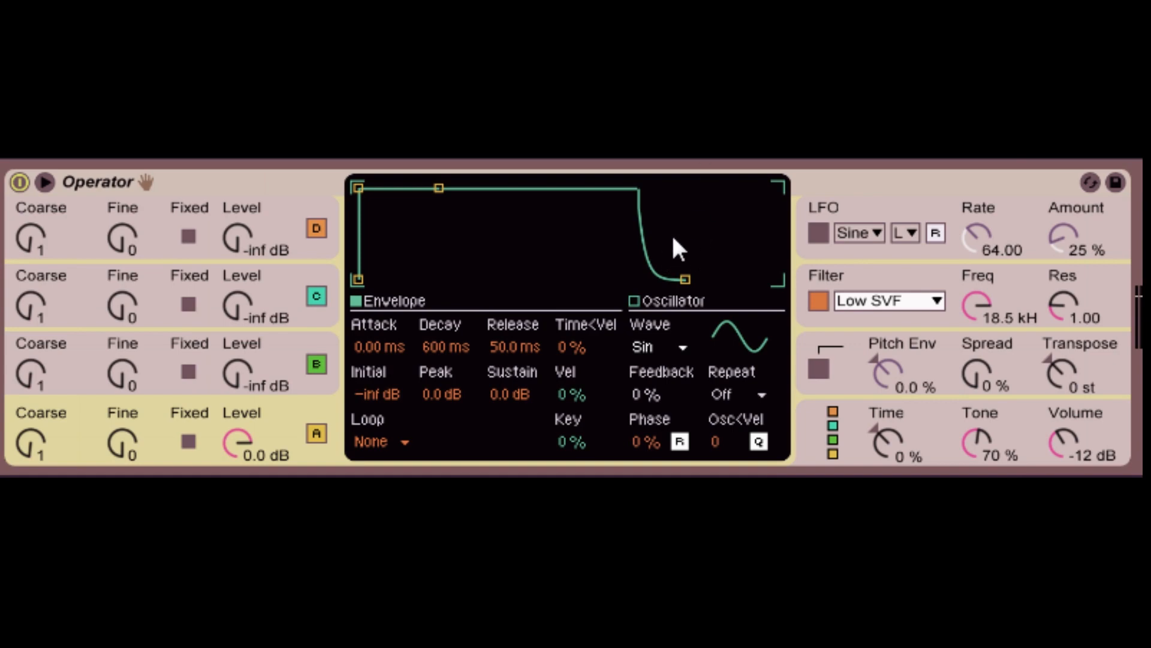
mouse_move(657, 338)
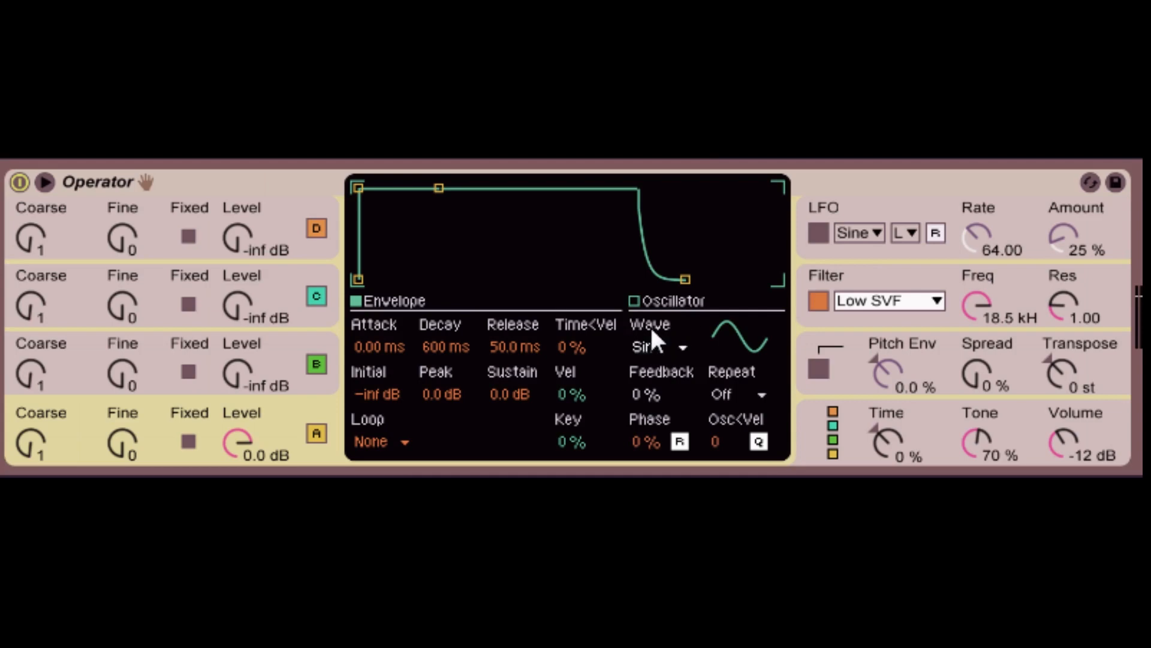
mouse_move(652, 360)
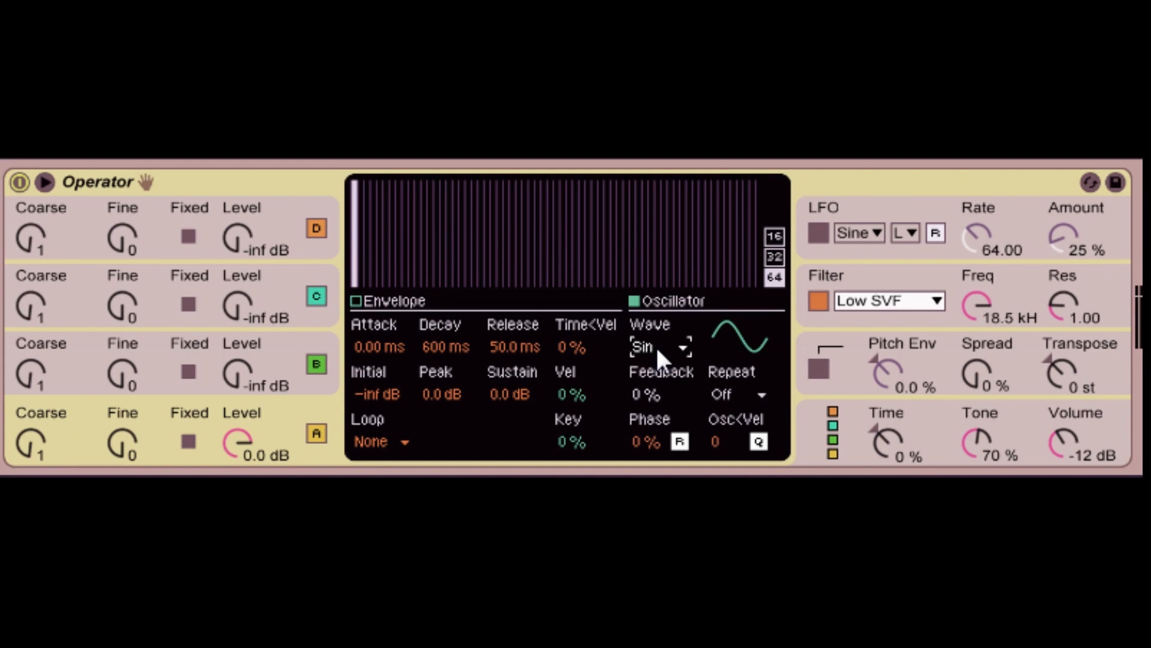
mouse_move(601, 347)
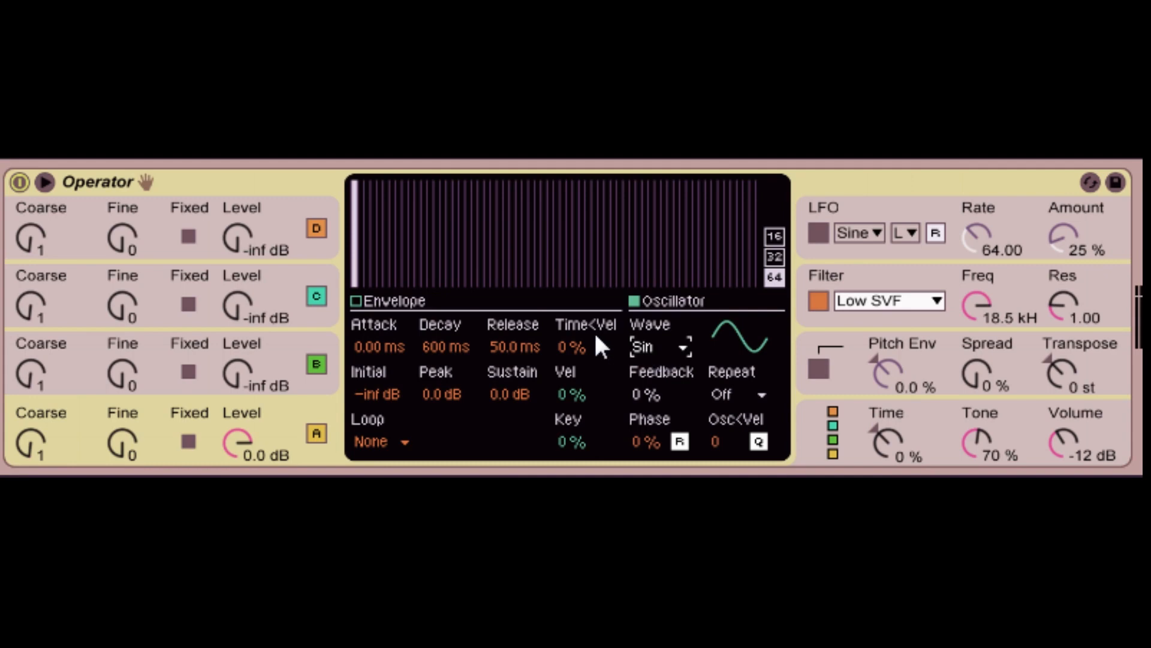
mouse_move(88, 437)
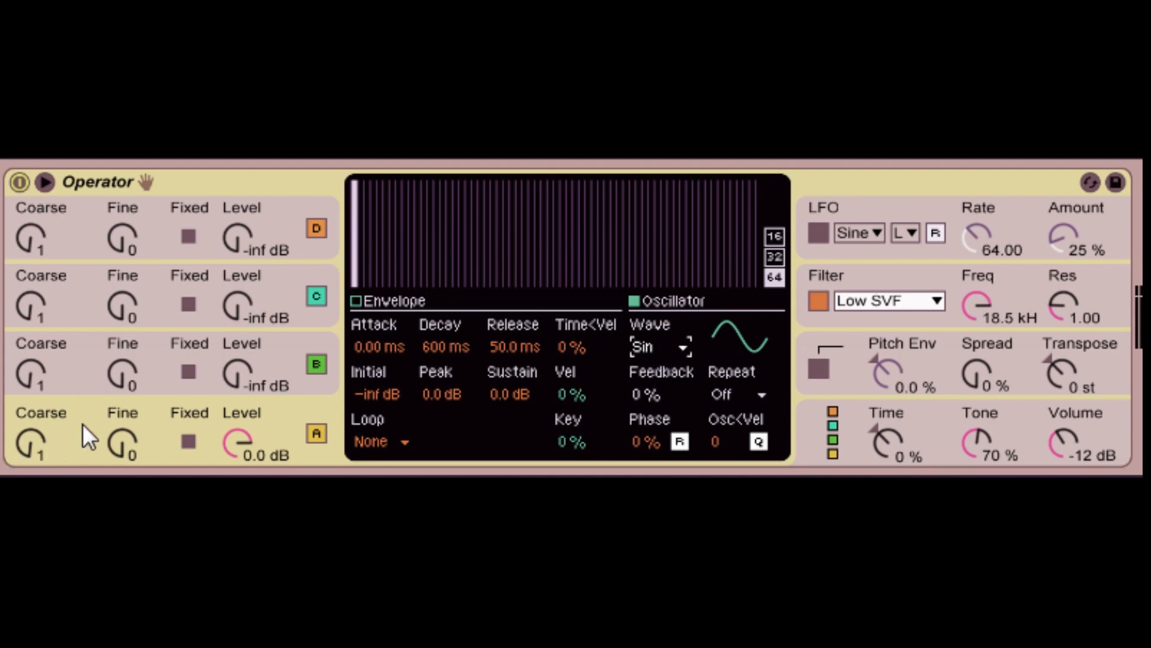
mouse_move(55, 459)
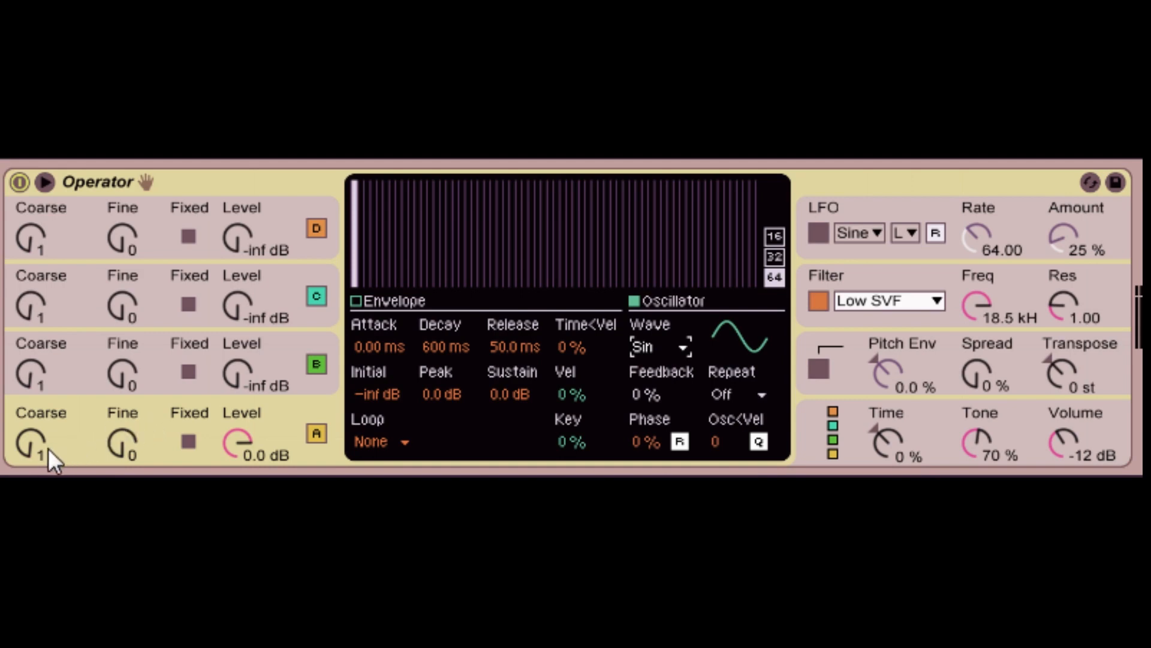
mouse_move(122, 443)
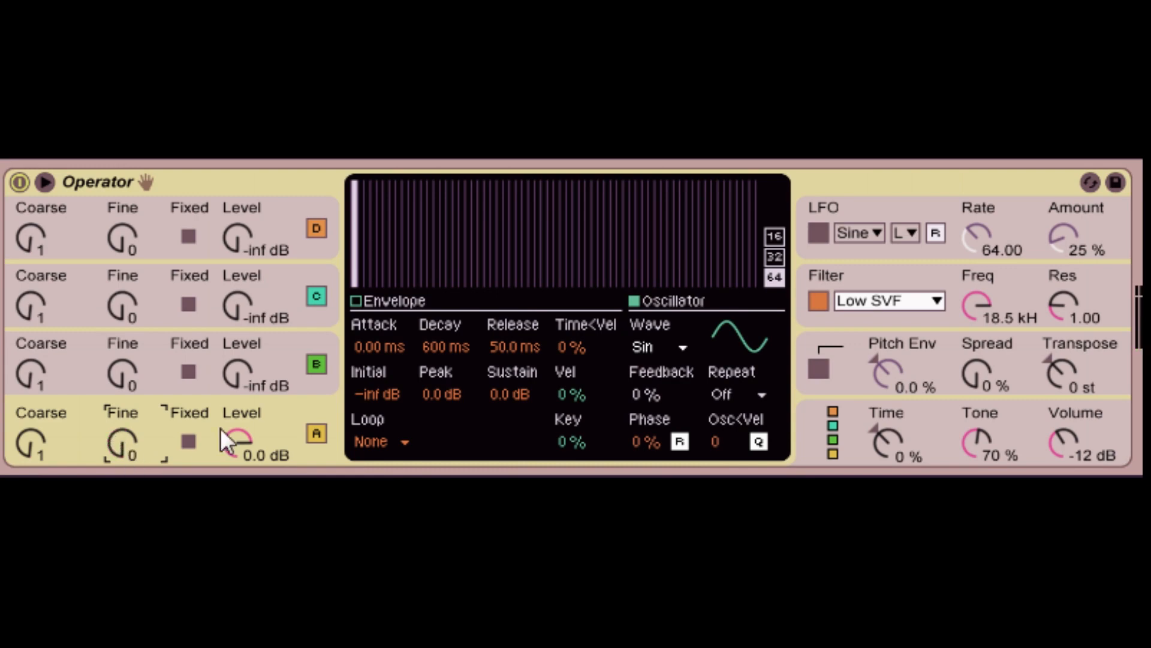
mouse_move(350, 458)
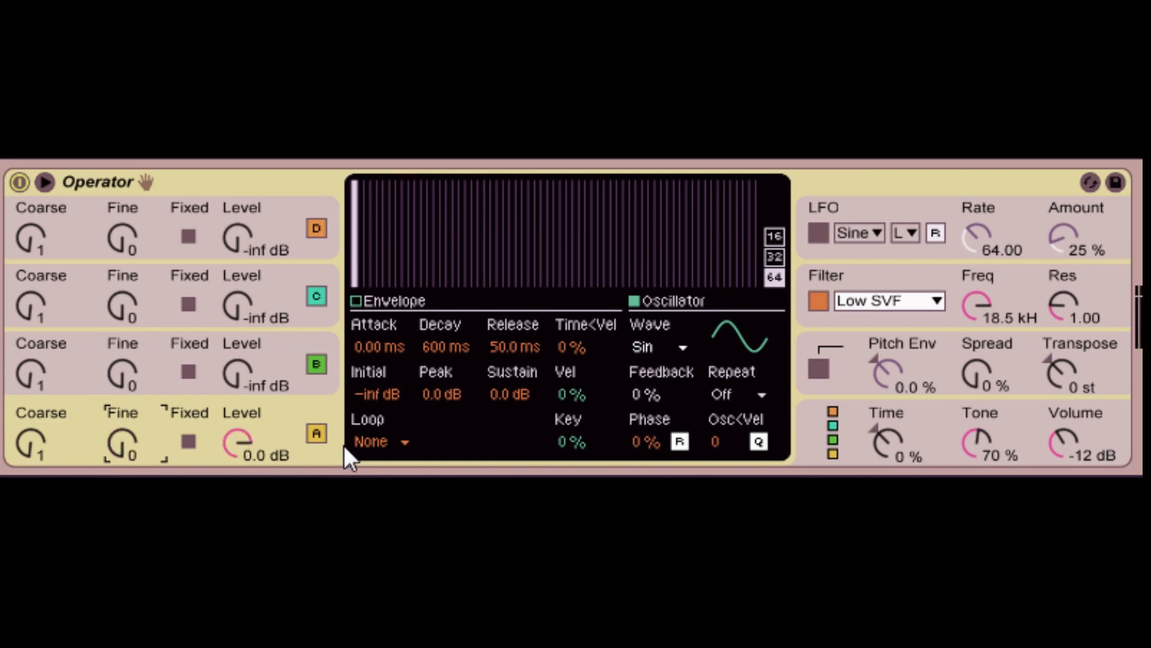
mouse_move(374, 367)
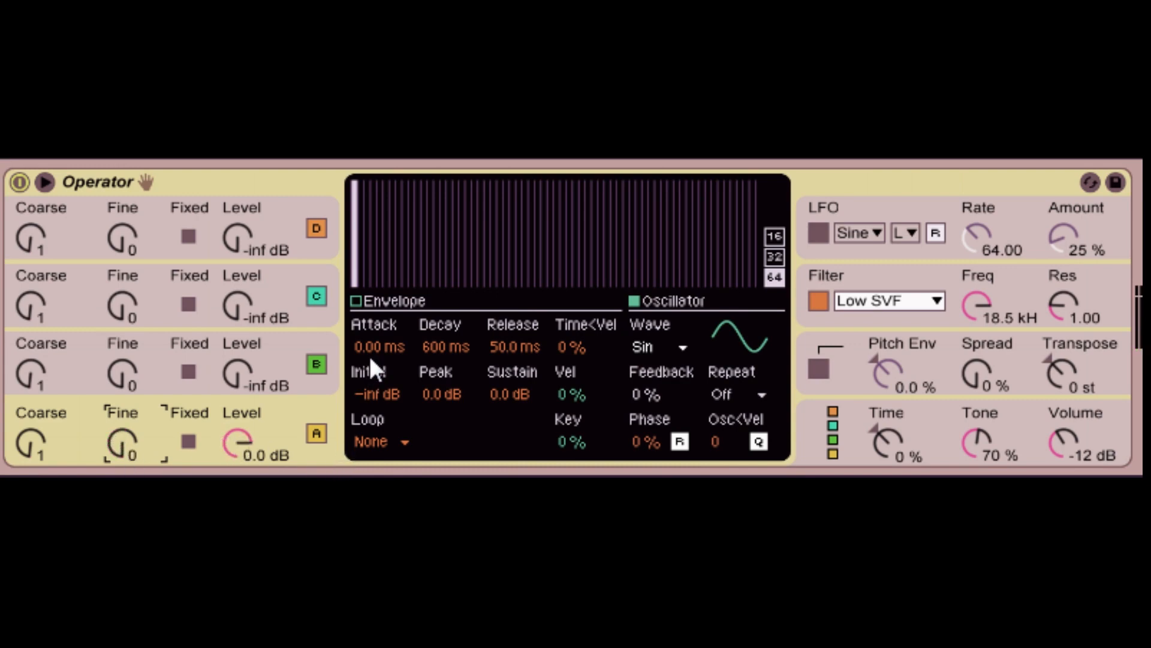
mouse_move(374, 363)
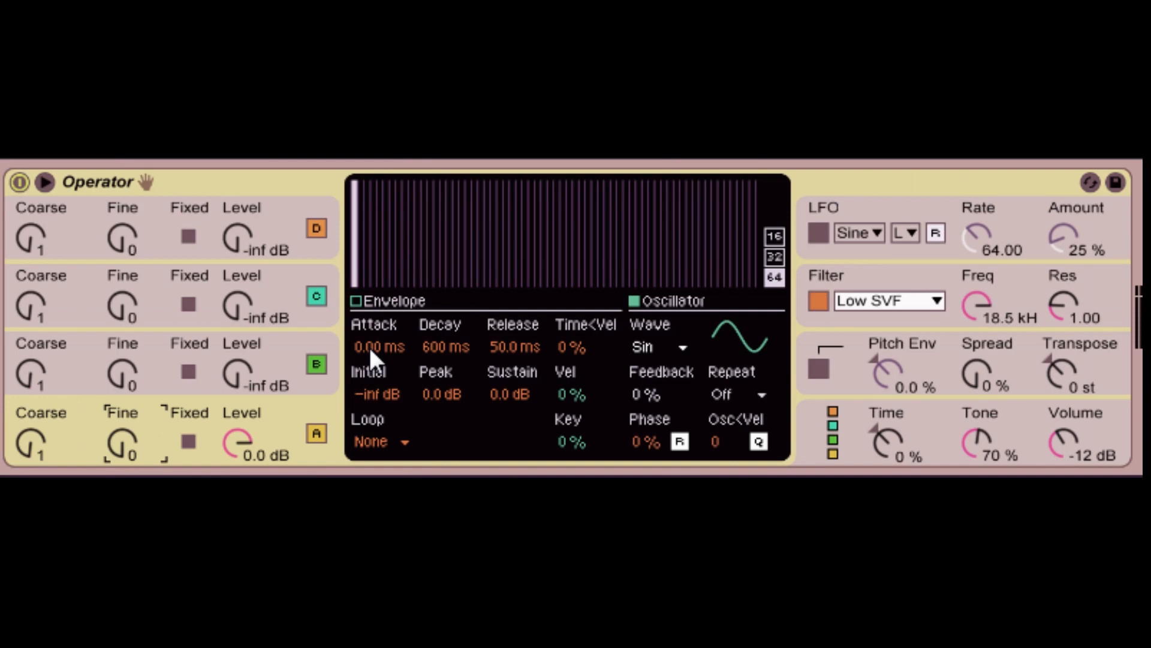
mouse_move(502, 349)
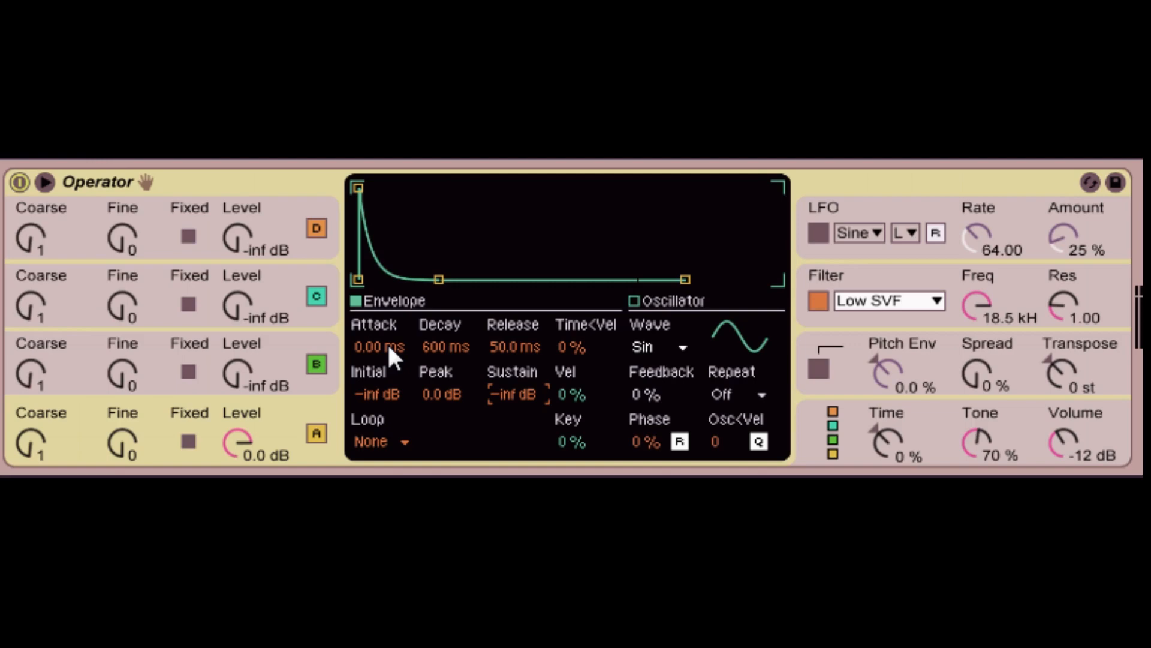
- Lengthen operator A's envelope attack time to about 4.78 s
click(378, 347)
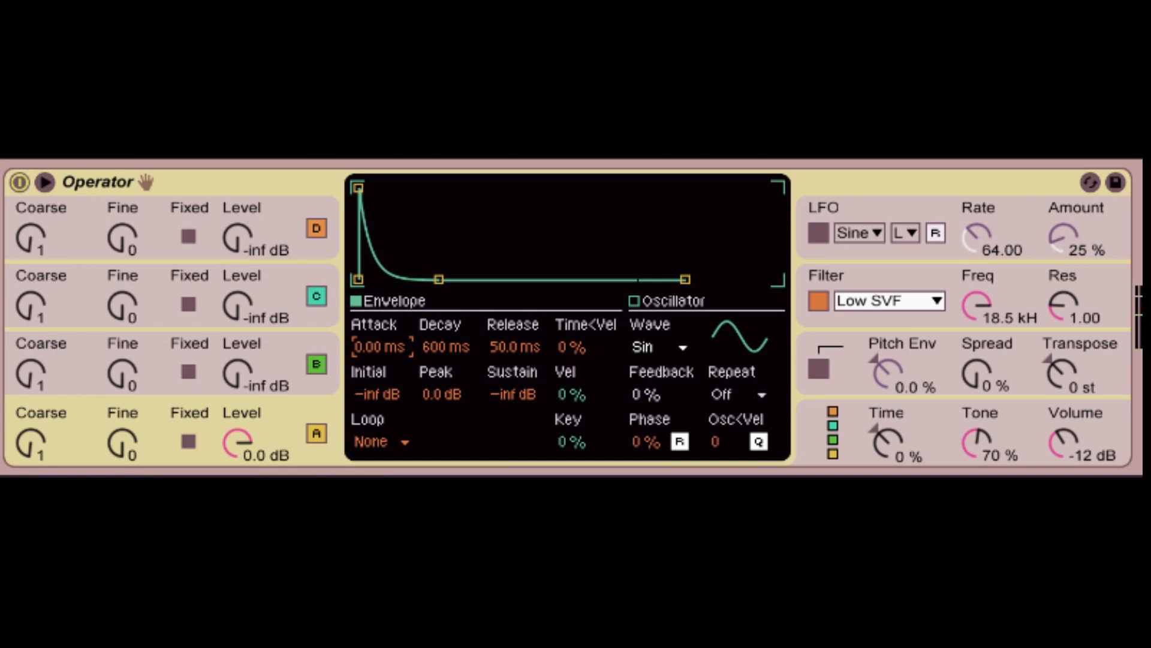
drag(360, 186, 371, 190)
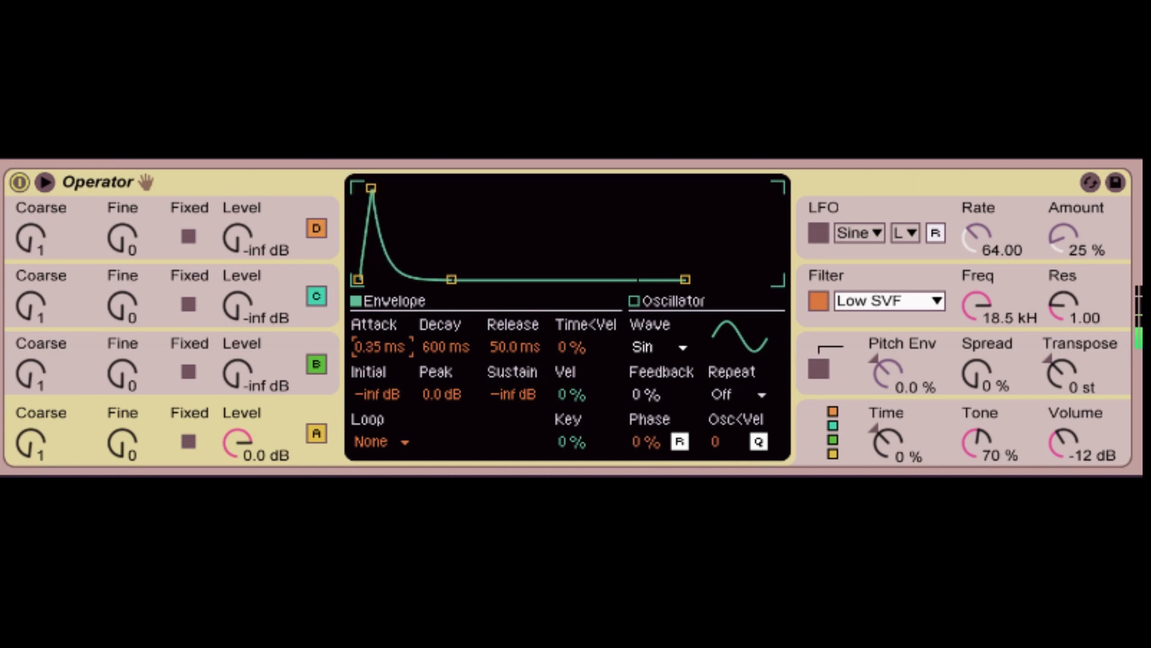
drag(371, 187, 416, 187)
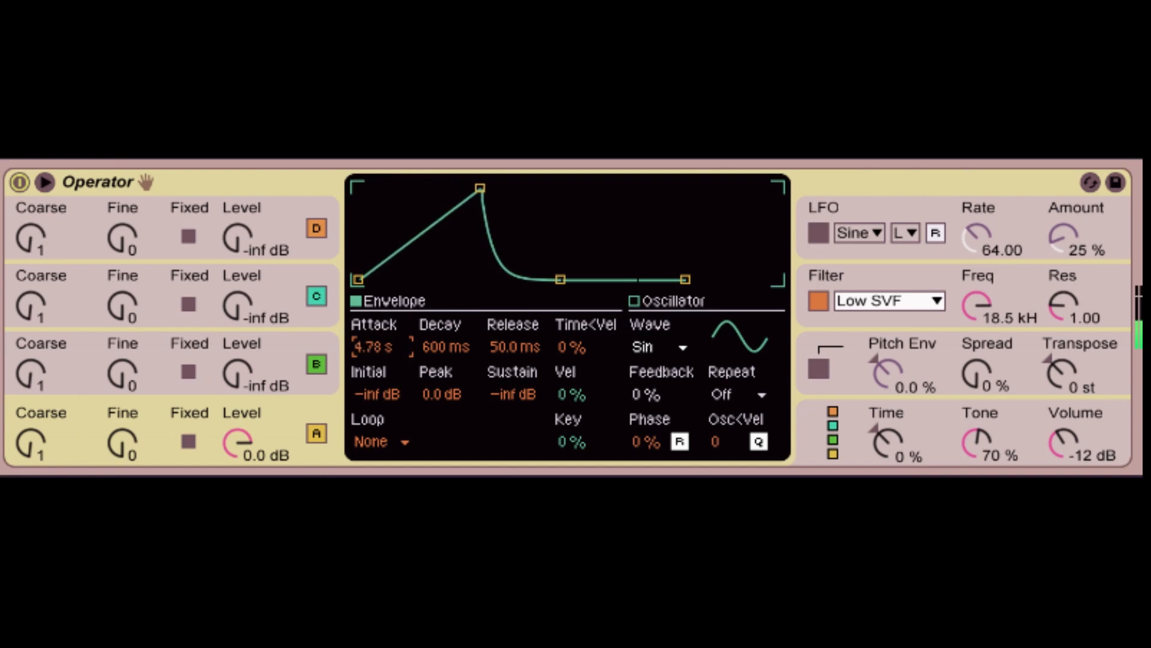
mouse_move(395, 356)
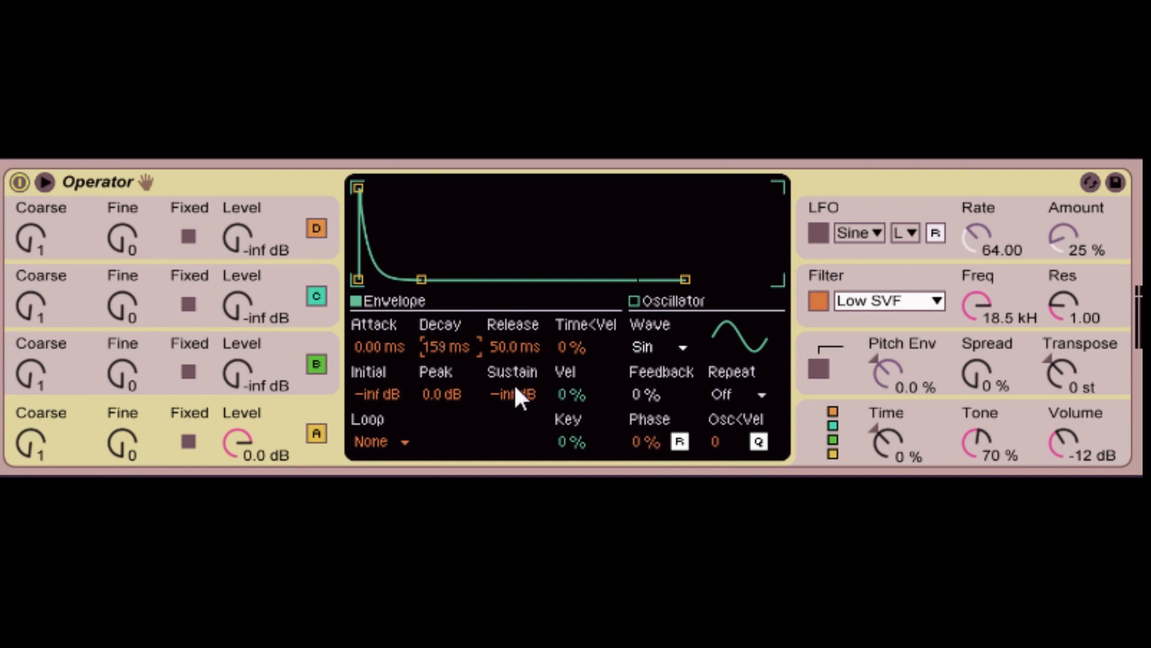
- Select the sustain level and return operator A's attack time to 0 ms
click(514, 394)
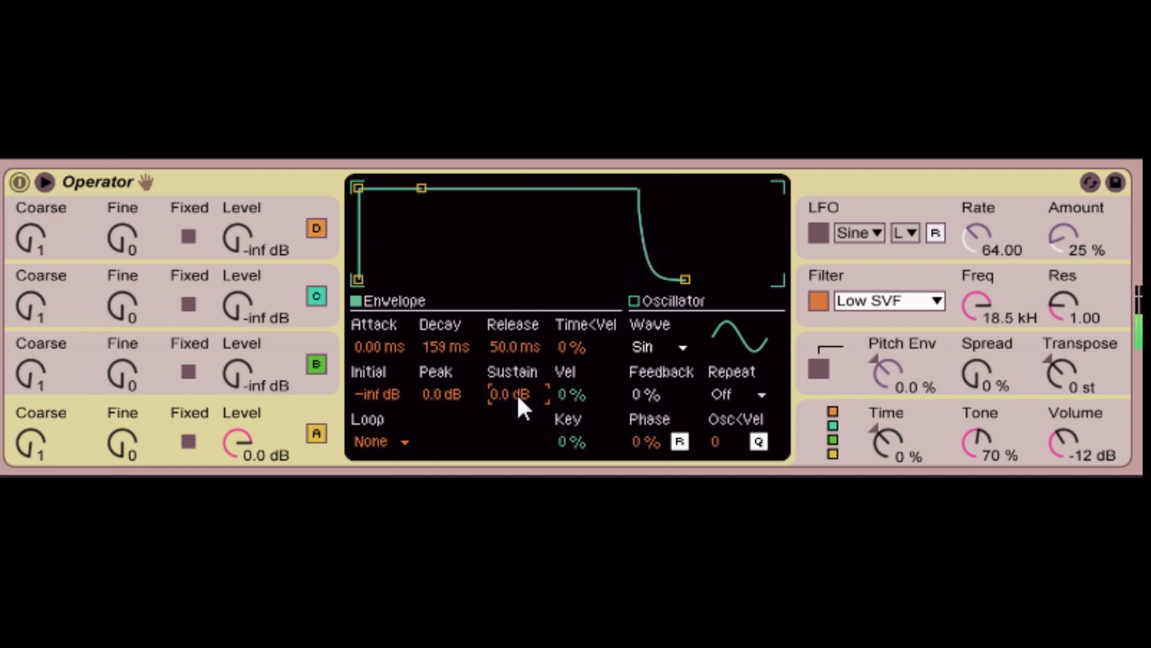
mouse_move(514, 360)
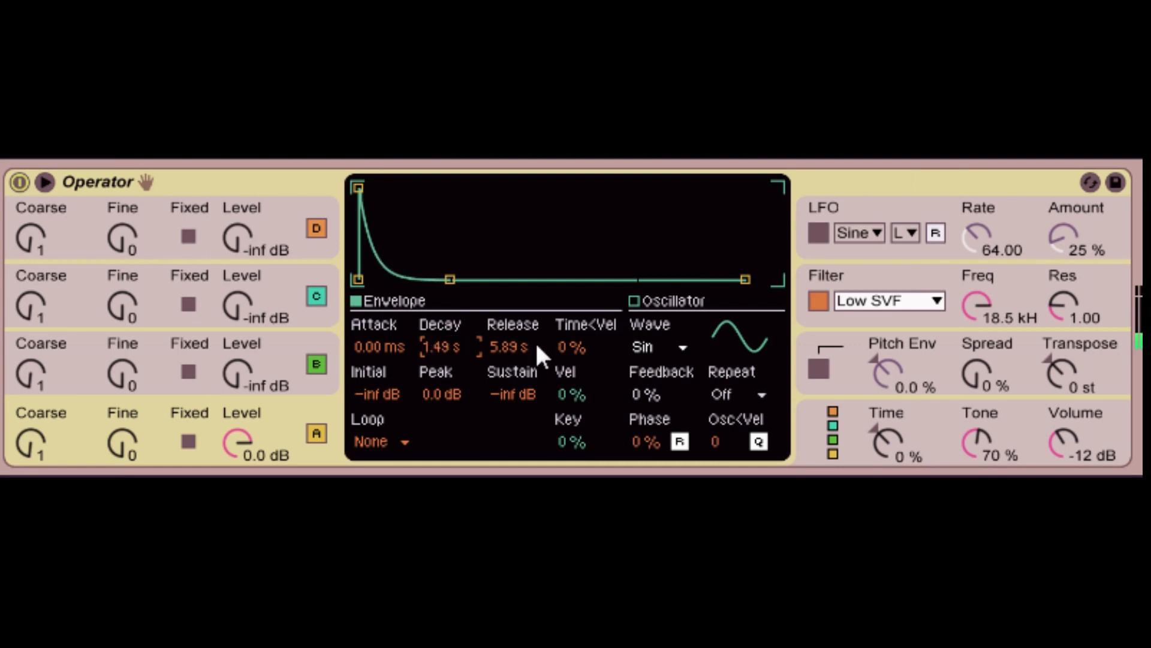
mouse_move(527, 356)
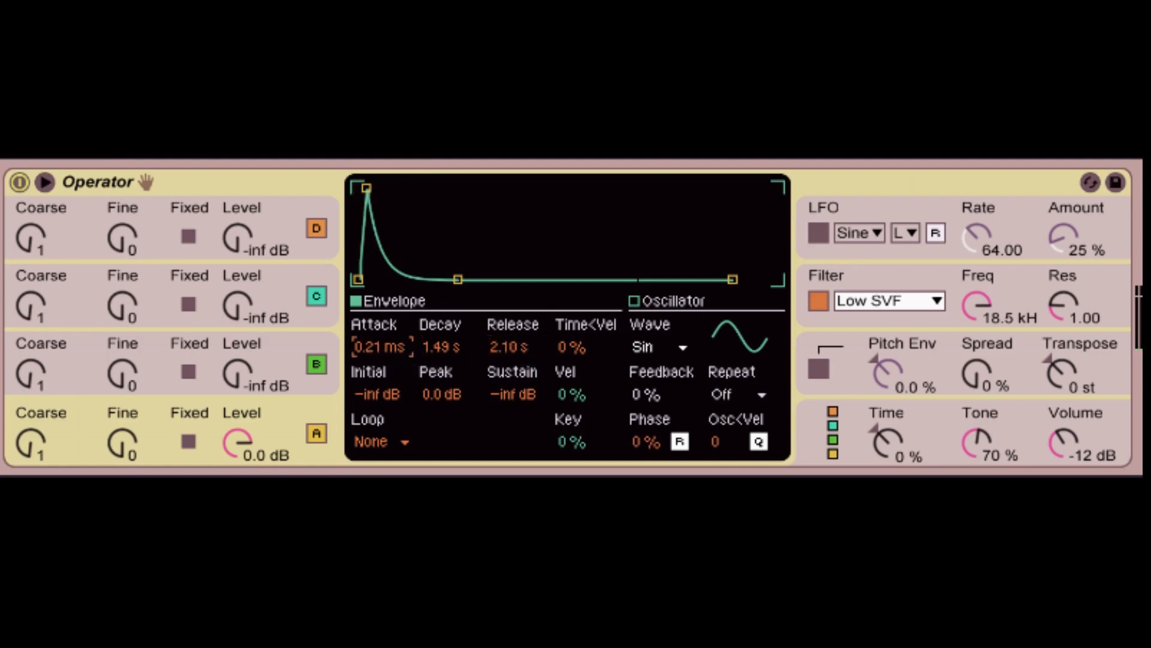
drag(365, 188, 428, 188)
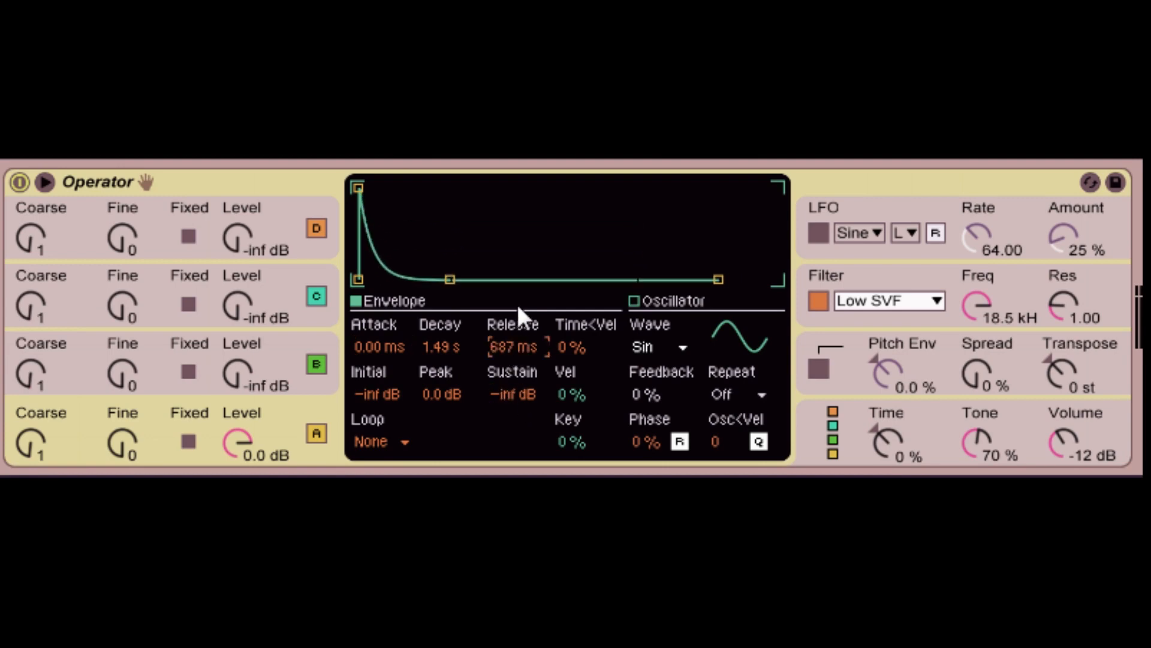
mouse_move(521, 342)
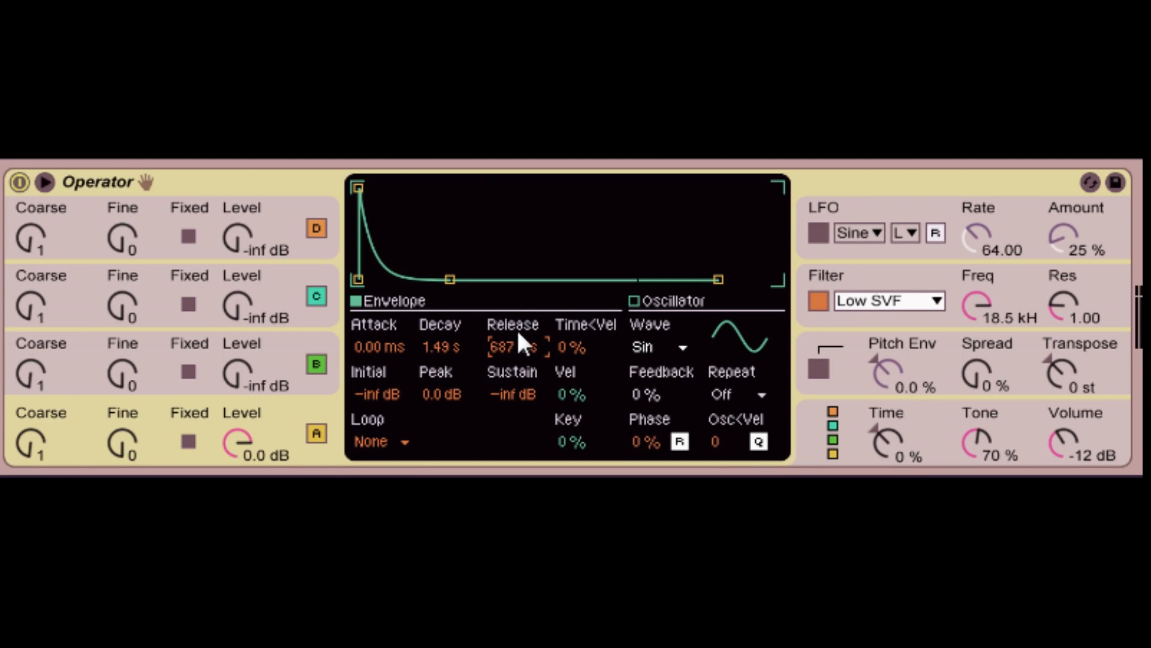
mouse_move(526, 354)
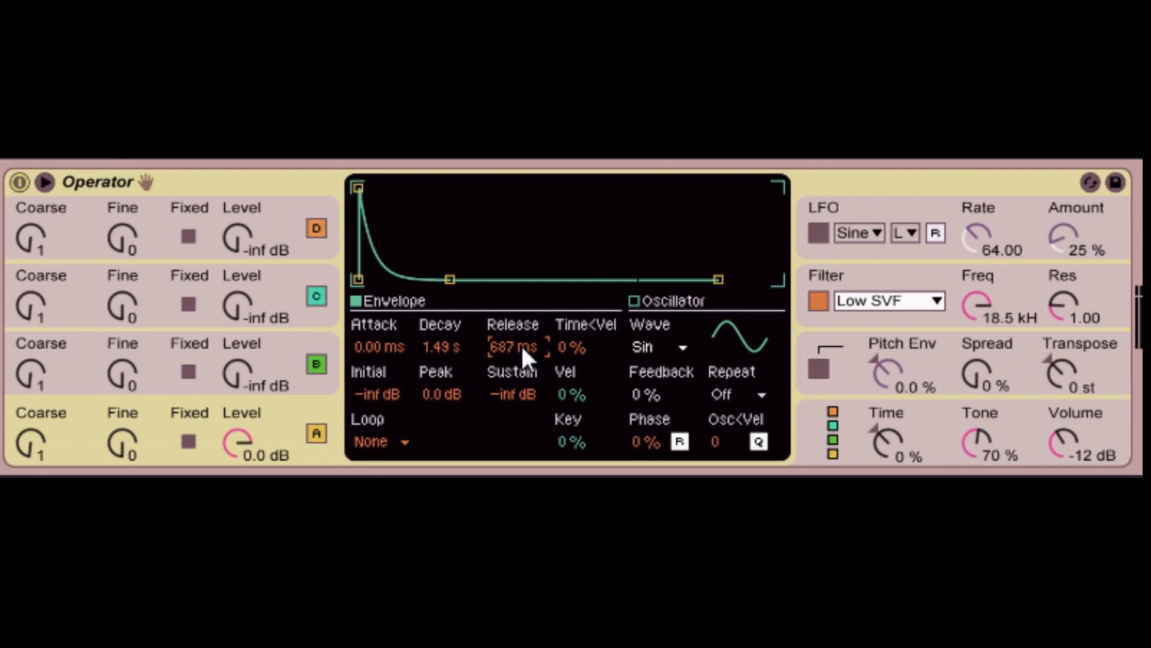
mouse_move(527, 351)
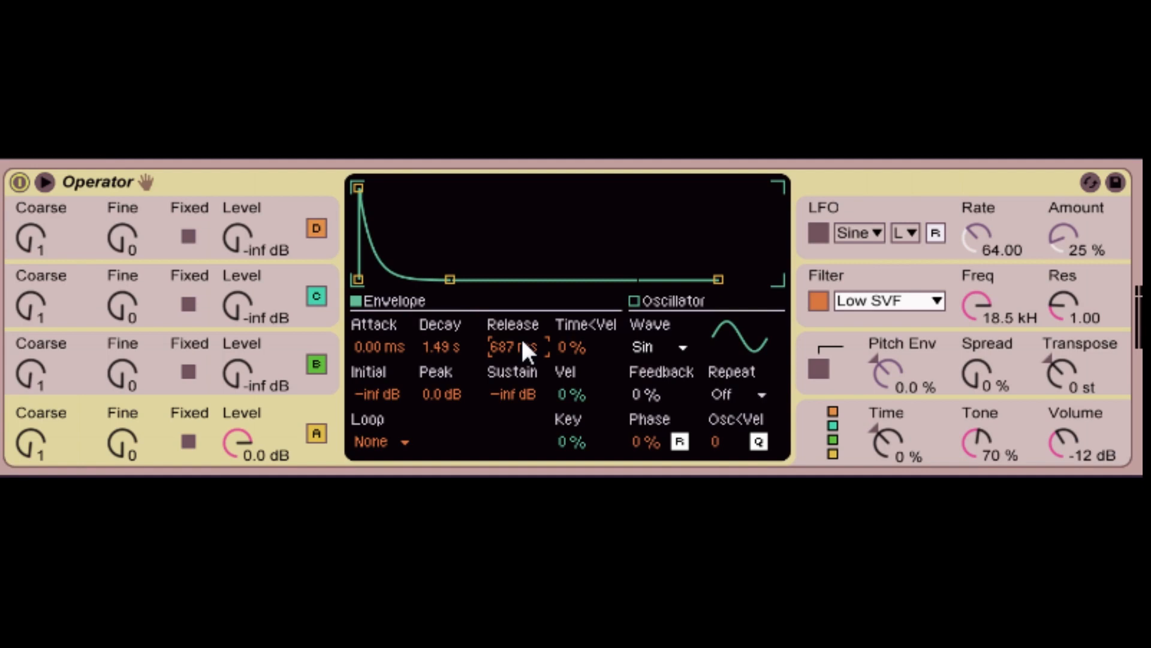
mouse_move(683, 357)
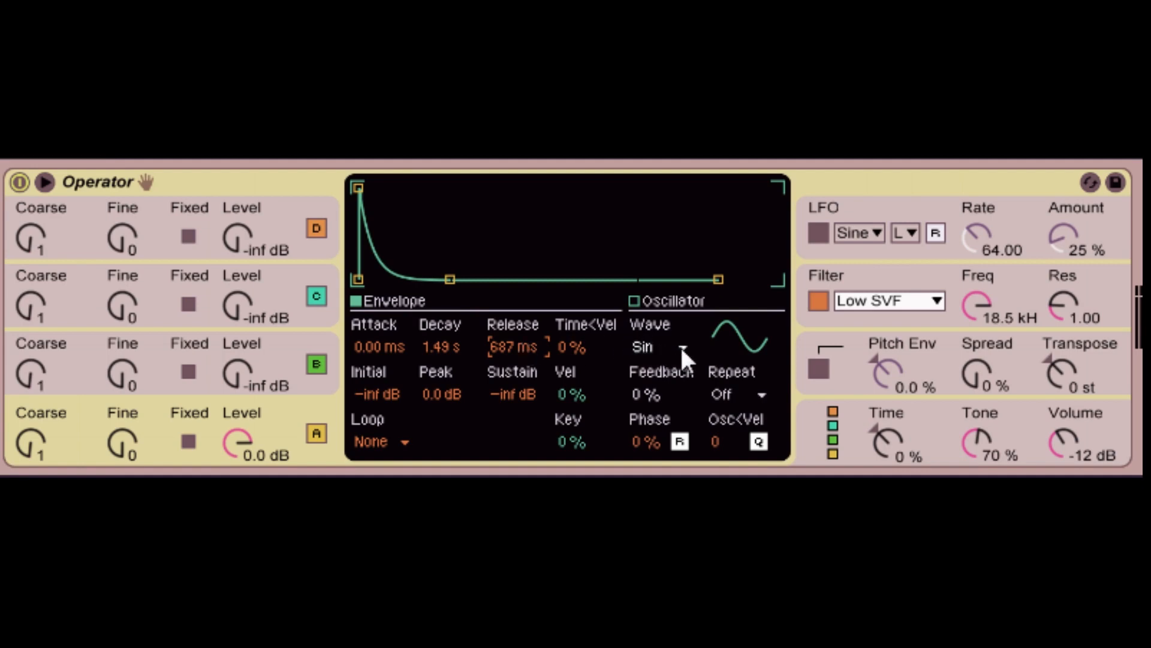
- Switch operator A's oscillator waveform to the SwD sawtooth
click(634, 300)
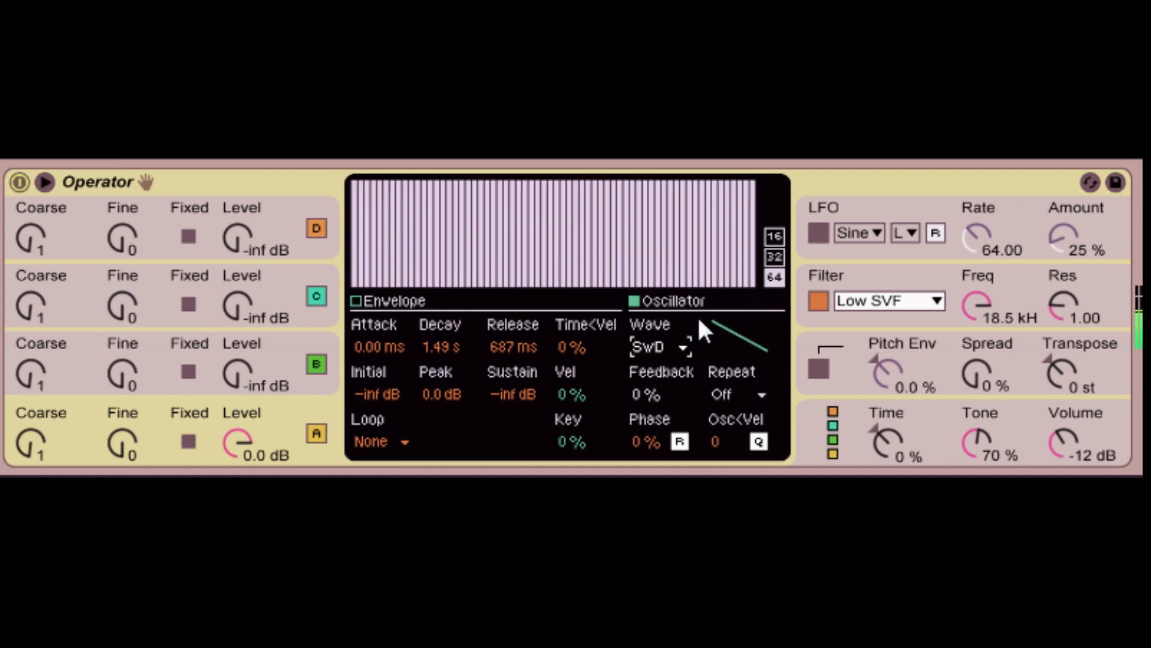
mouse_move(716, 356)
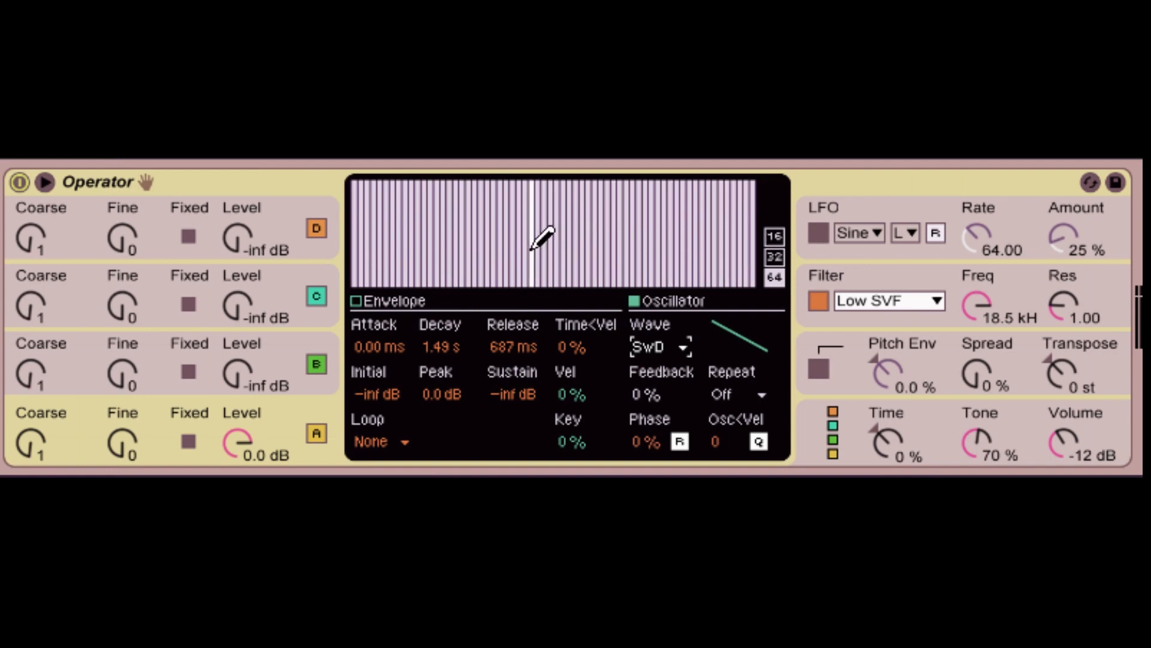
mouse_move(444, 231)
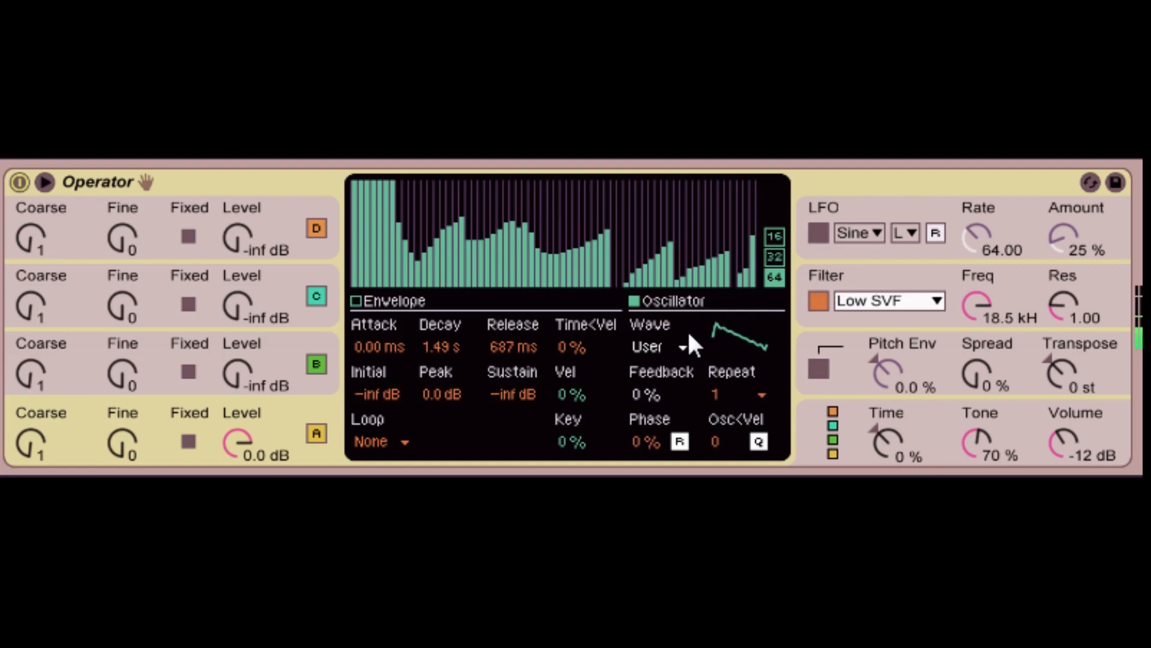
click(660, 346)
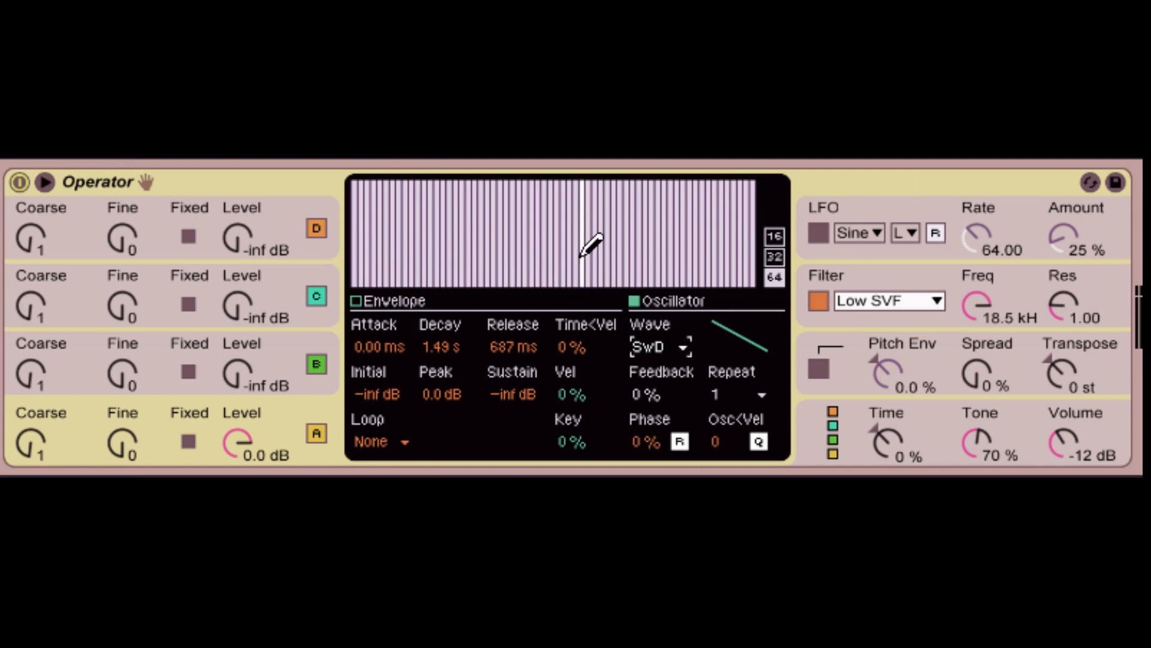
mouse_move(283, 368)
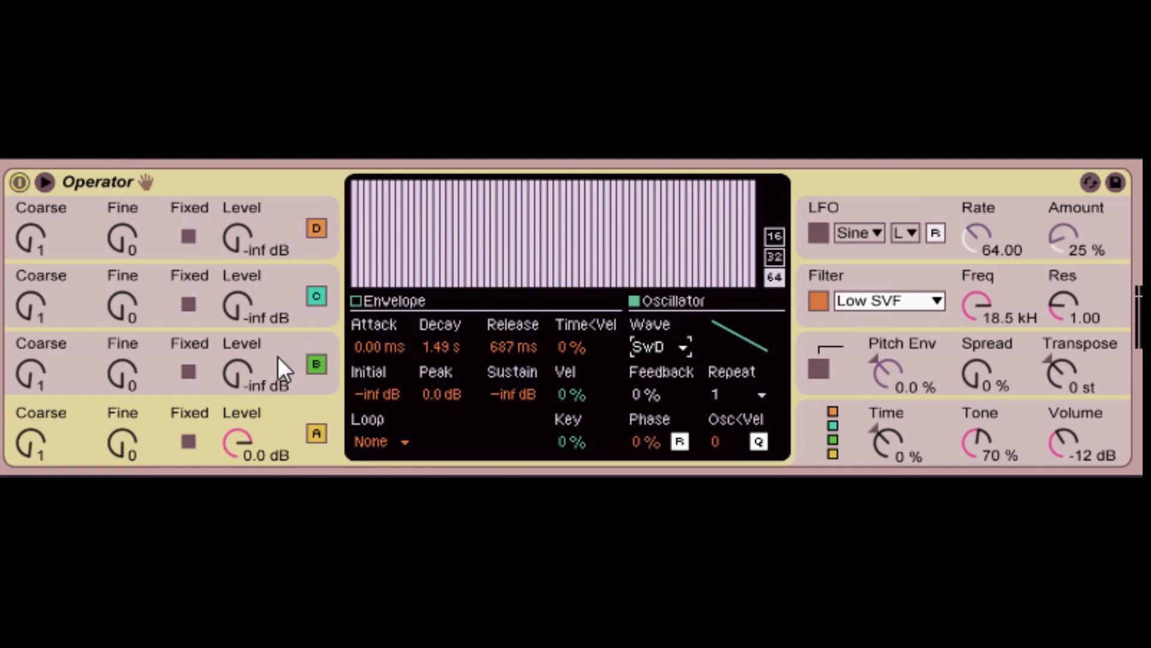
mouse_move(334, 429)
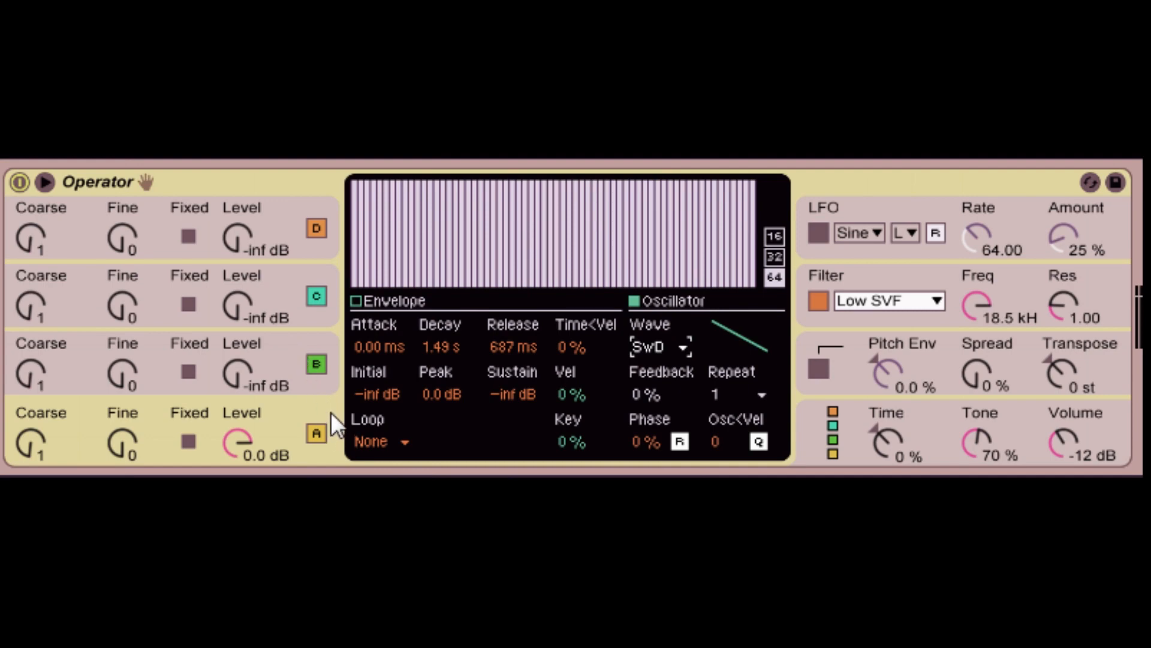
mouse_move(334, 237)
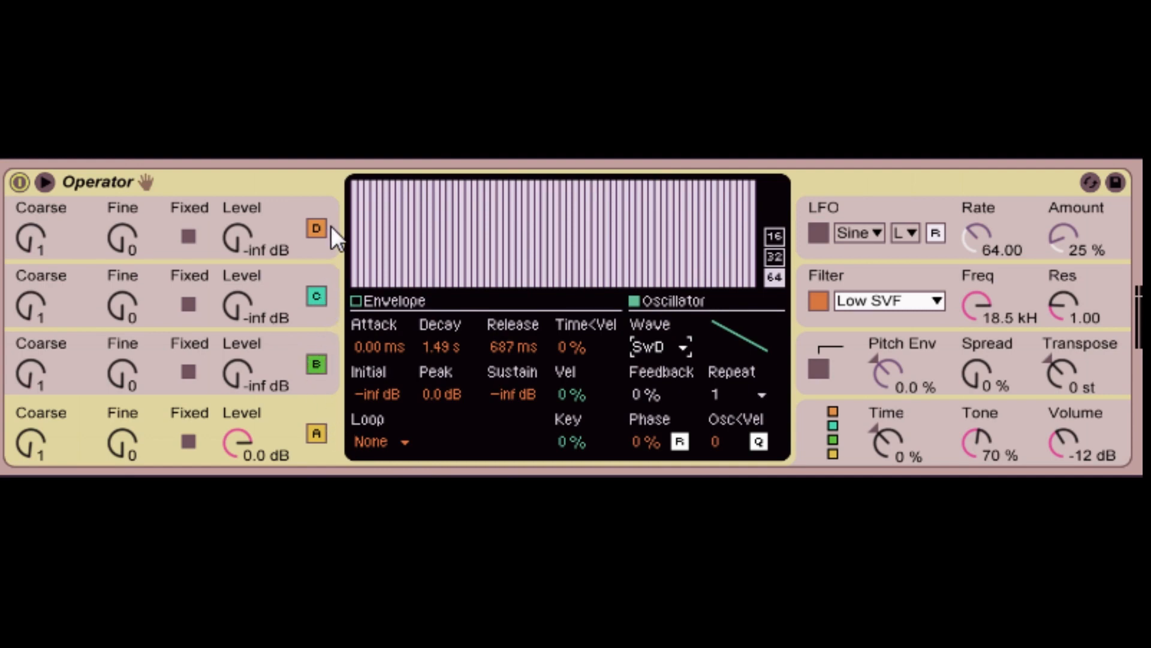
- Show operator B's sine oscillator settings
click(316, 363)
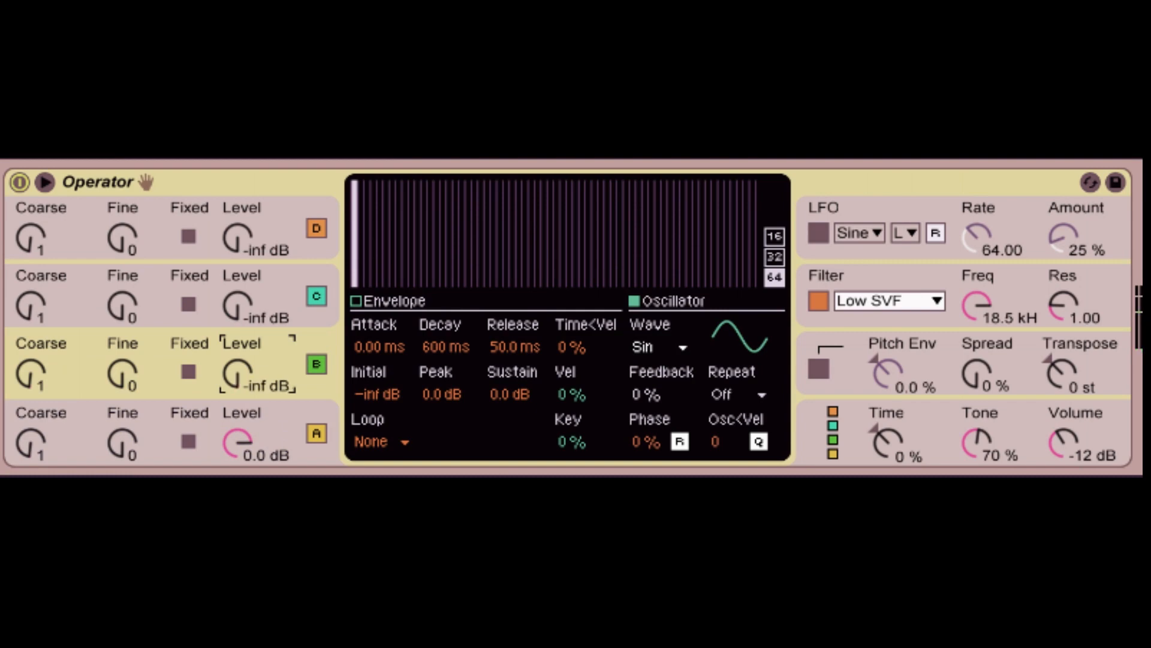
mouse_move(349, 386)
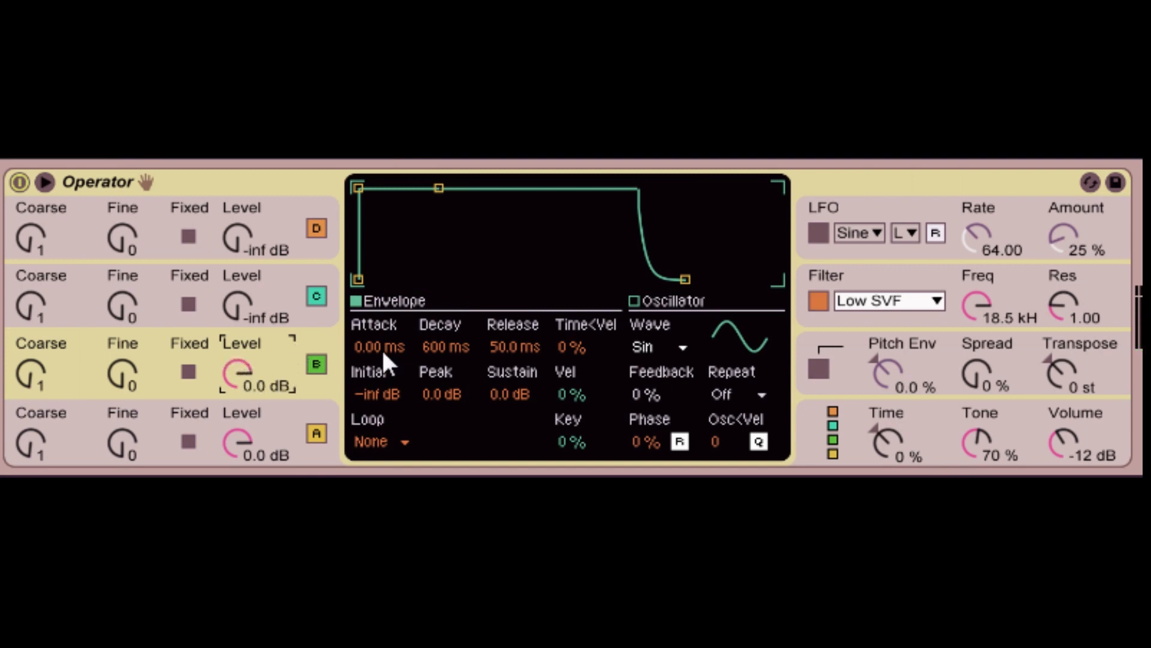
mouse_move(273, 321)
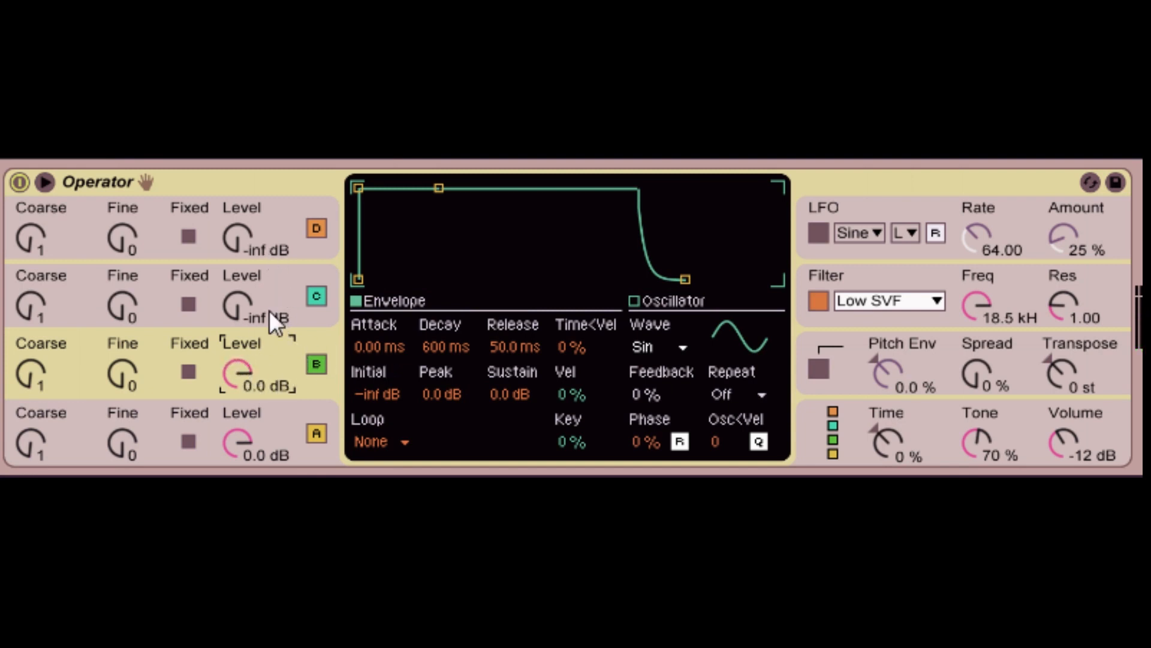
mouse_move(278, 399)
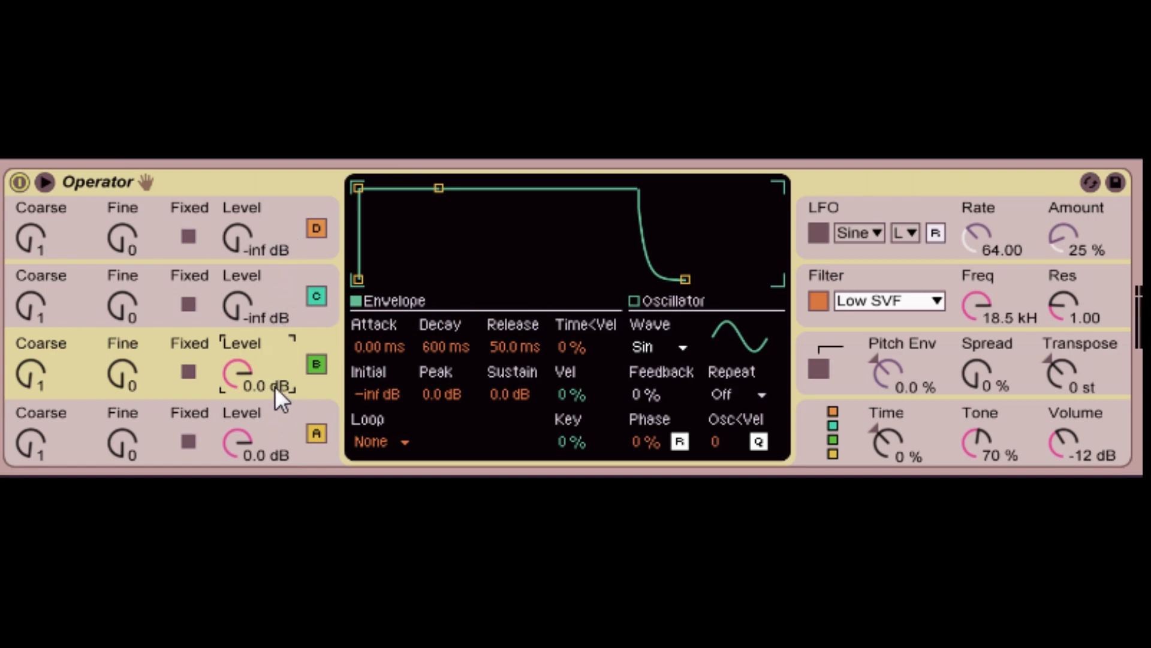
mouse_move(321, 467)
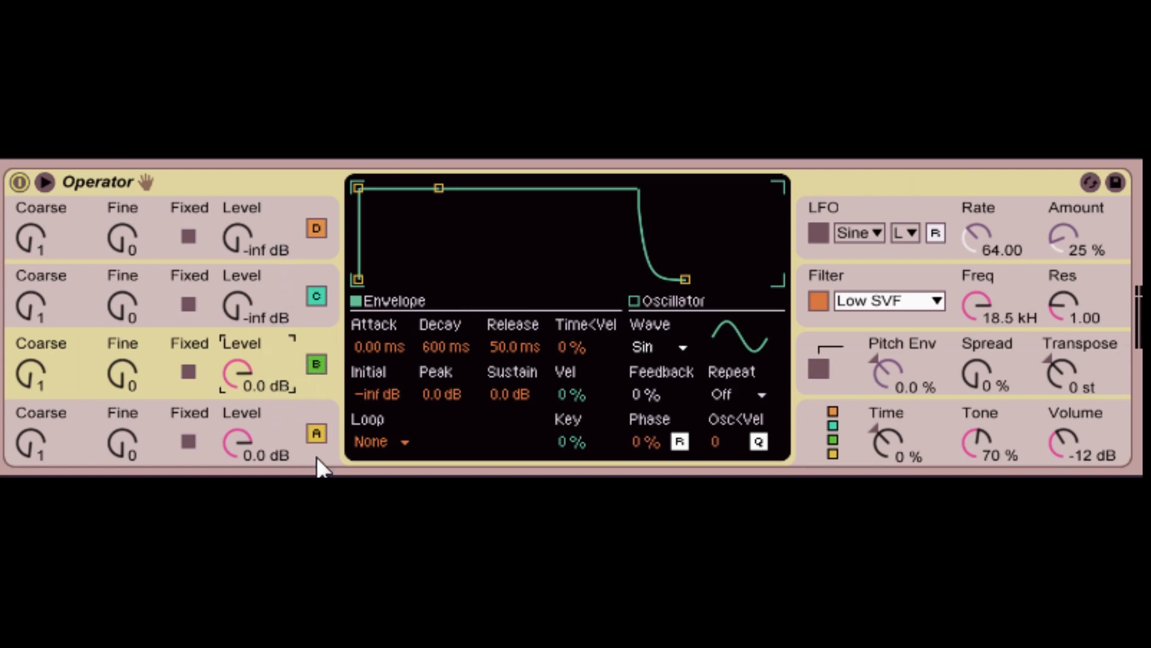
mouse_move(327, 389)
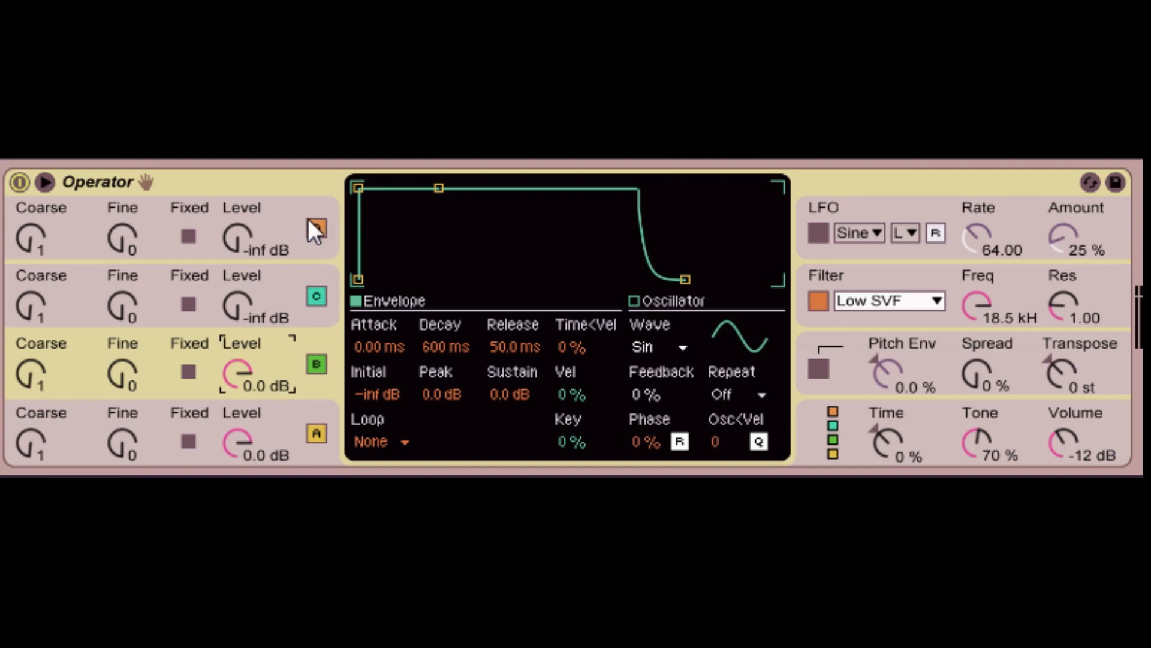
mouse_move(649, 448)
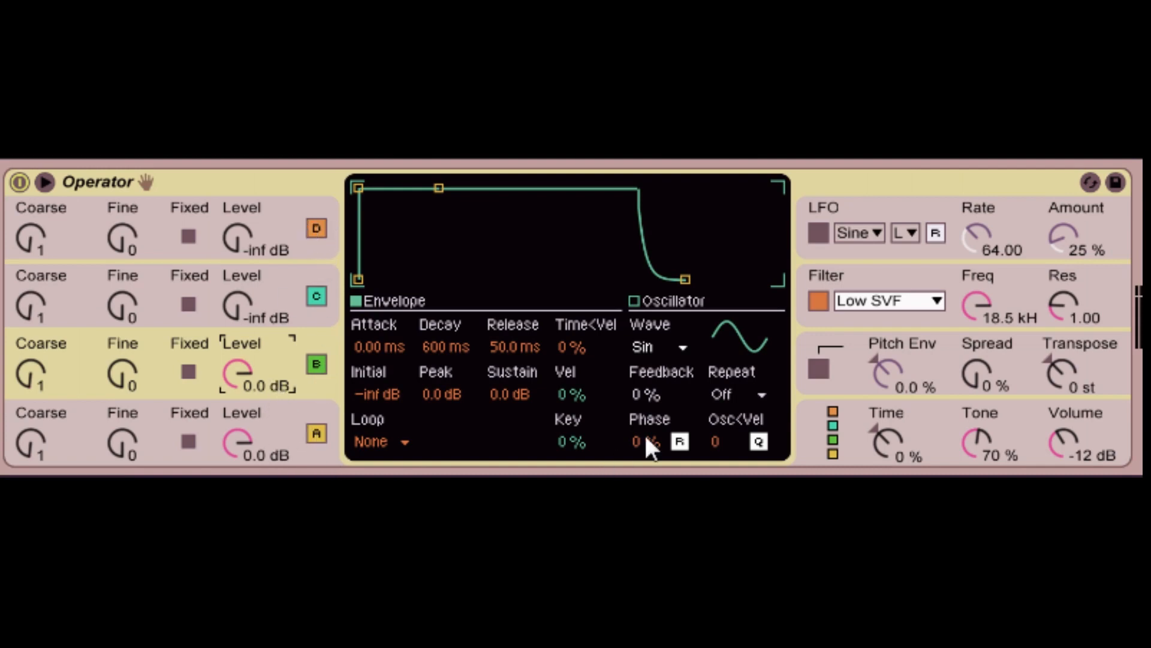
mouse_move(833, 432)
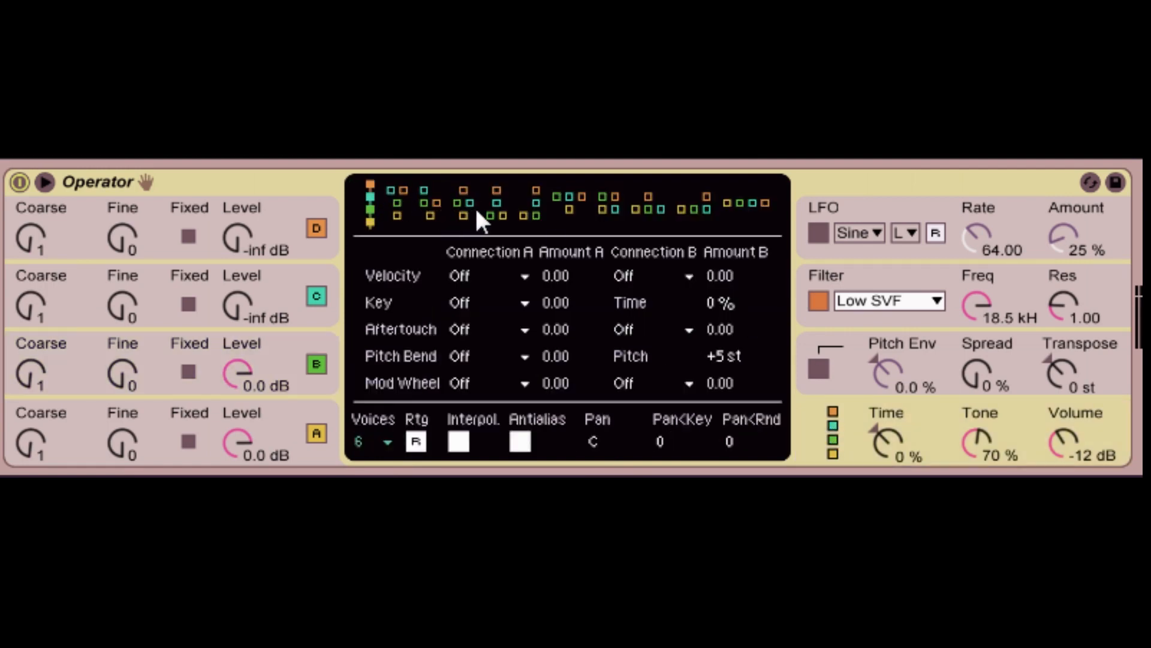
mouse_move(768, 217)
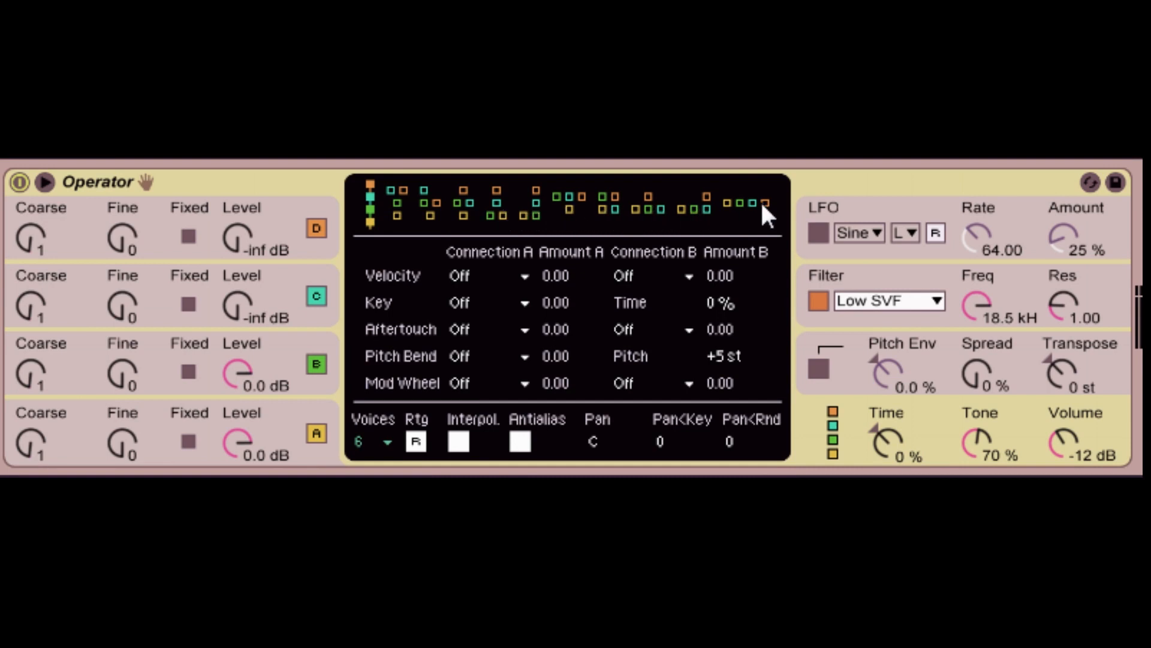
mouse_move(488, 215)
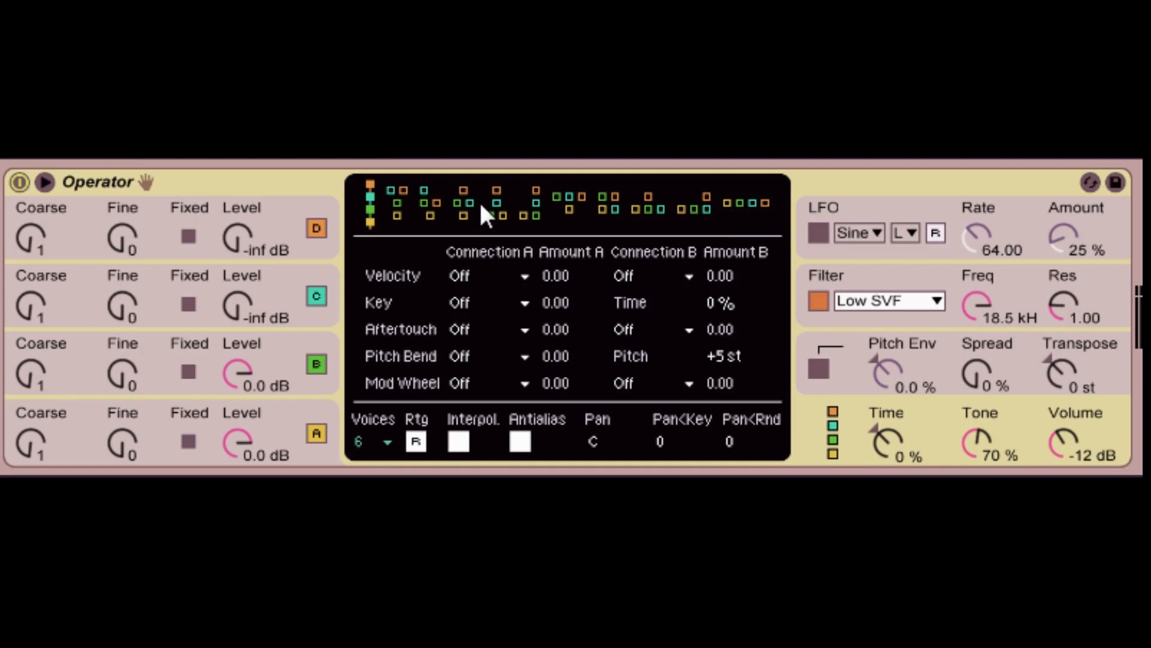
mouse_move(403, 220)
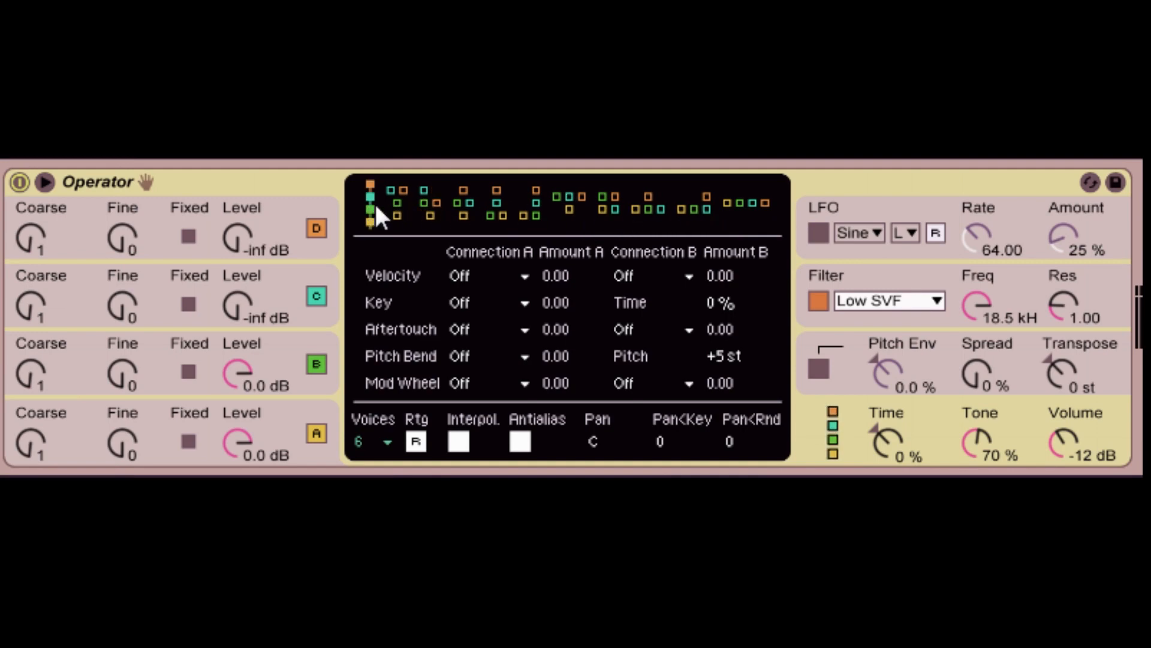
mouse_move(448, 210)
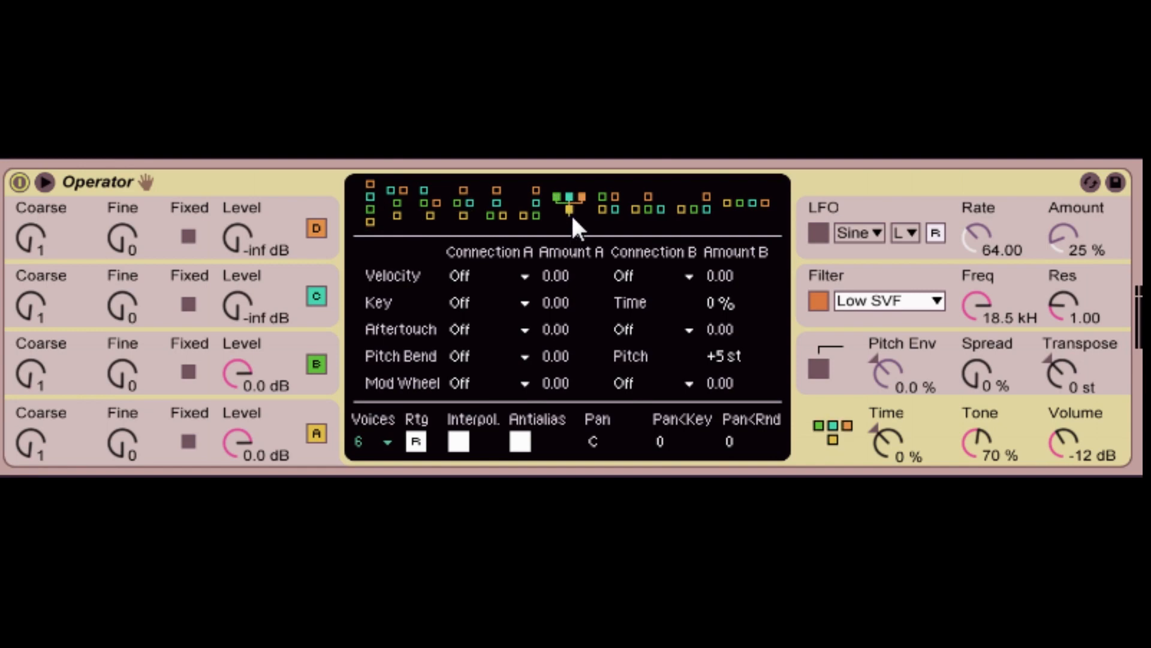
mouse_move(580, 213)
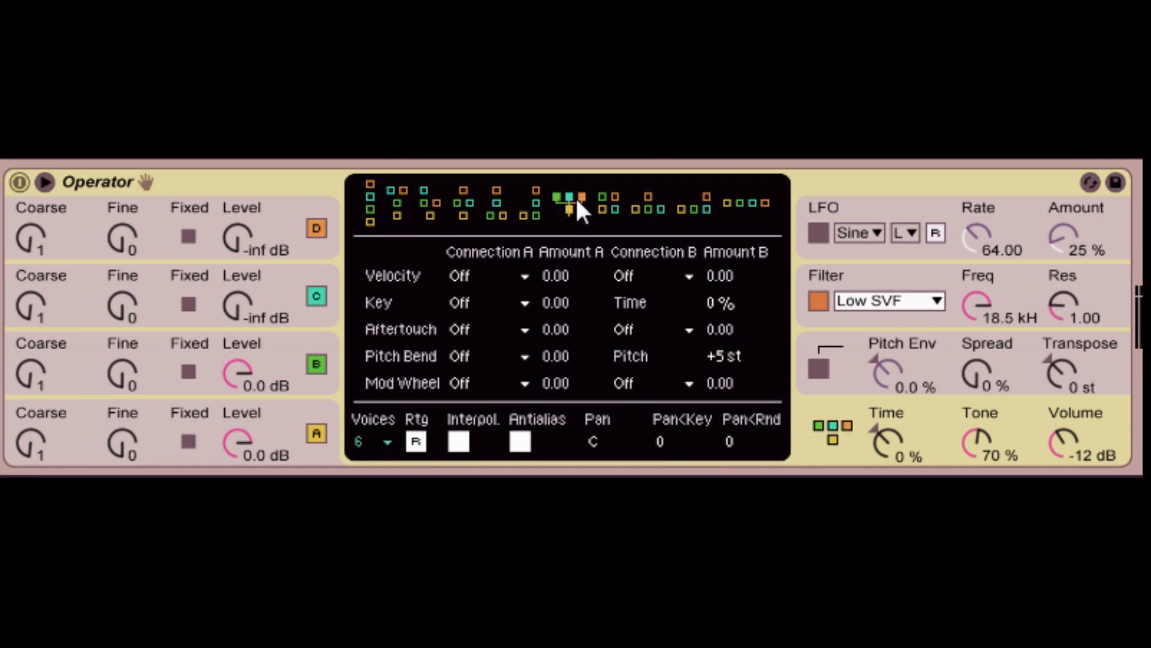
mouse_move(498, 257)
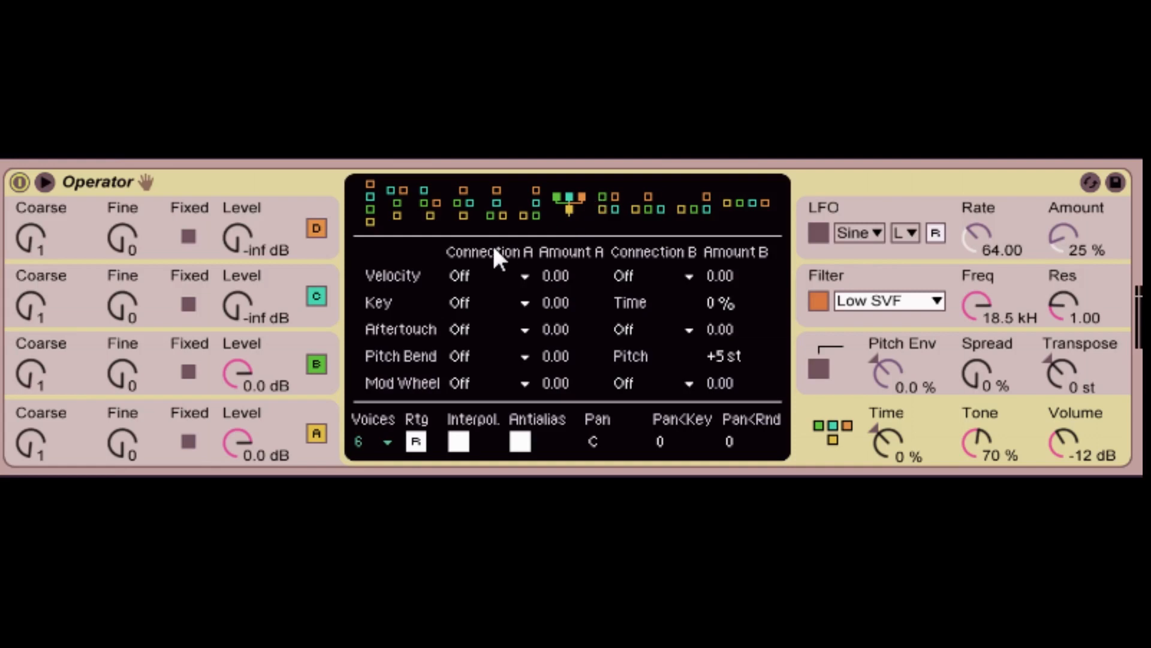
mouse_move(488, 261)
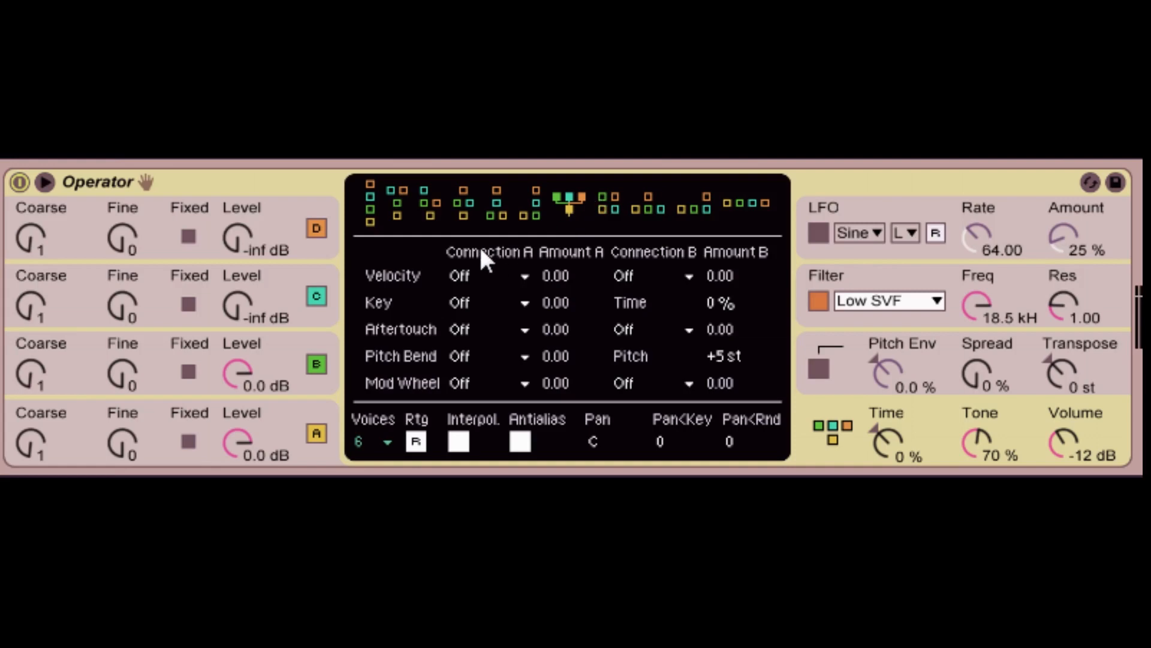
mouse_move(613, 243)
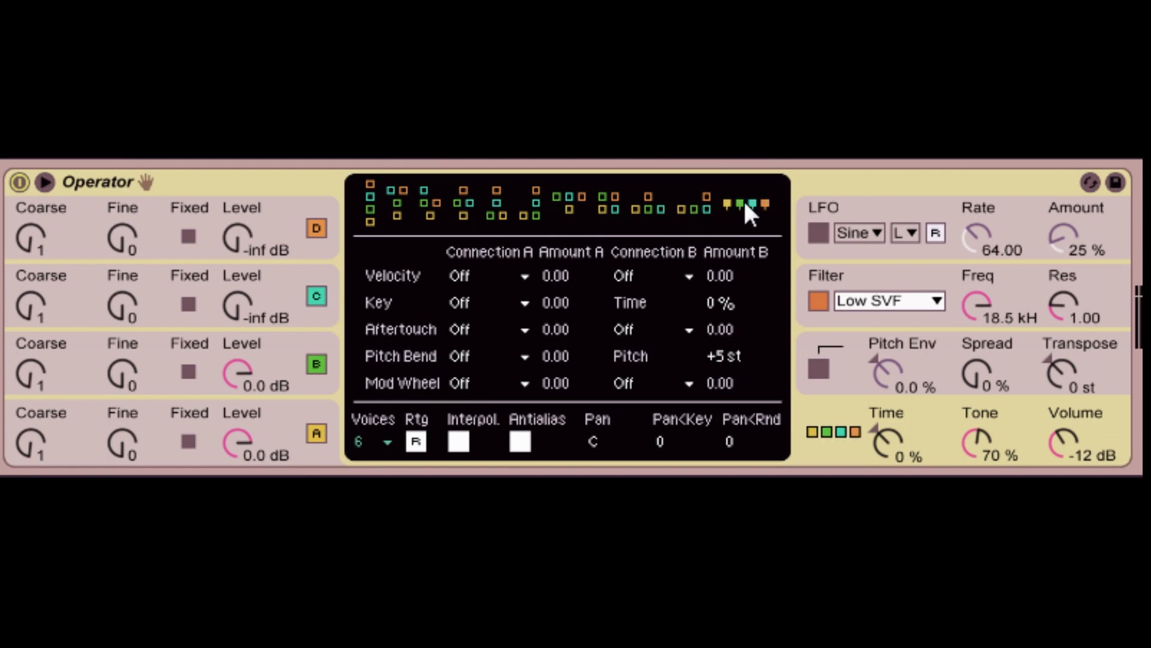
mouse_move(736, 225)
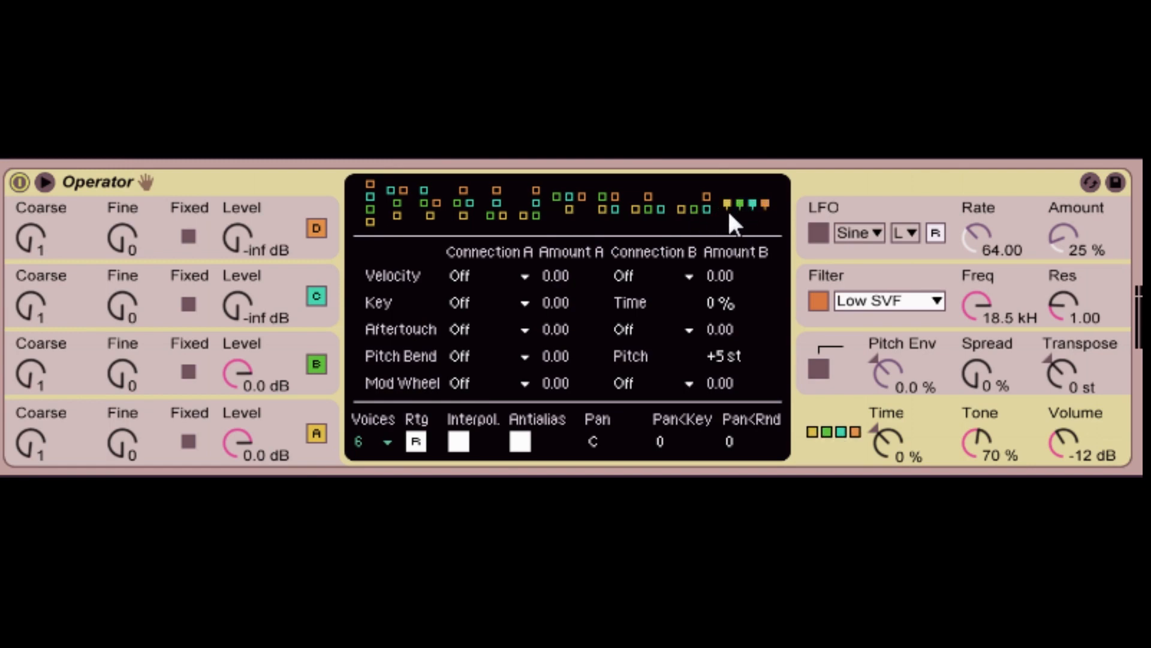
mouse_move(749, 228)
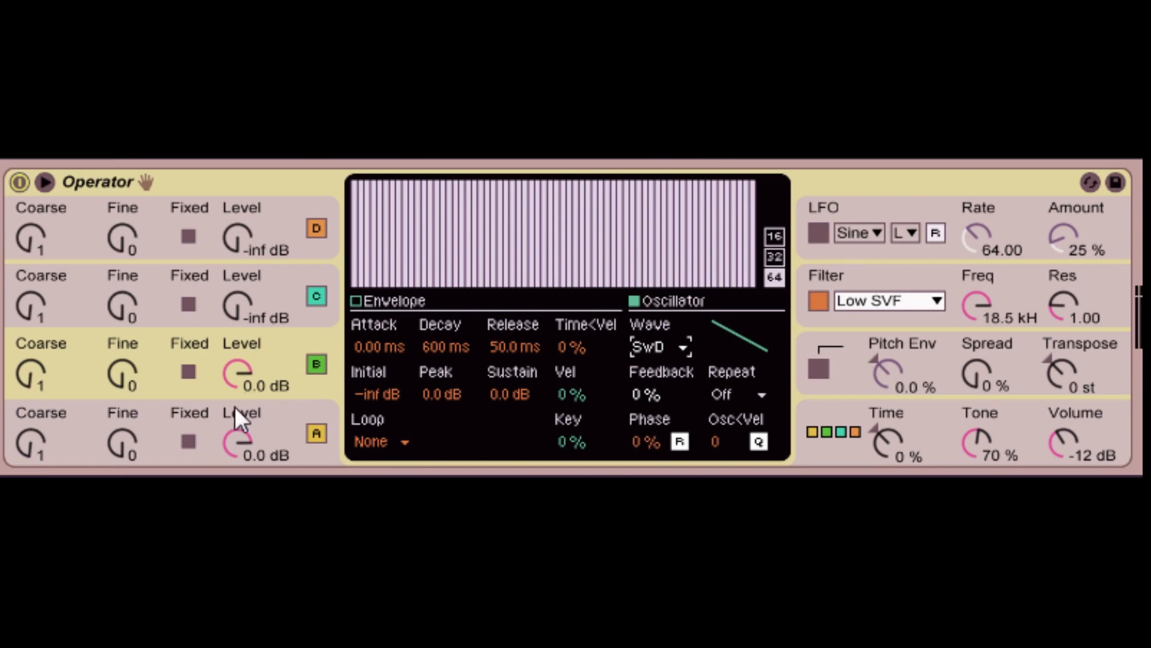
mouse_move(266, 395)
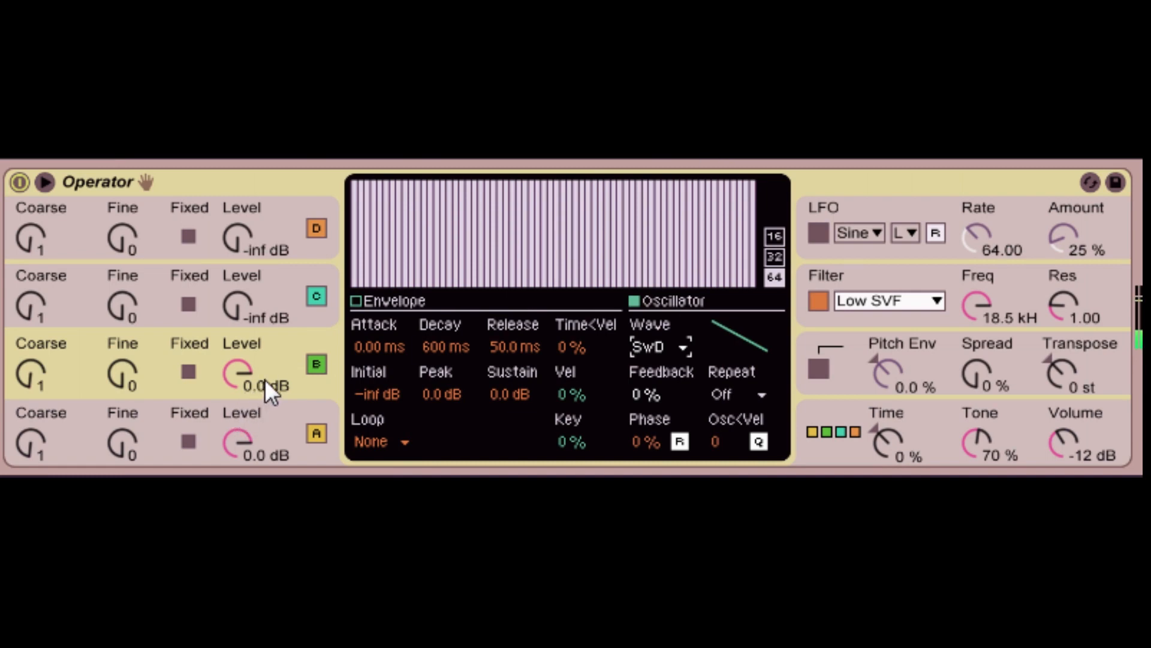
mouse_move(729, 425)
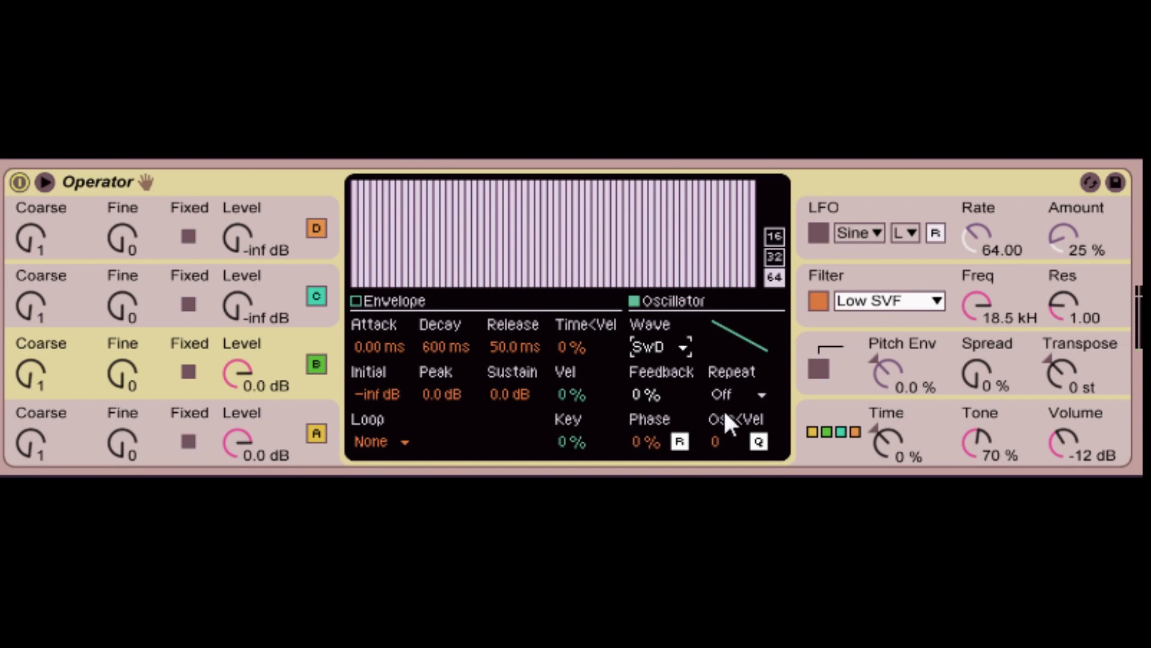
mouse_move(729, 402)
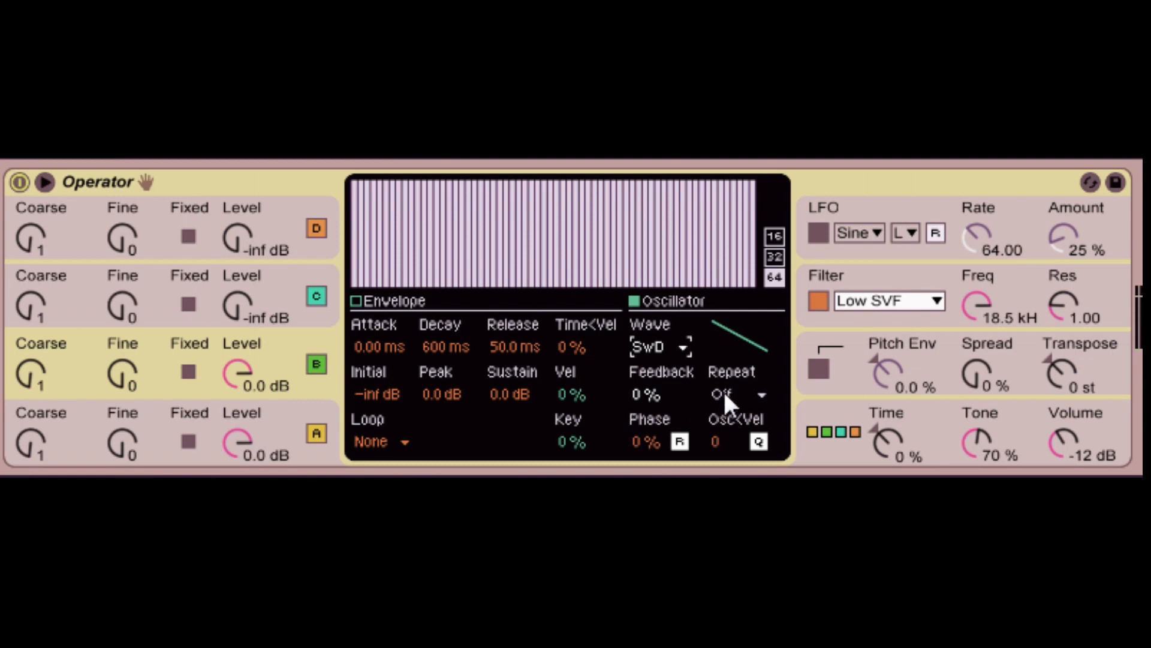
mouse_move(851, 425)
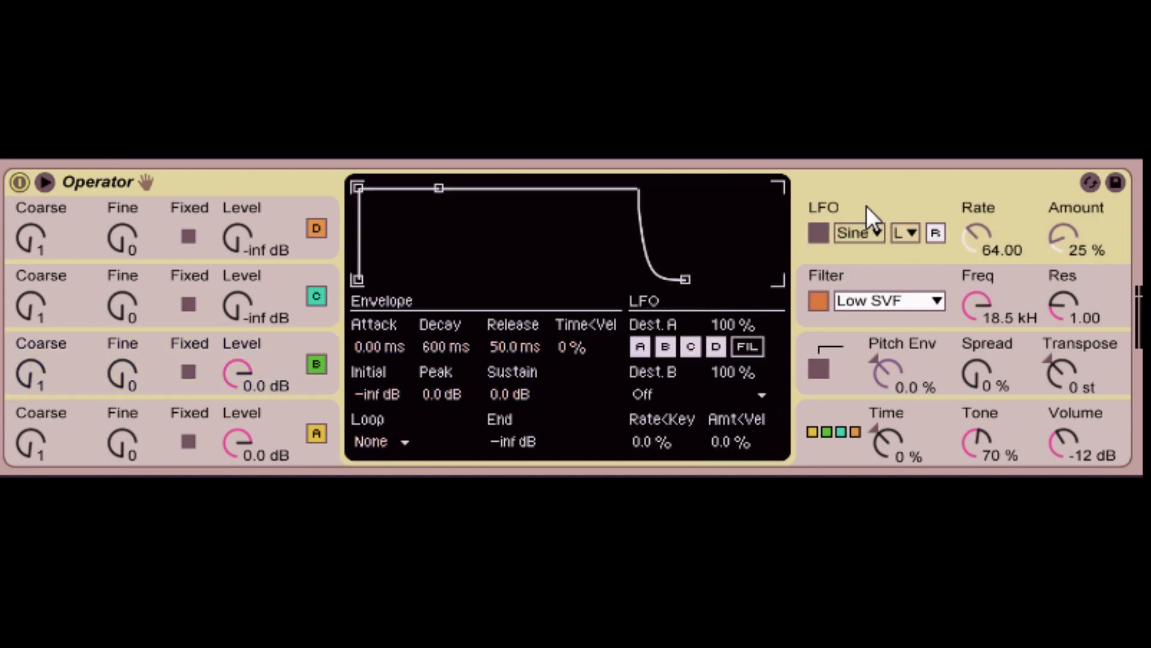
- Show the filter envelope settings and restore the all-parallel operator algorithm
click(746, 346)
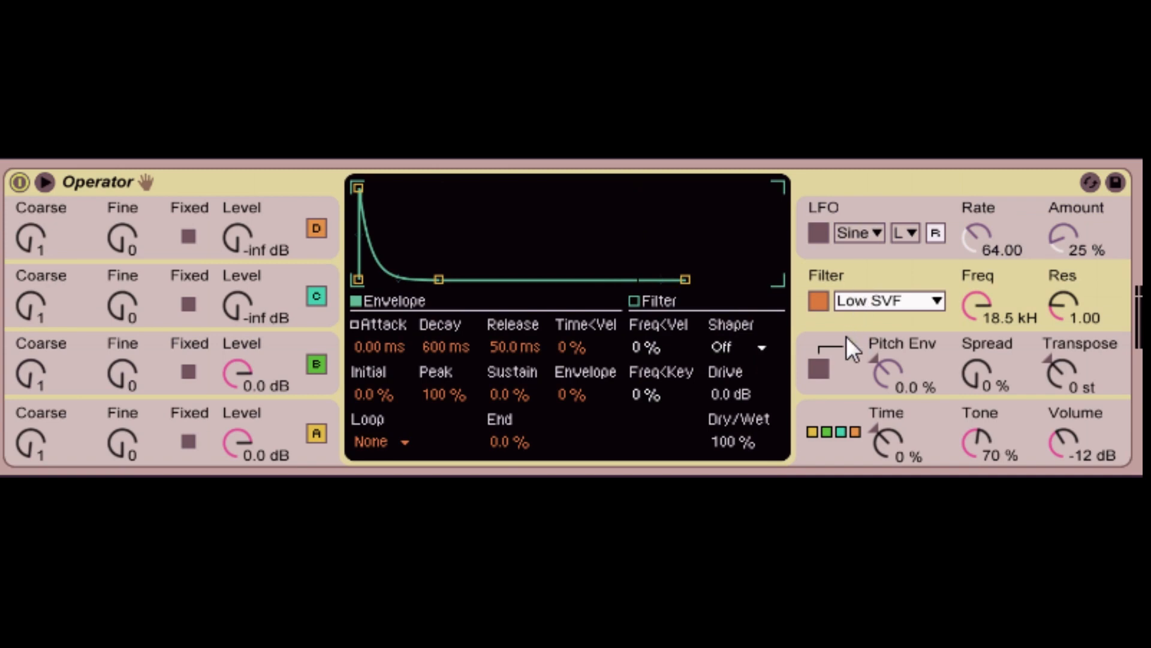
mouse_move(910, 445)
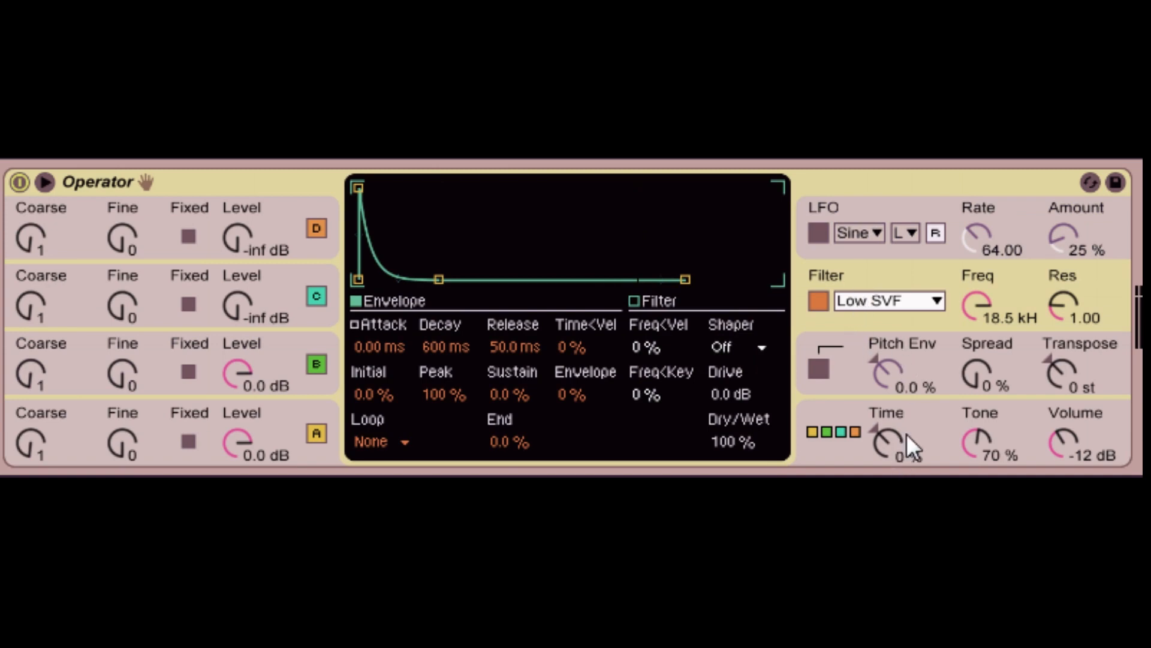
mouse_move(952, 285)
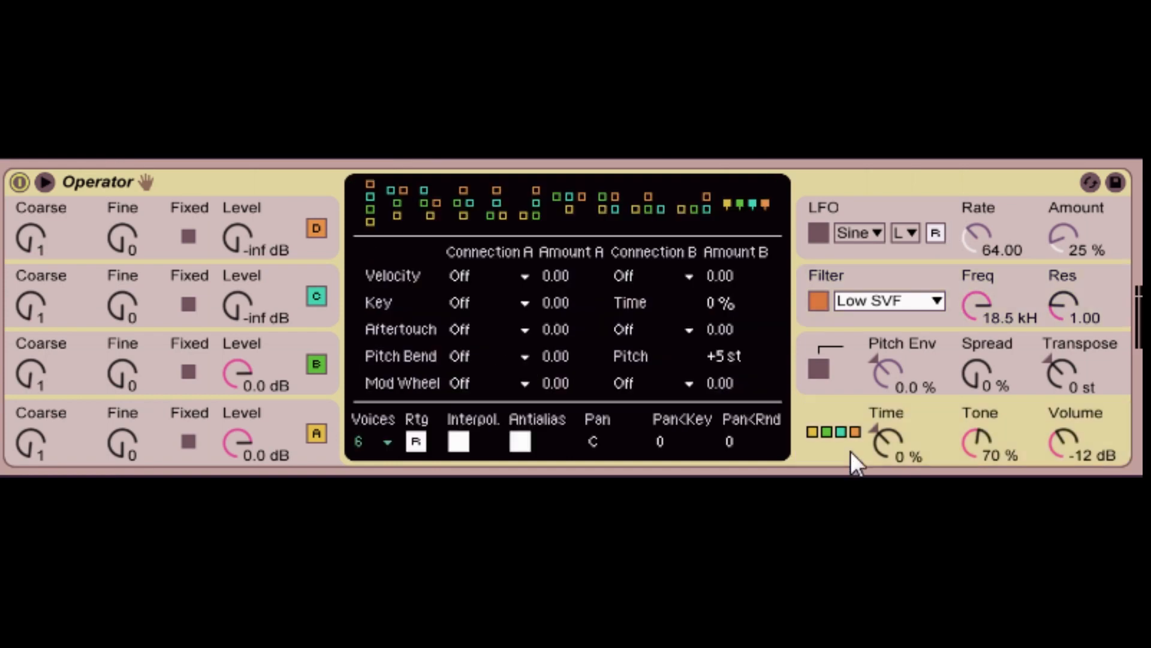
mouse_move(850, 455)
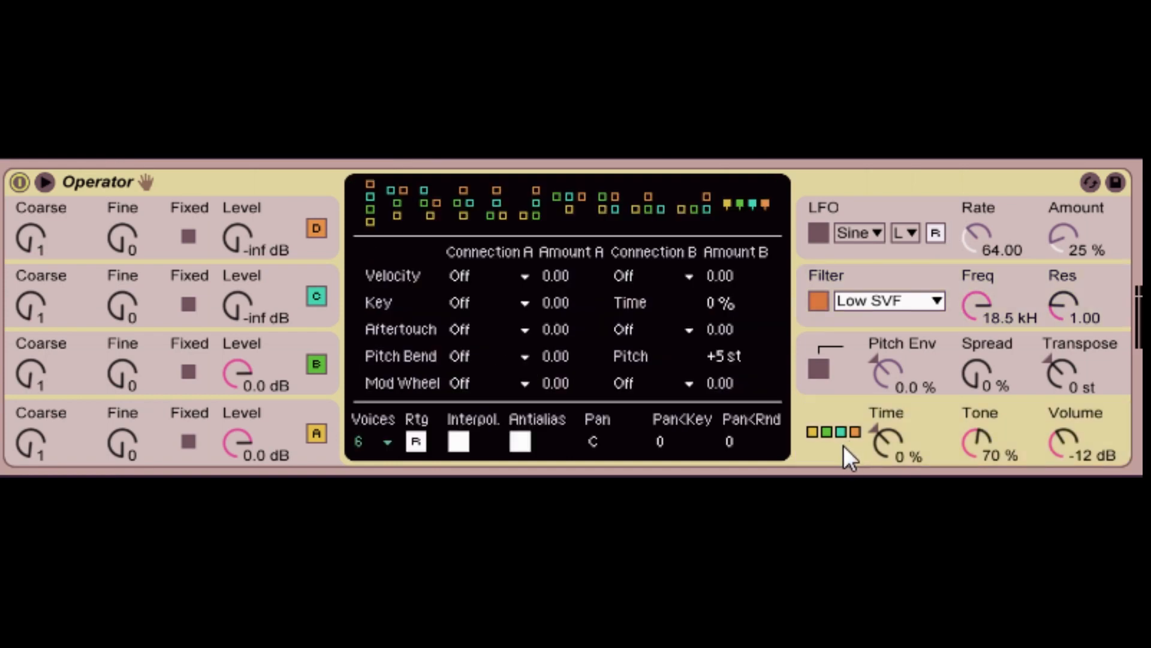
mouse_move(951, 464)
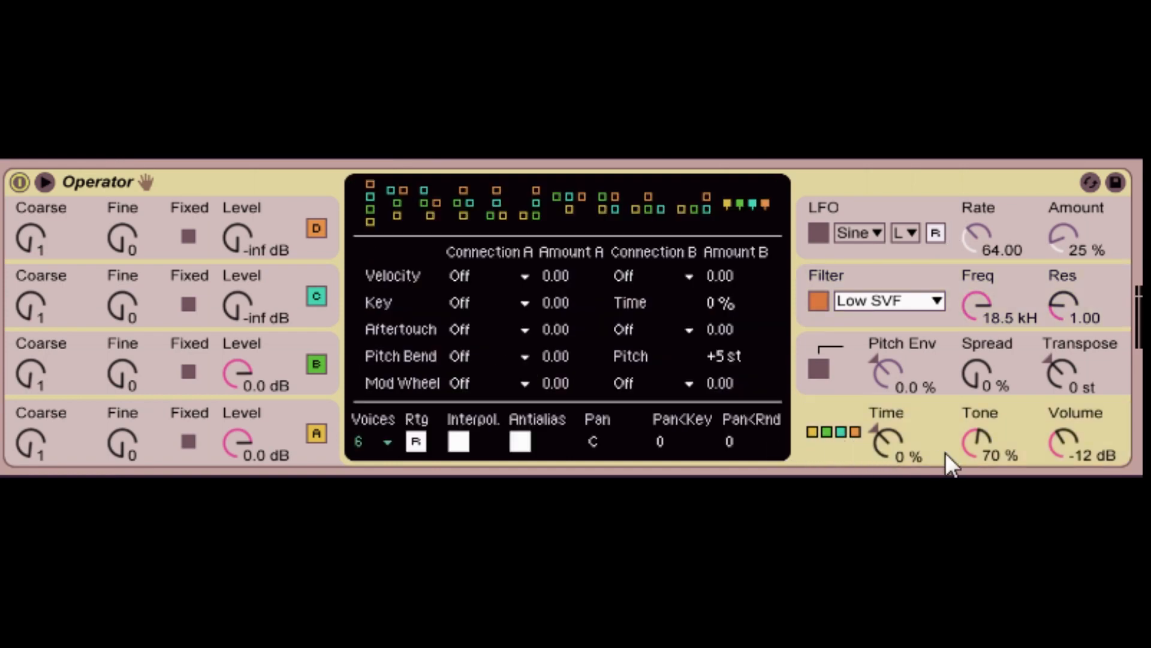
mouse_move(976, 455)
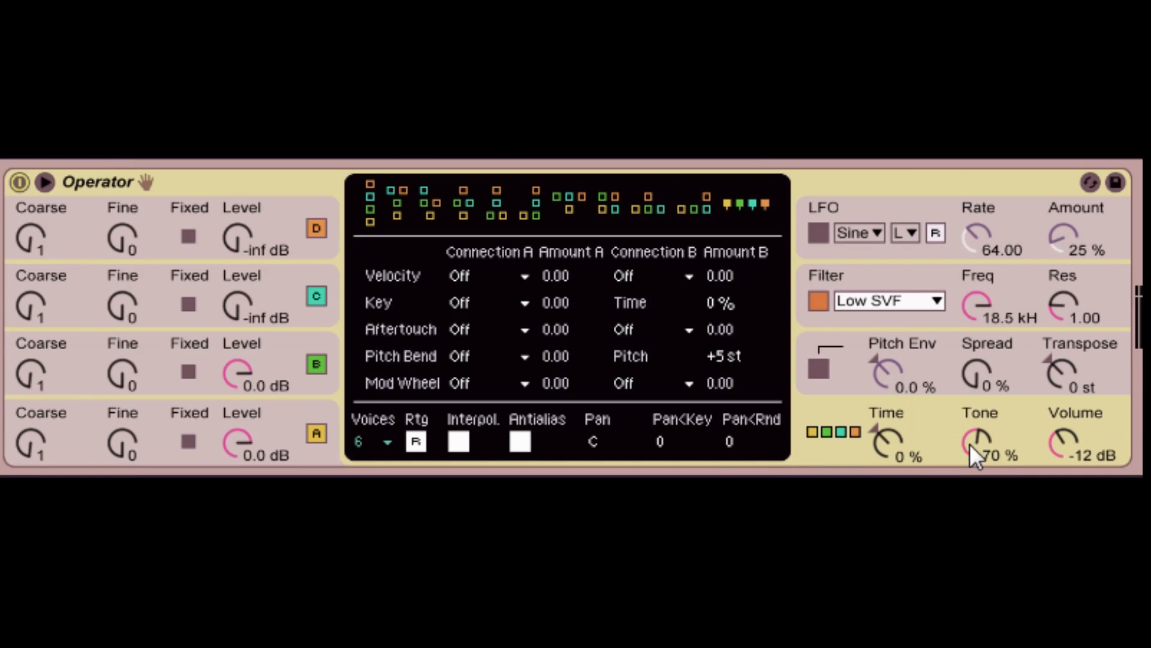
mouse_move(978, 458)
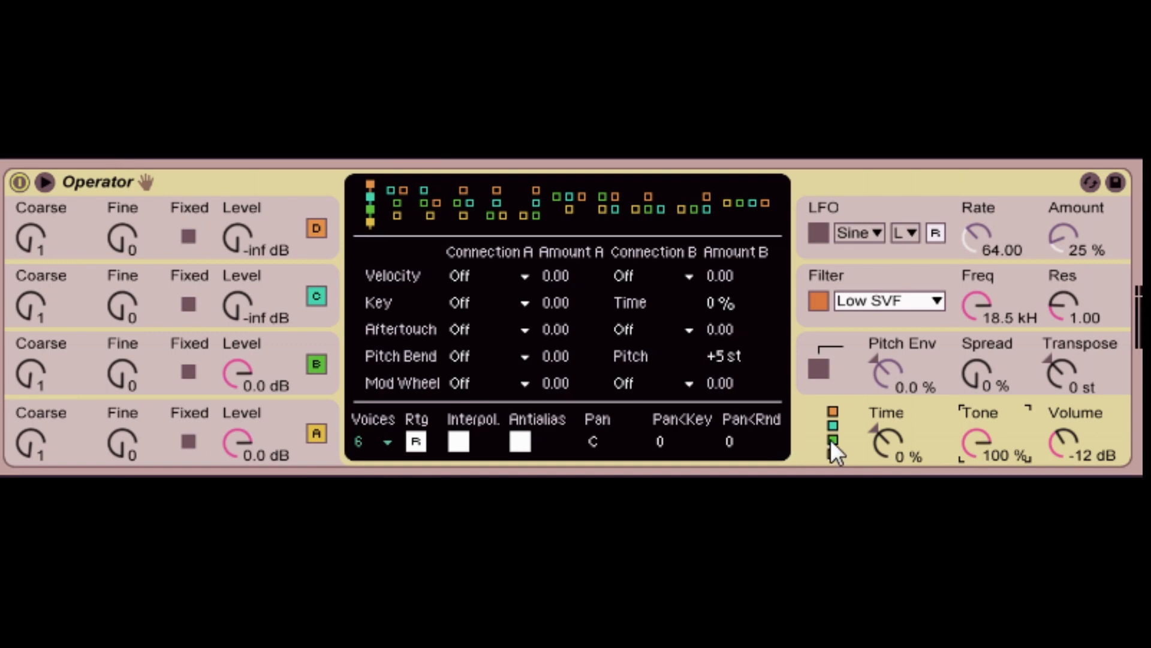
click(834, 440)
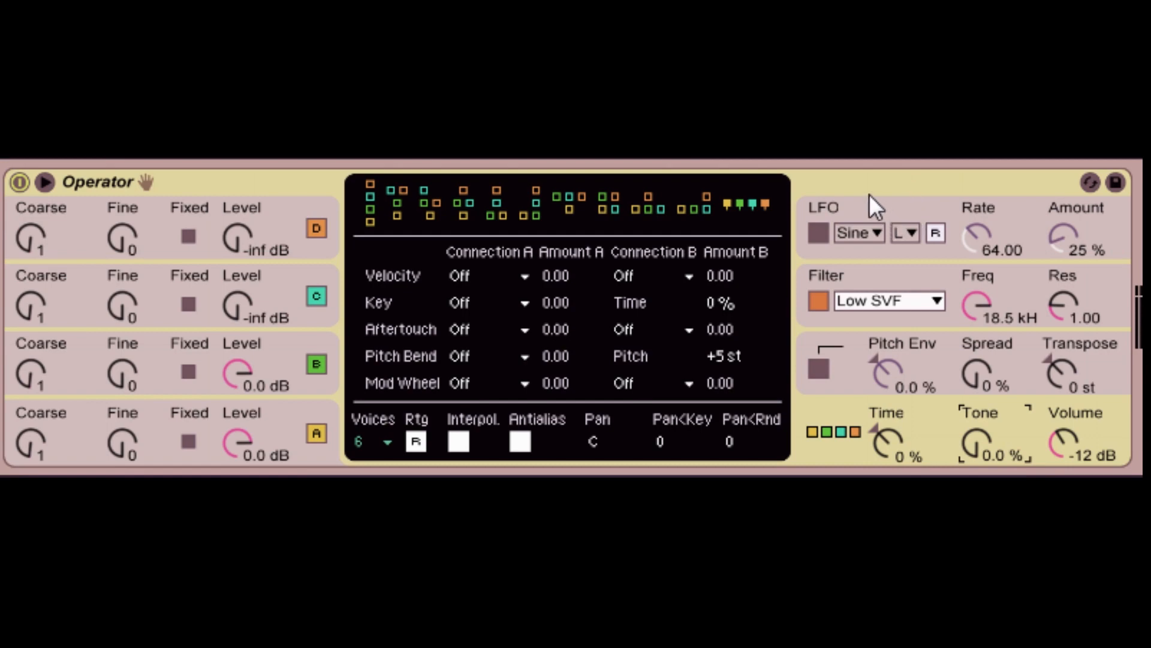
- Turn the LFO on, view the filter envelope, and bring up the filter type list
click(811, 232)
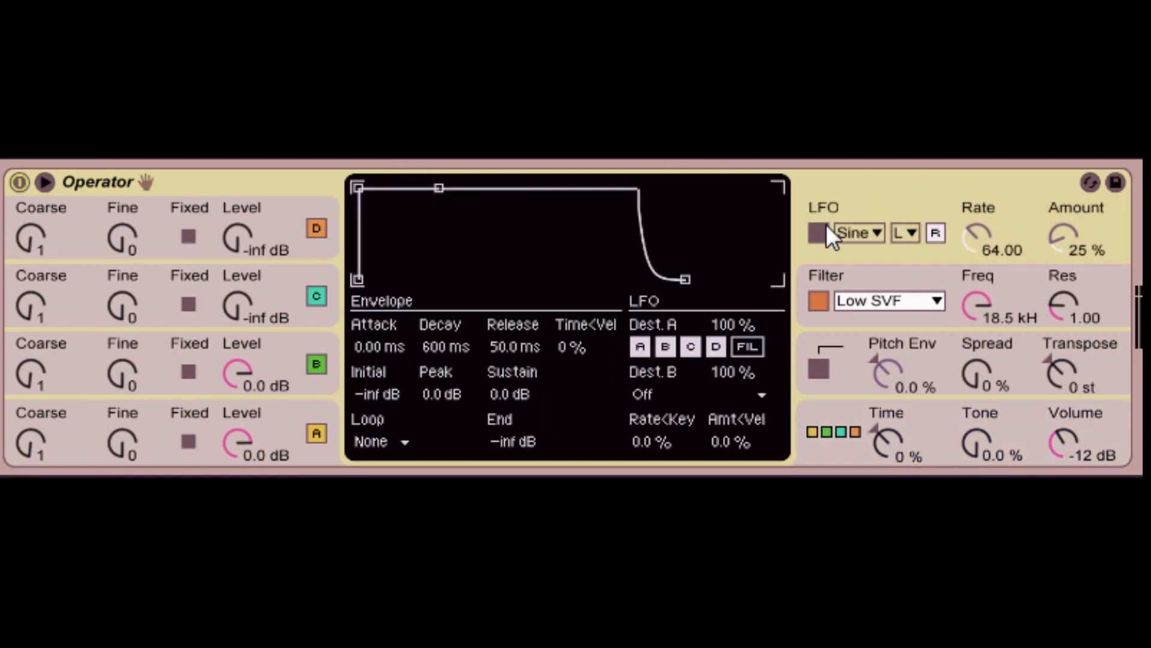
click(817, 233)
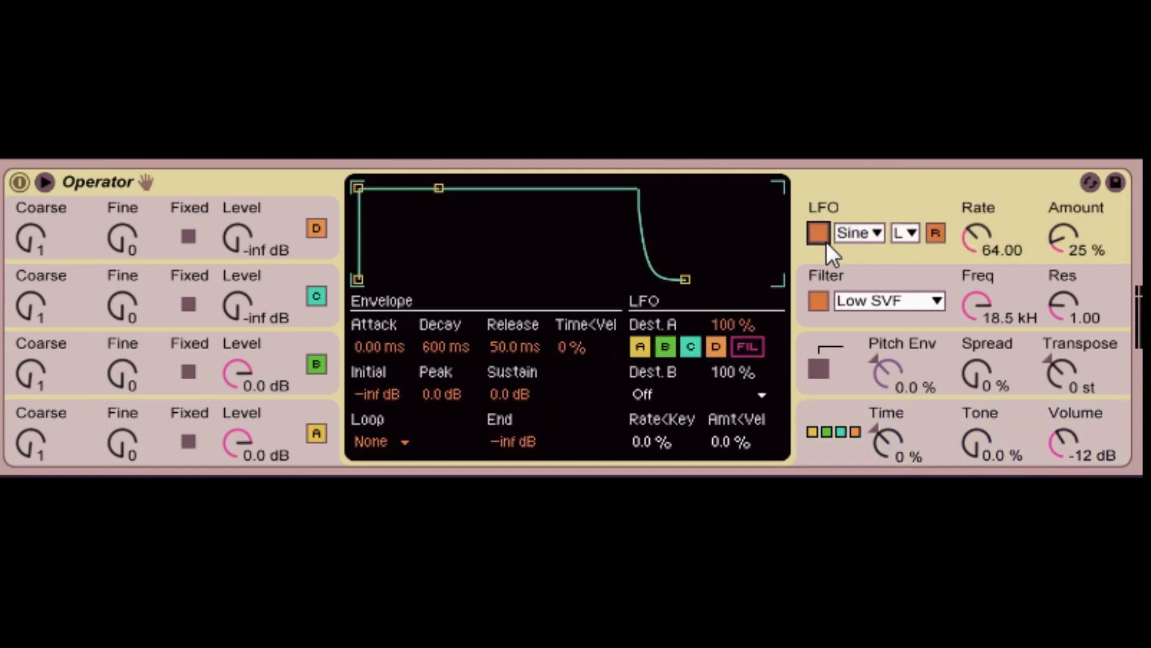
mouse_move(995, 253)
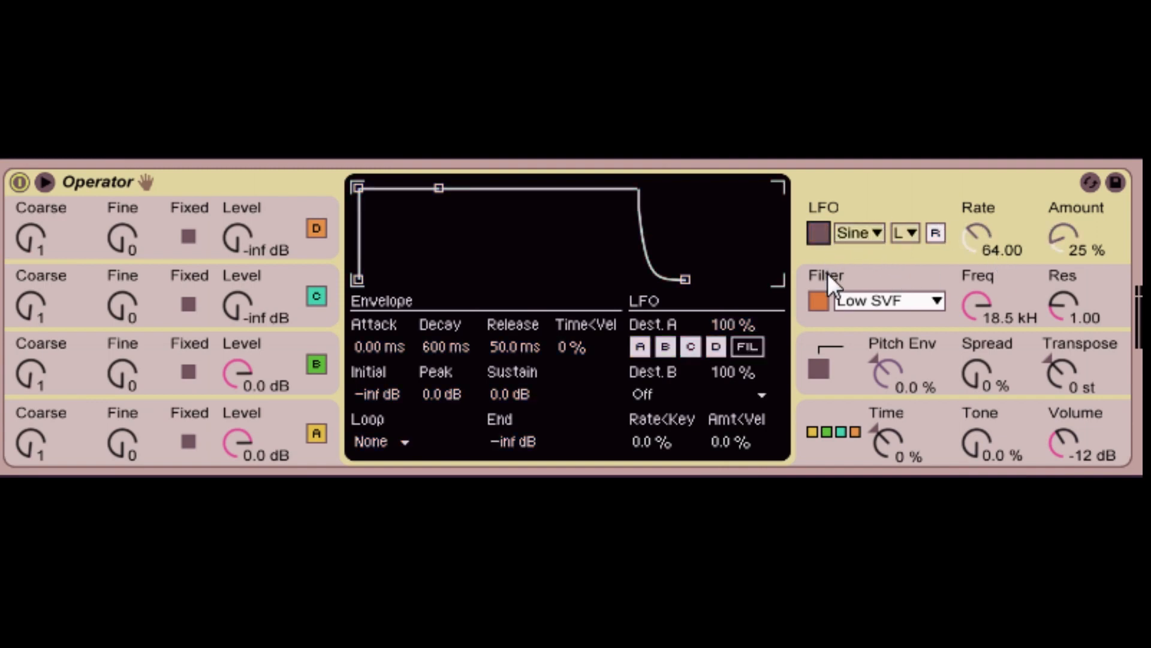
click(825, 275)
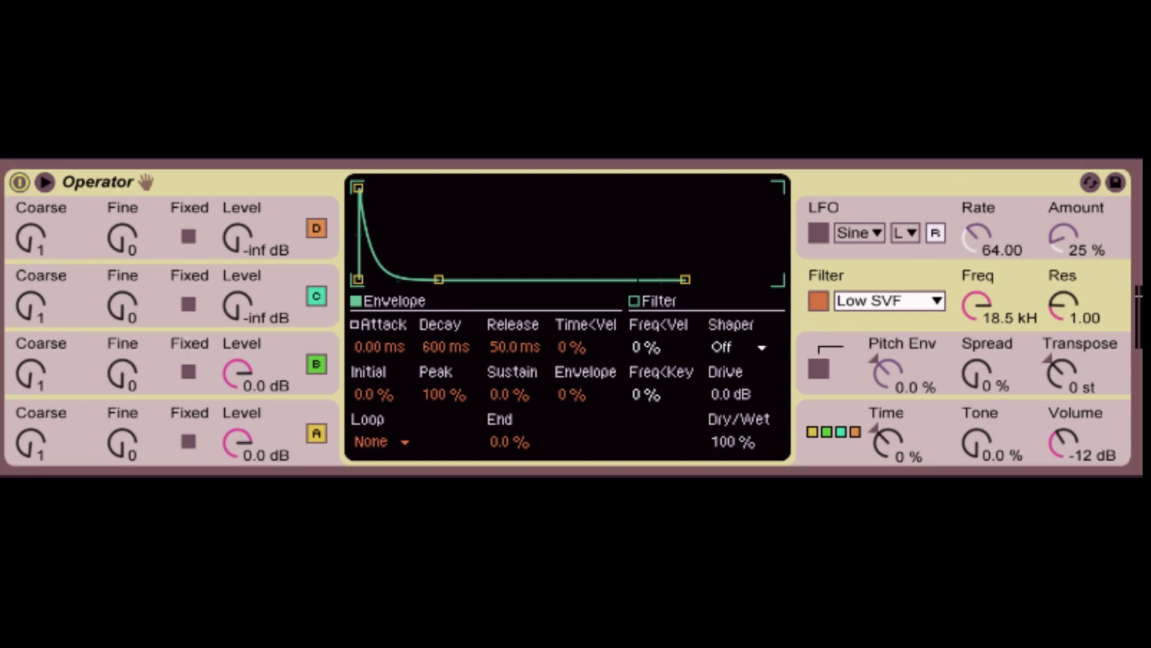
mouse_move(147, 181)
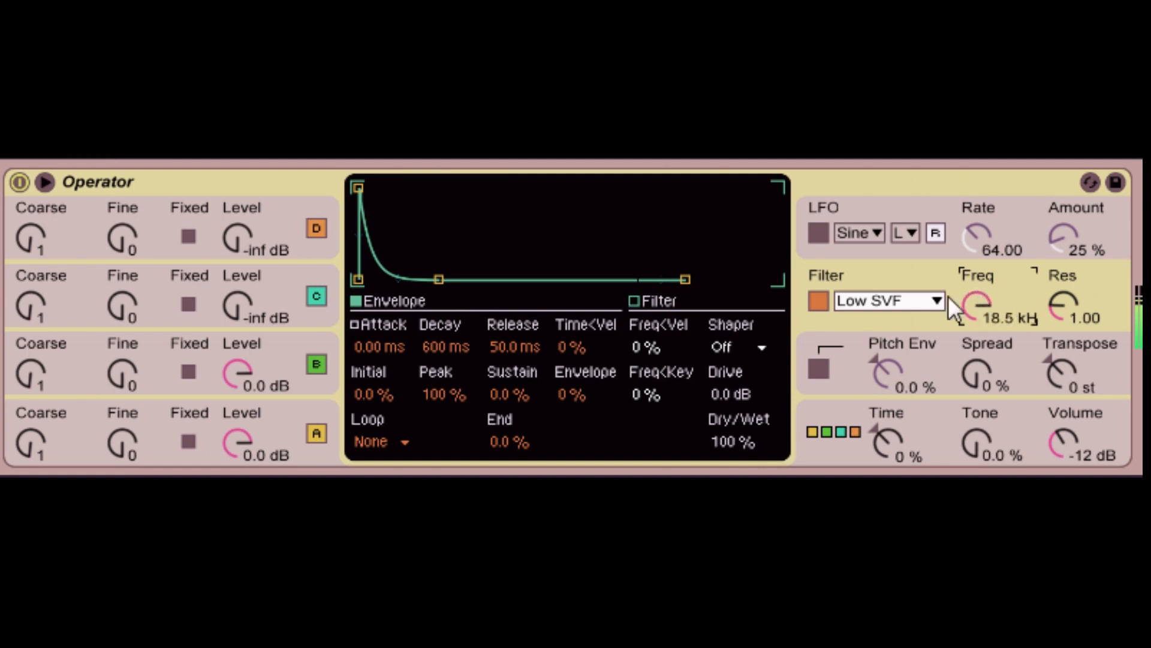
mouse_move(881, 300)
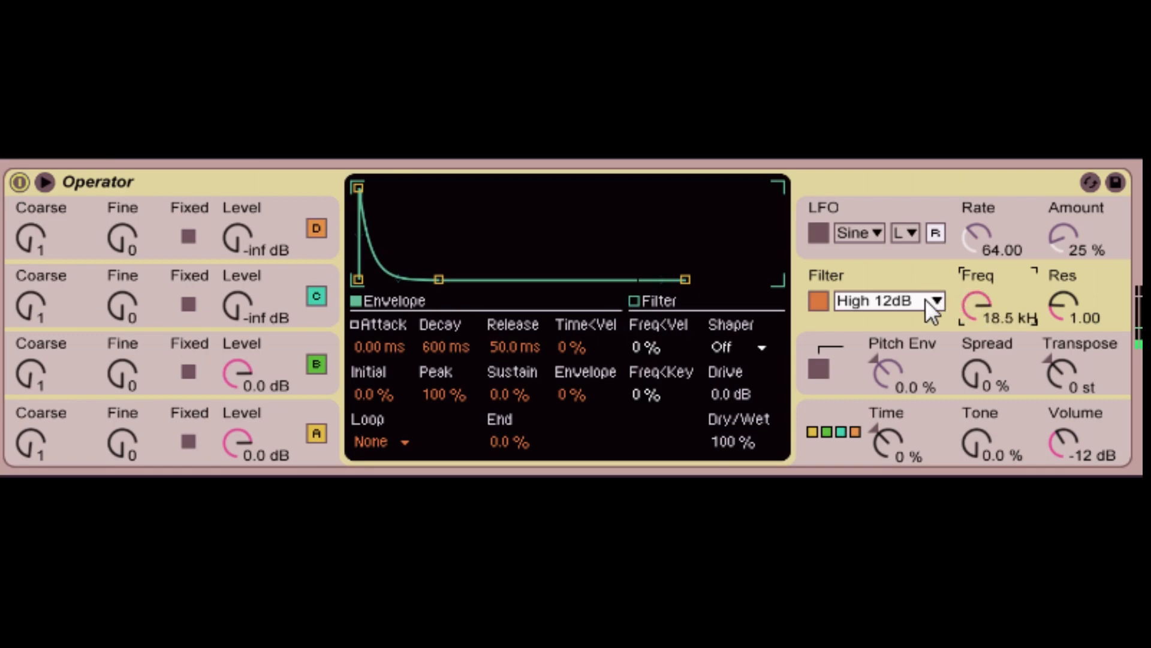
click(888, 300)
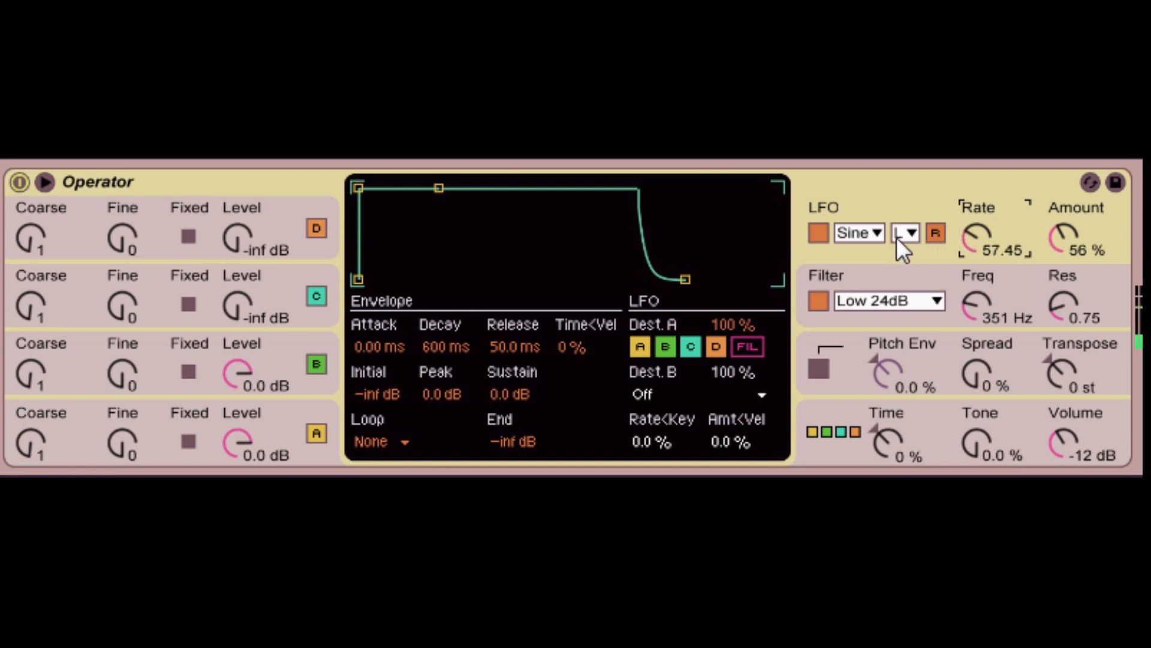
mouse_move(919, 248)
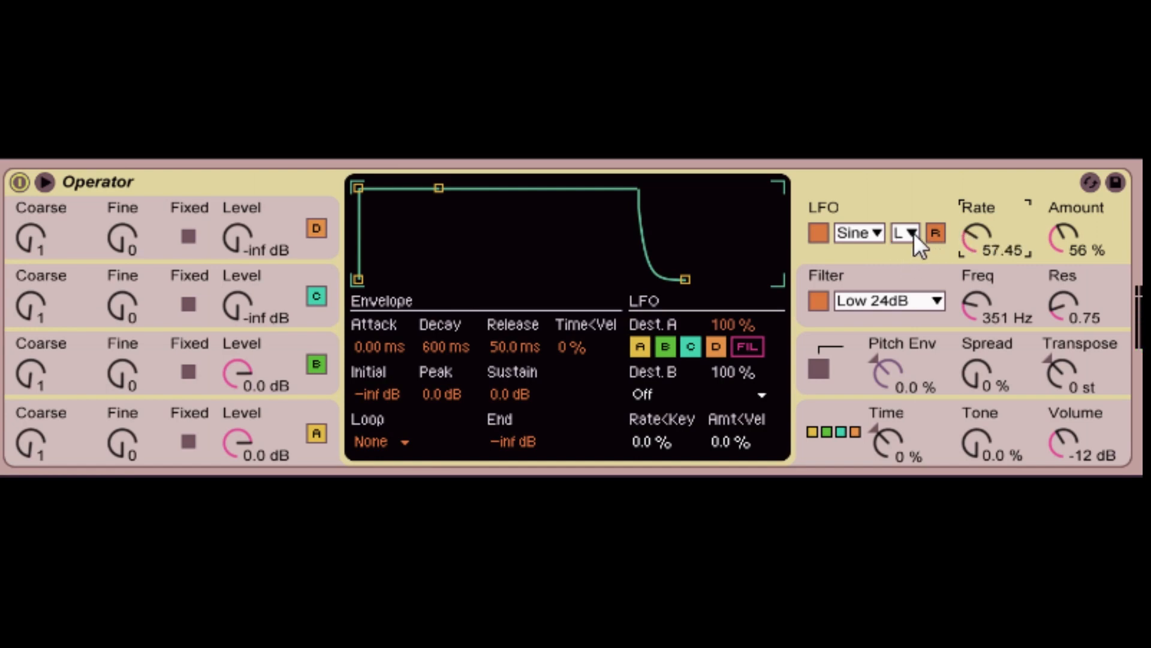
- Switch the LFO rate mode from L to tempo-synced S
click(904, 233)
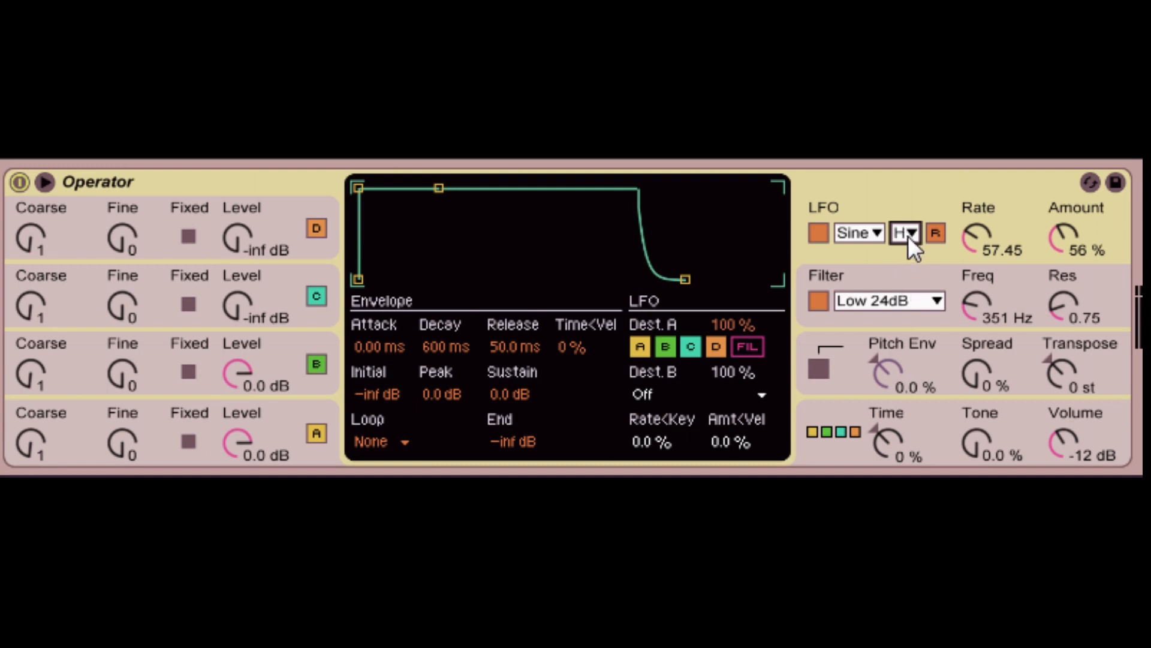
click(905, 232)
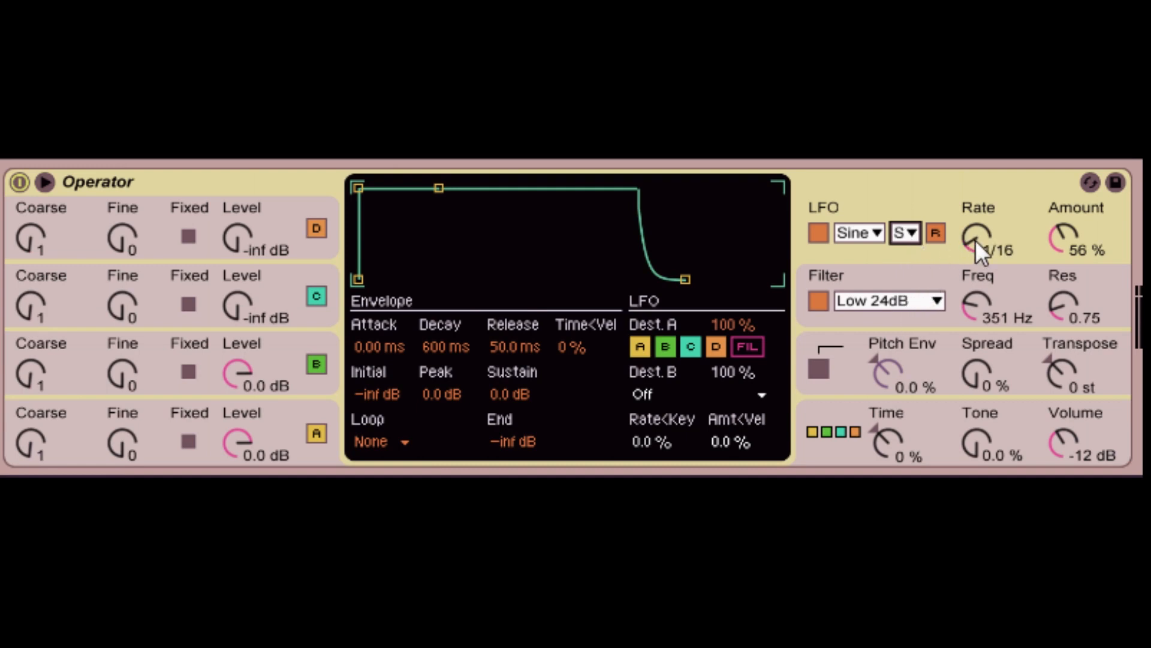
mouse_move(921, 246)
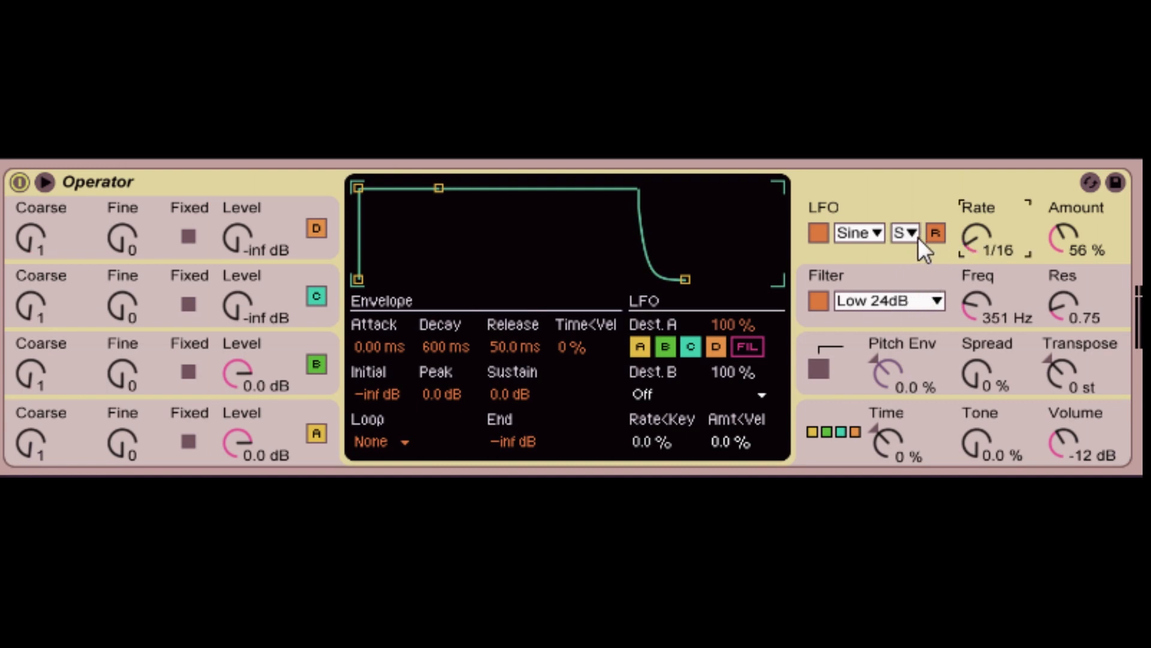
mouse_move(995, 241)
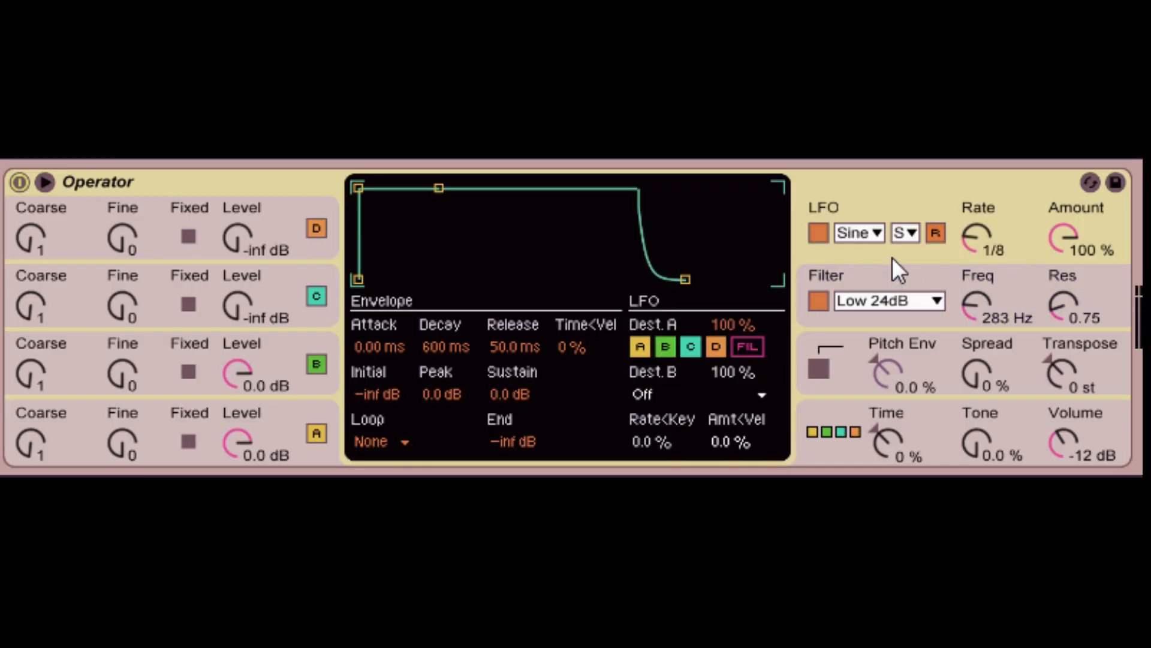
mouse_move(962, 286)
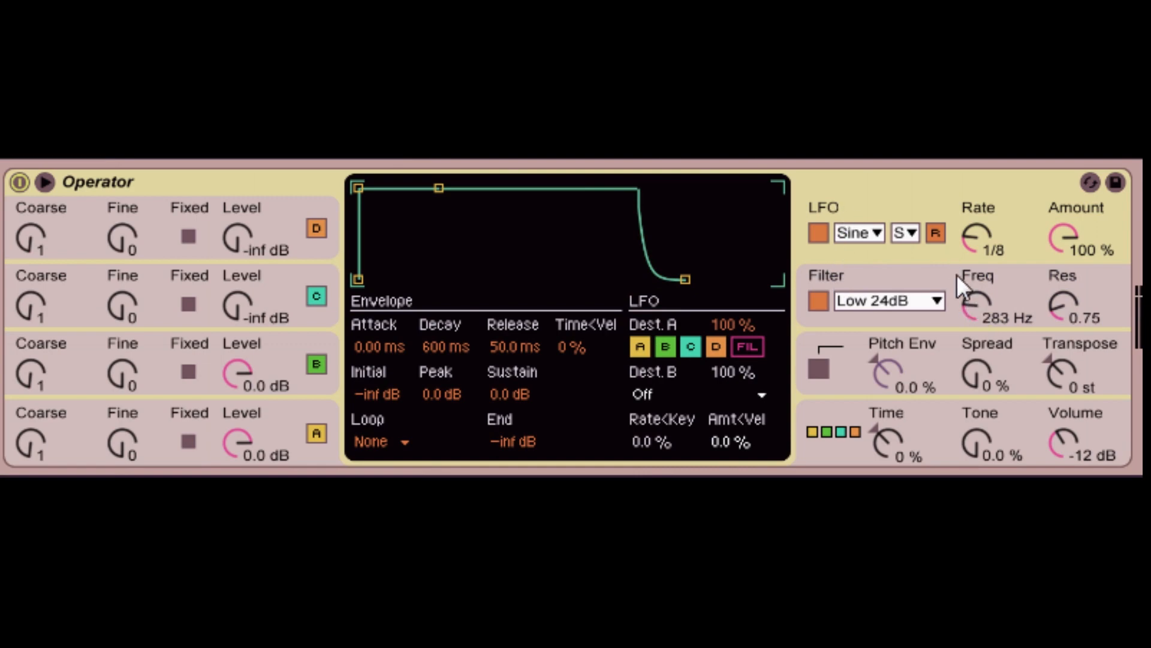
mouse_move(774, 300)
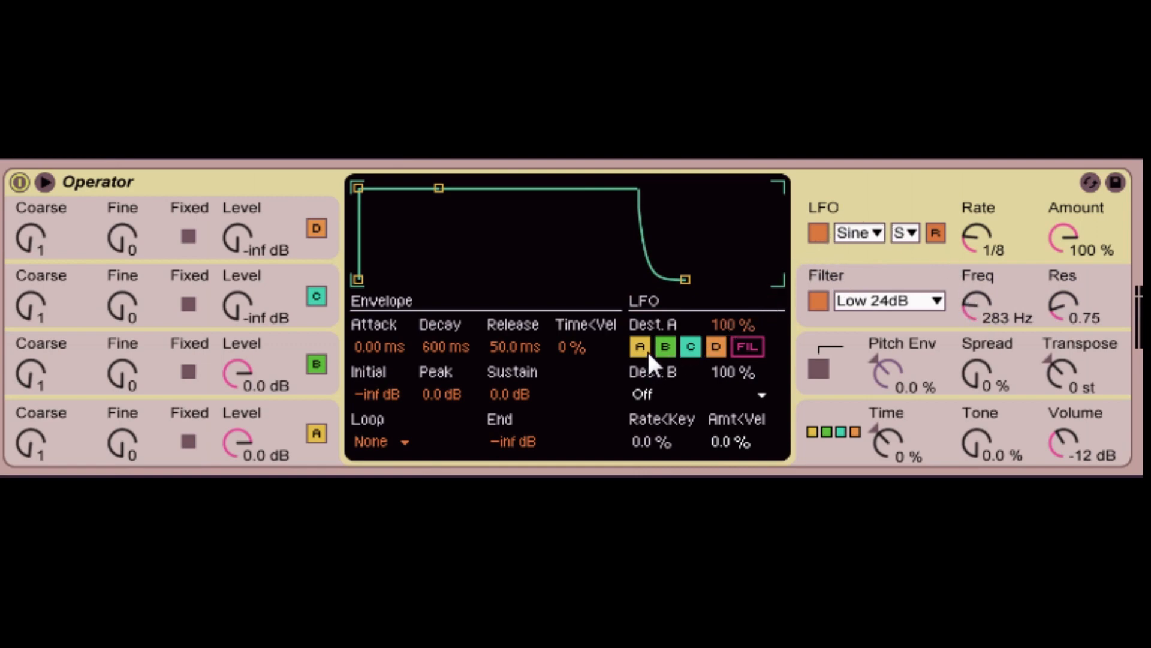
mouse_move(748, 346)
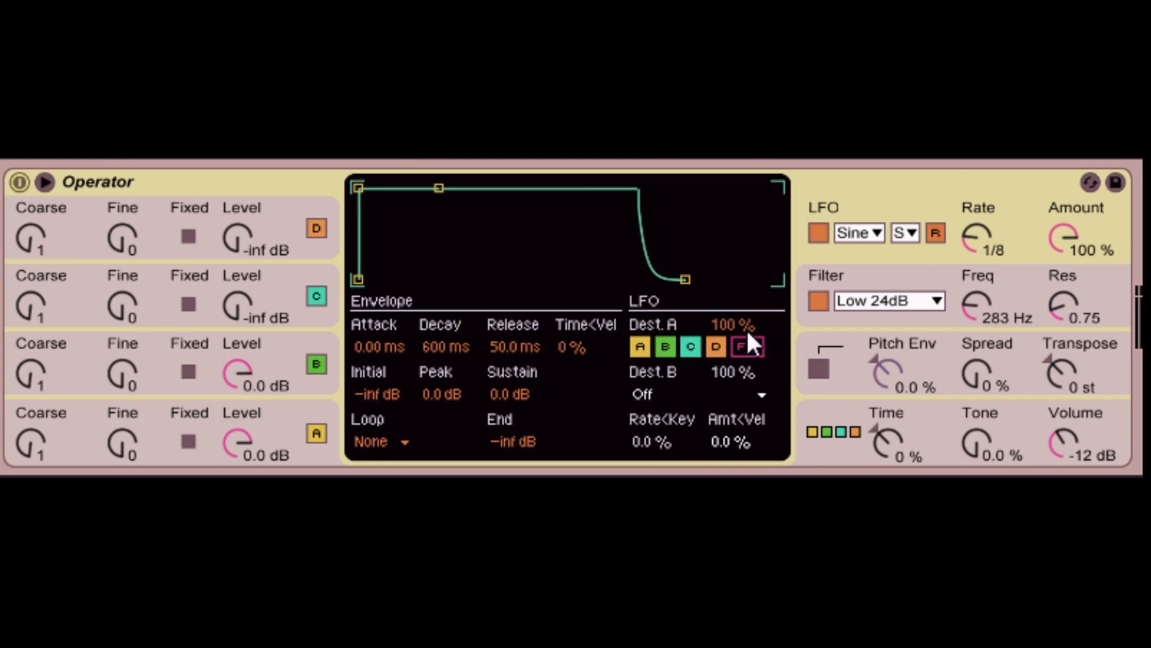
- View the filter envelope settings, then return to the LFO settings
click(748, 346)
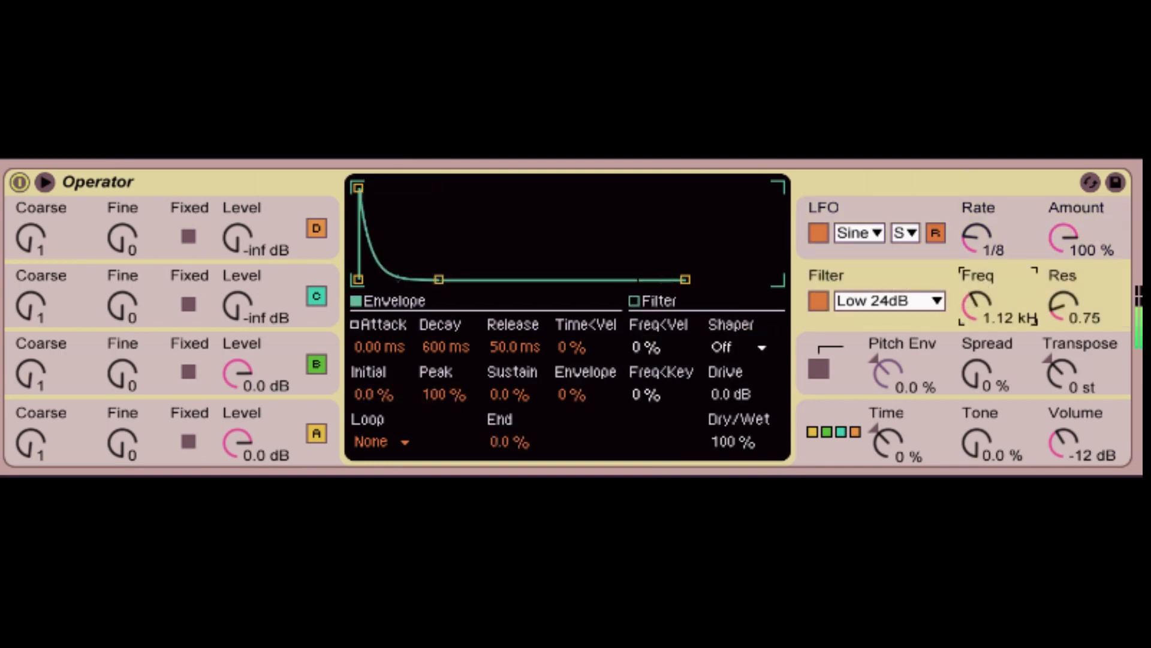
mouse_move(998, 265)
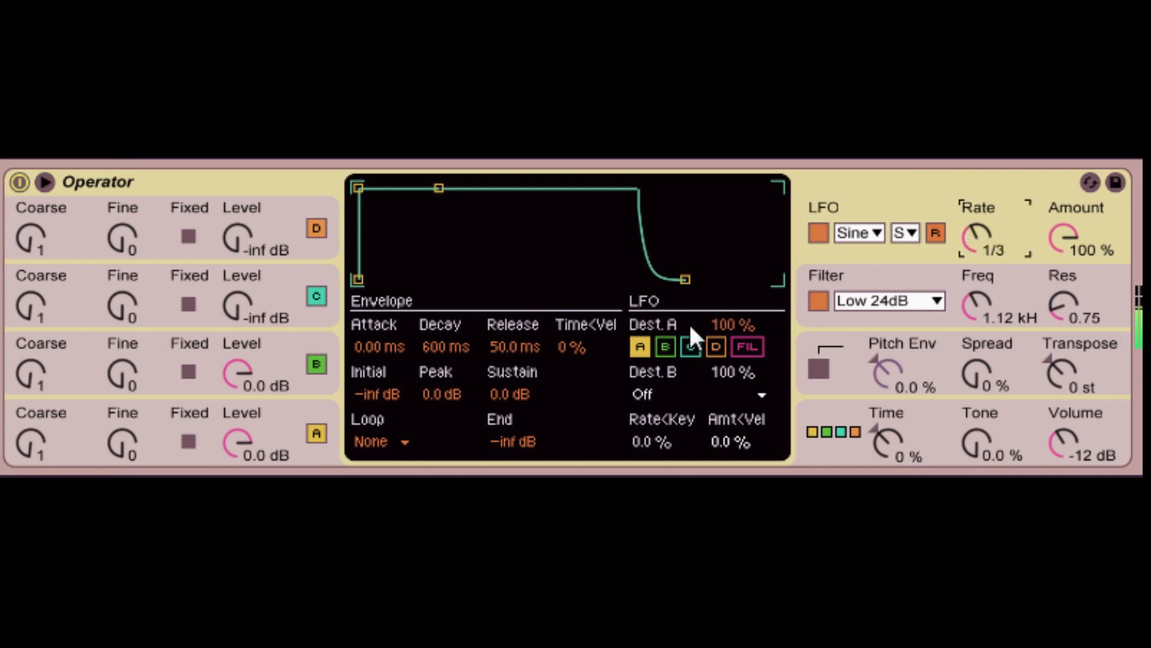
click(689, 346)
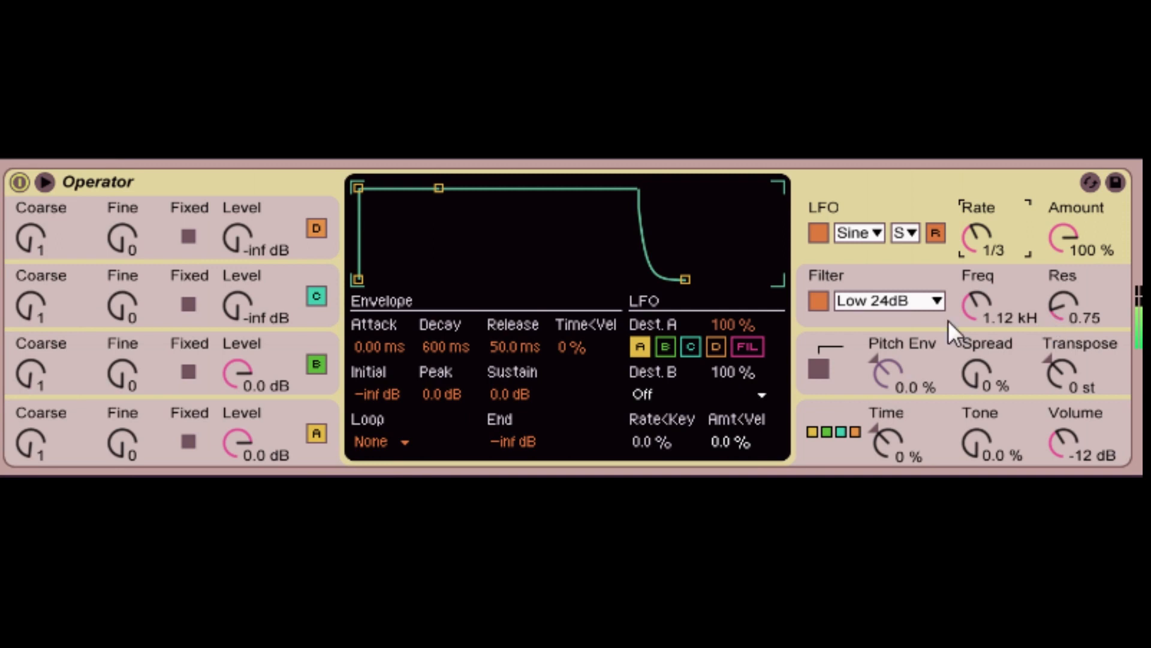
mouse_move(983, 258)
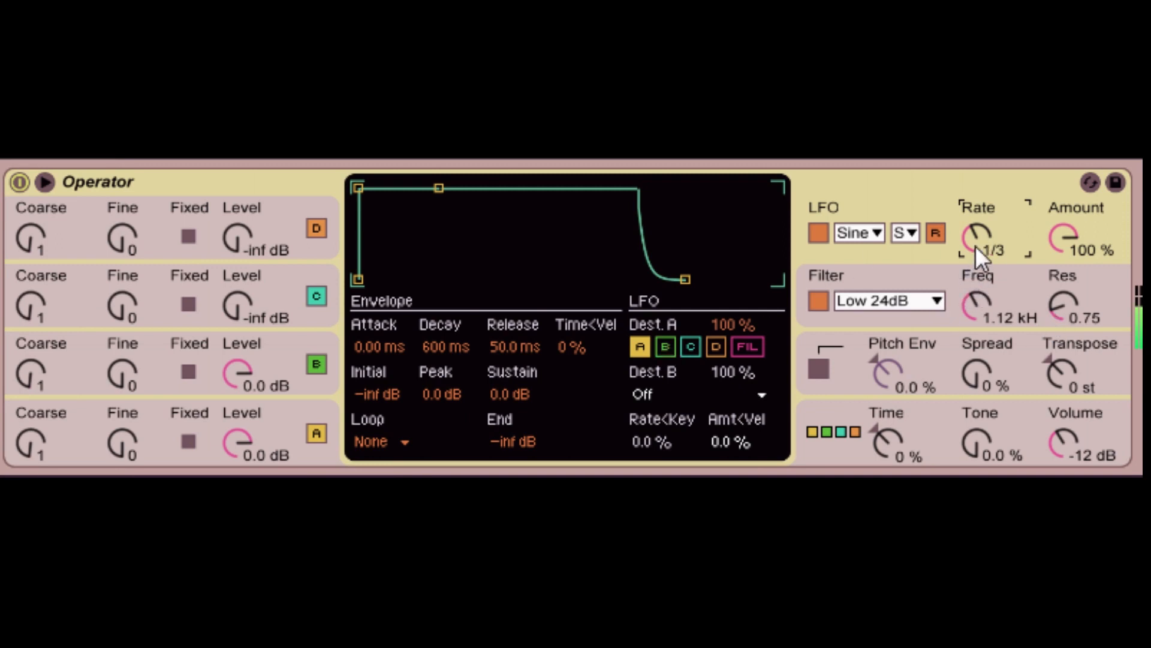
mouse_move(805, 344)
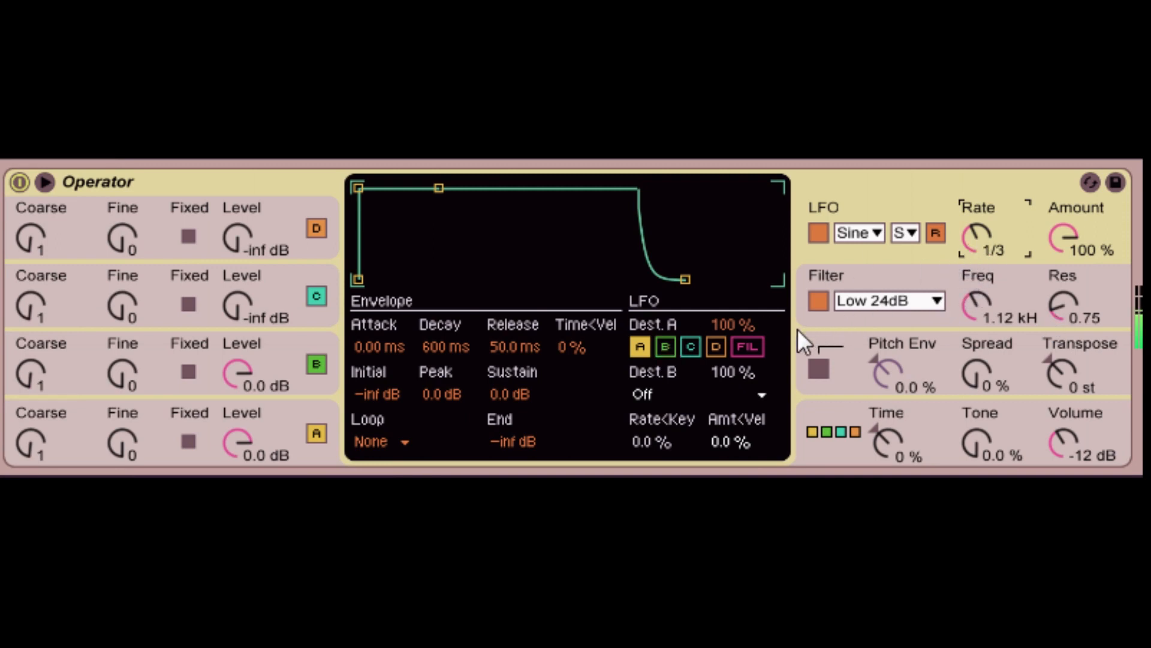
mouse_move(814, 341)
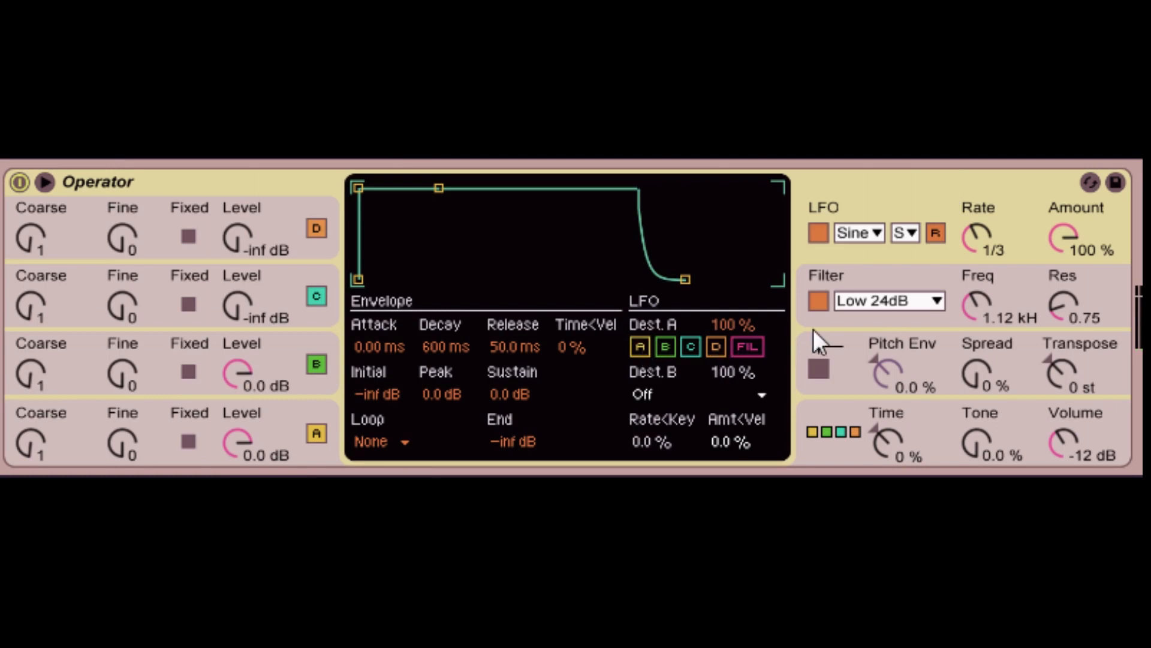
mouse_move(881, 272)
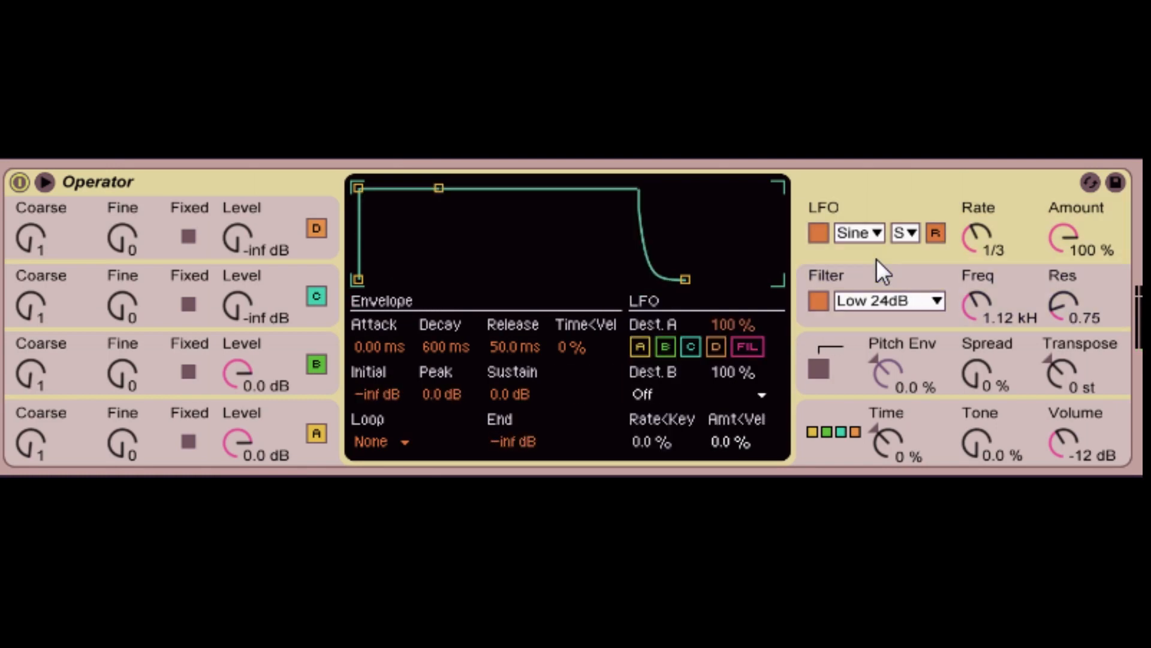
- Bring up the filter envelope section in Operator
click(748, 346)
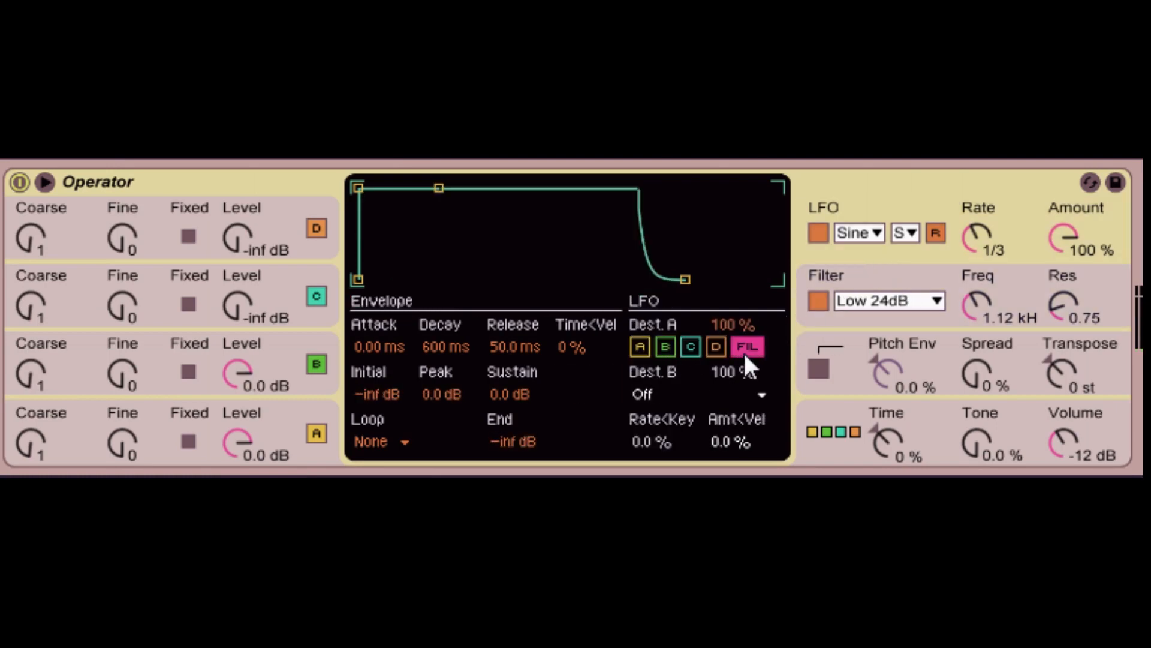
mouse_move(1036, 276)
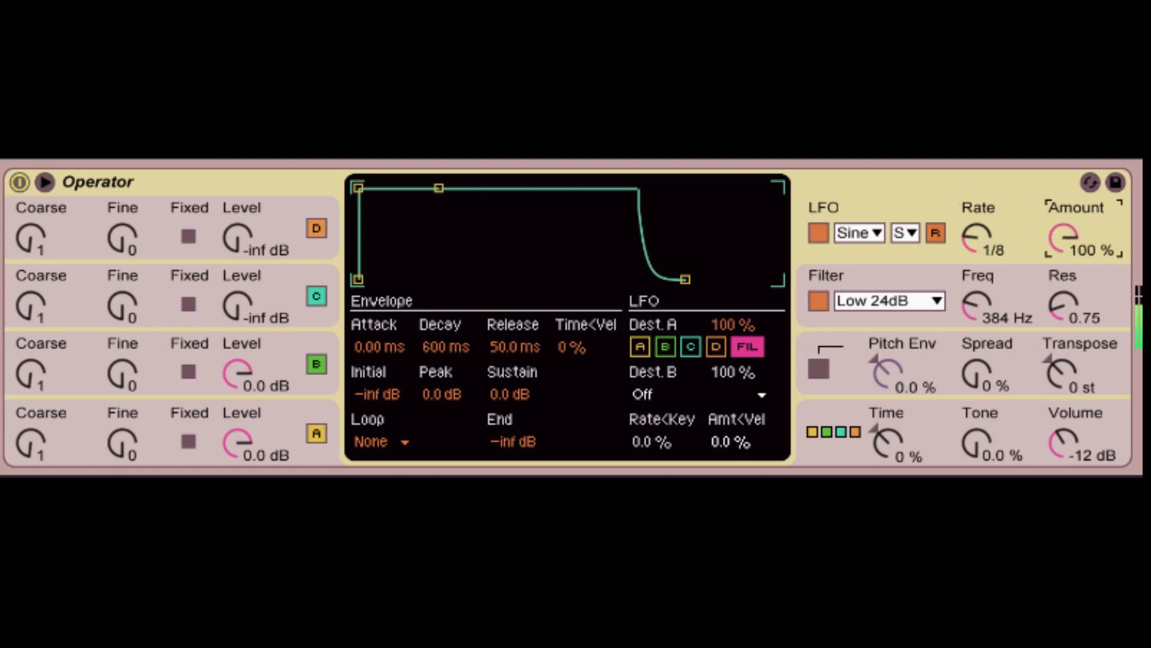
mouse_move(975, 209)
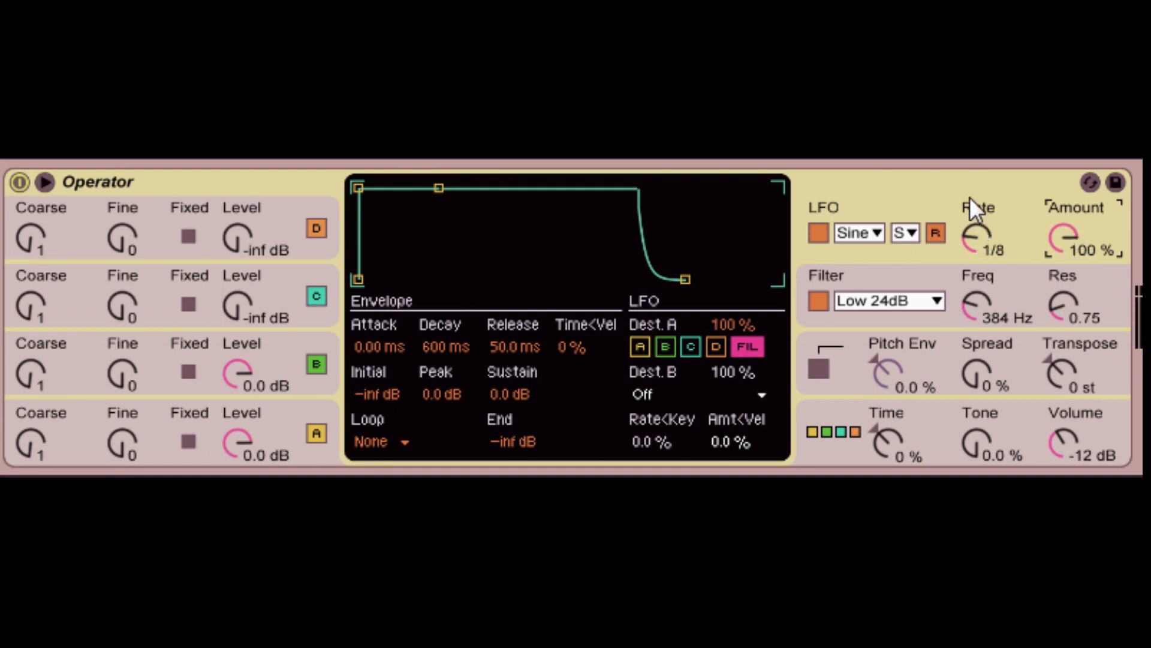
mouse_move(496, 356)
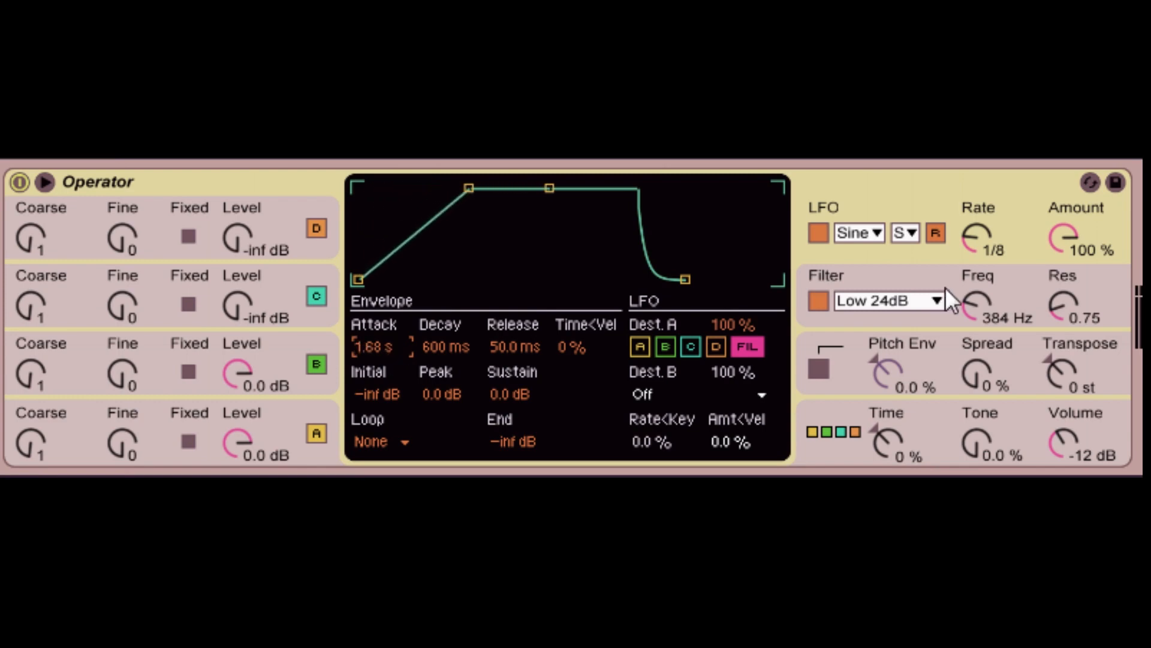
mouse_move(932, 209)
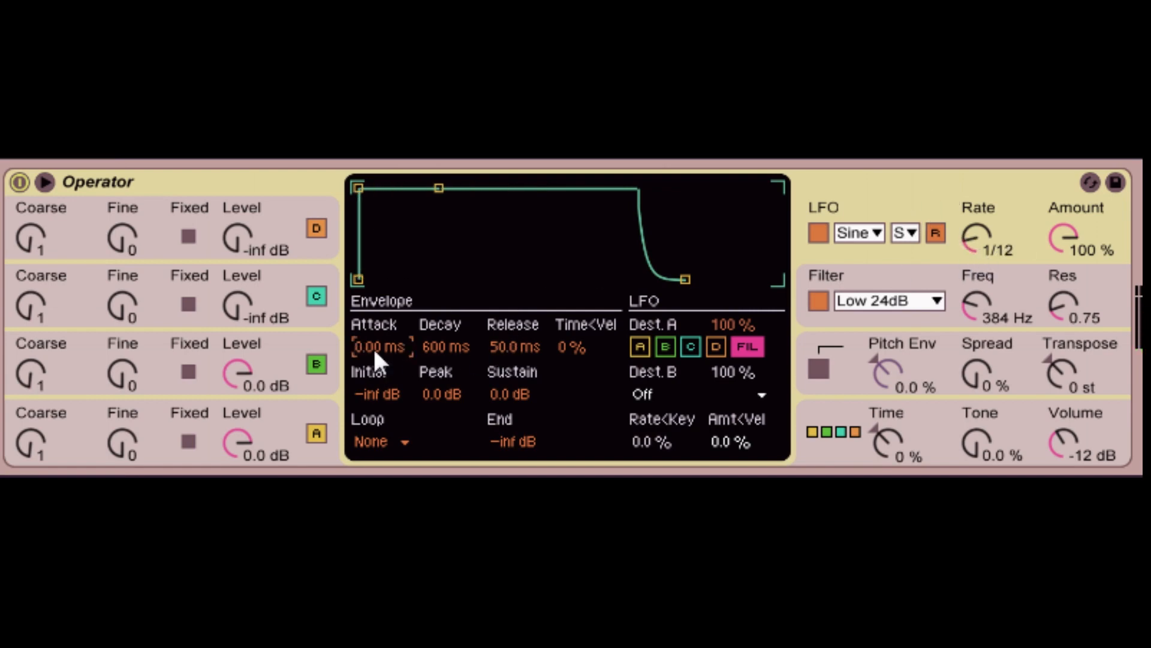
mouse_move(532, 412)
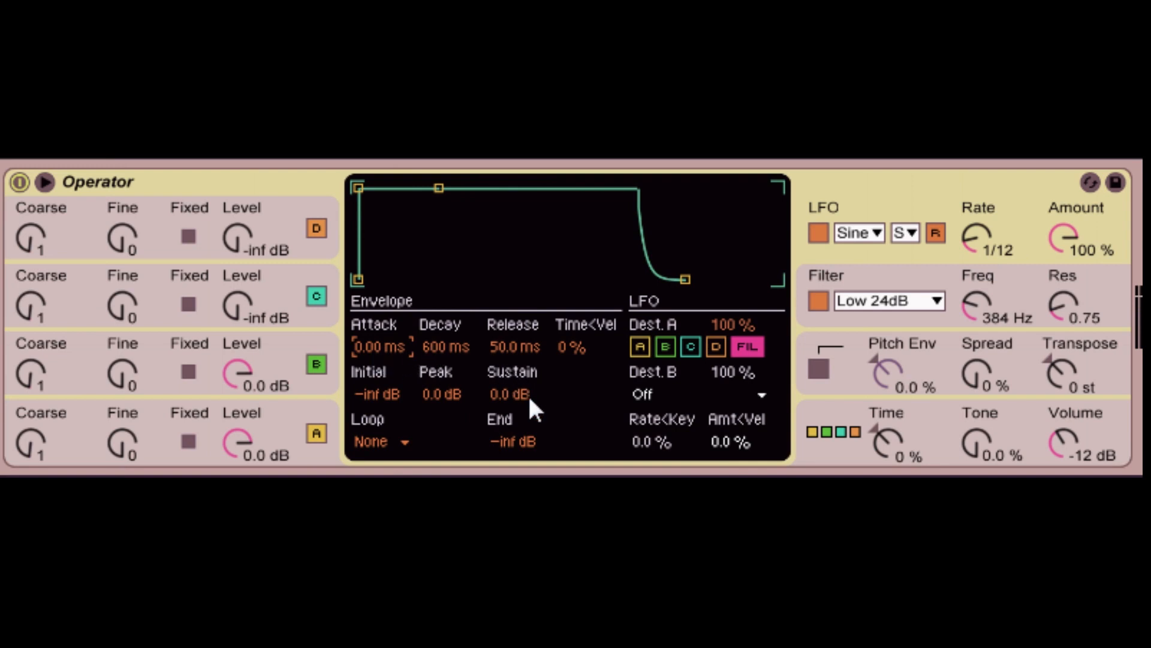
mouse_move(558, 374)
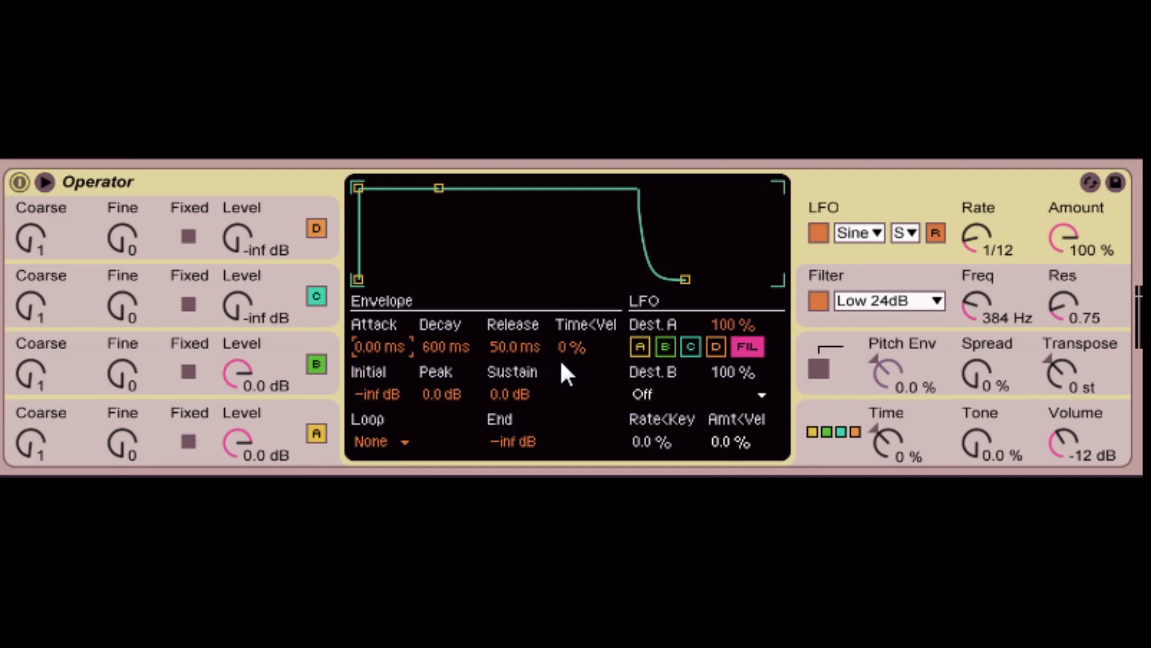
mouse_move(572, 360)
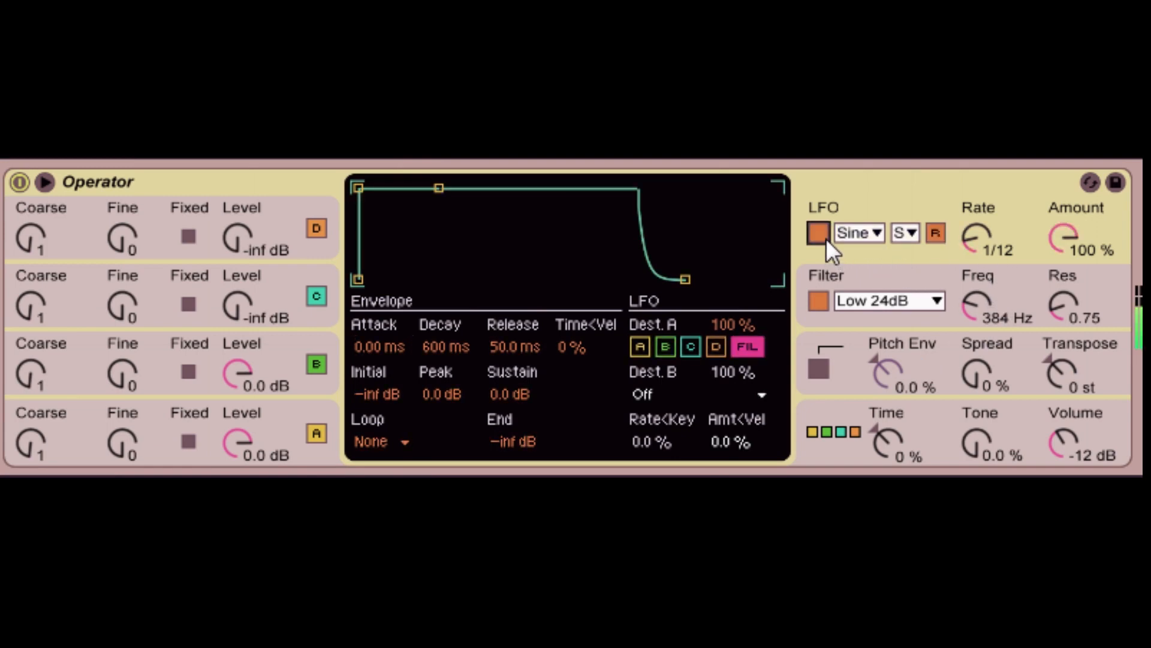
mouse_move(867, 246)
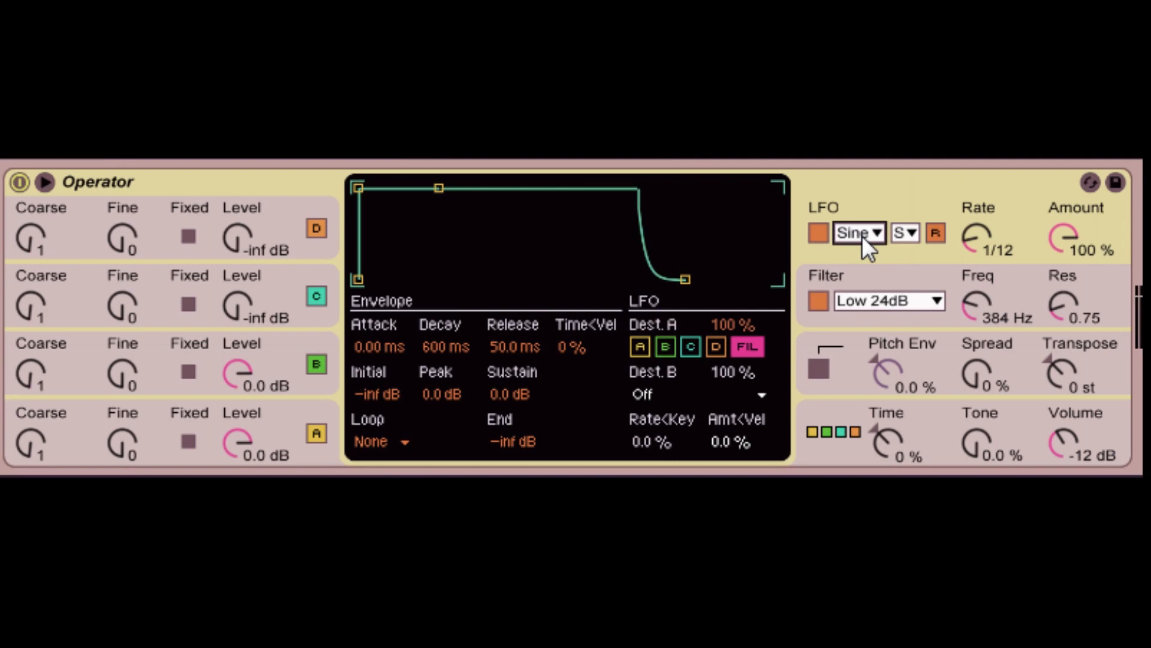
mouse_move(878, 286)
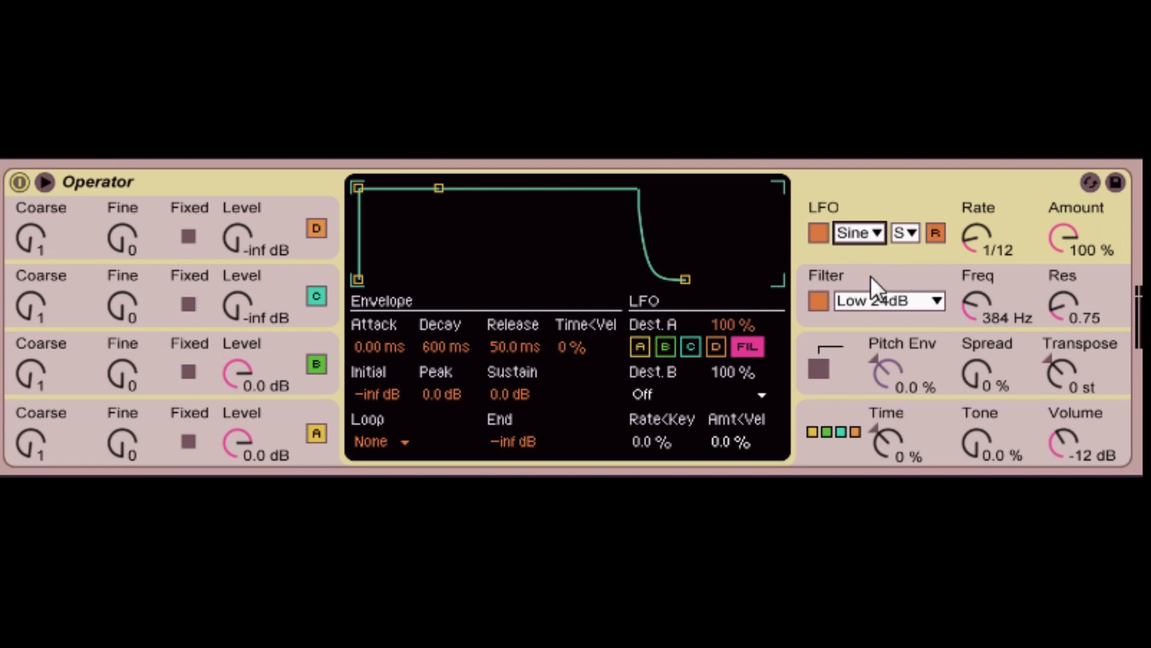
- Cycle the LFO waveform through square and triangle toward the downward saw
click(857, 233)
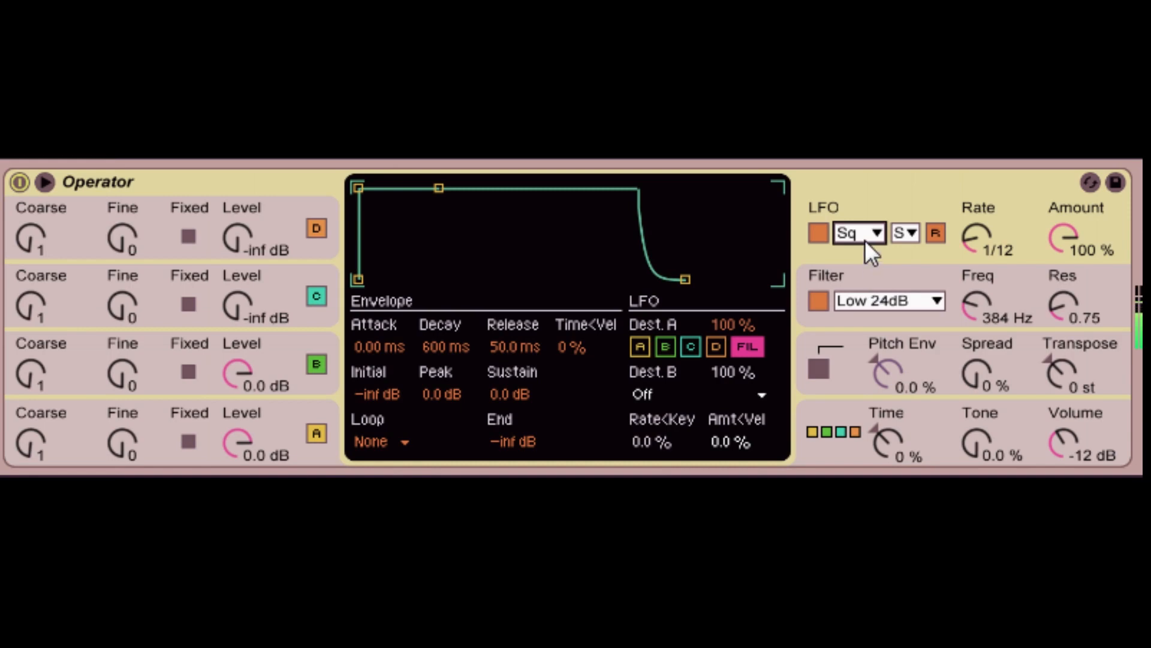
click(857, 233)
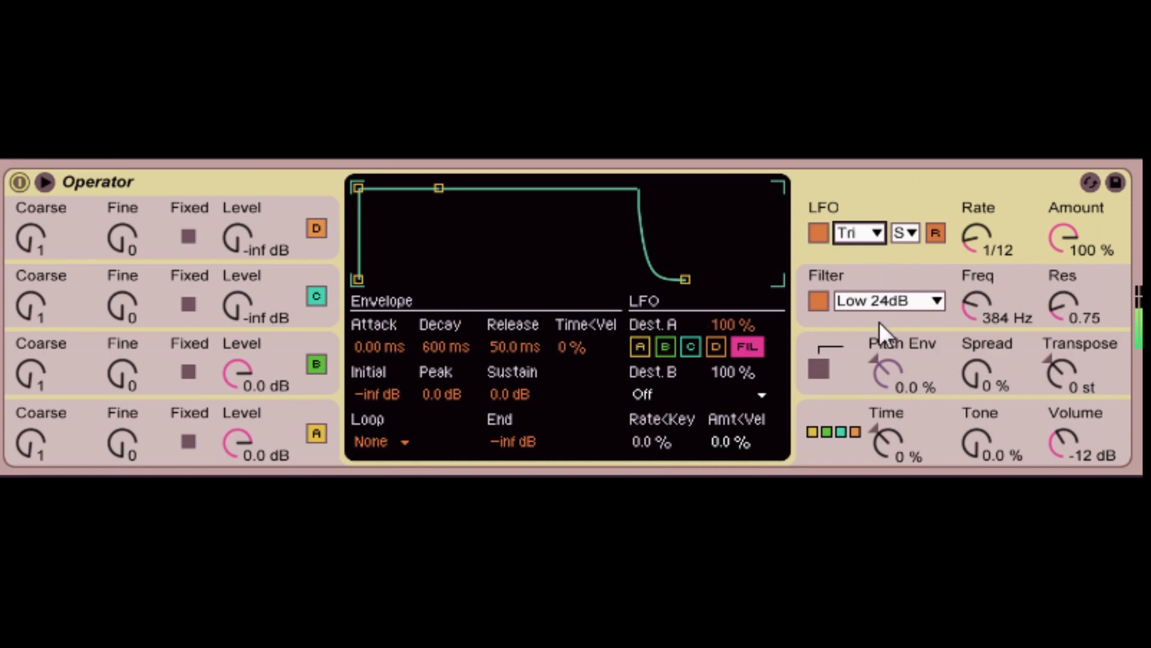
click(860, 233)
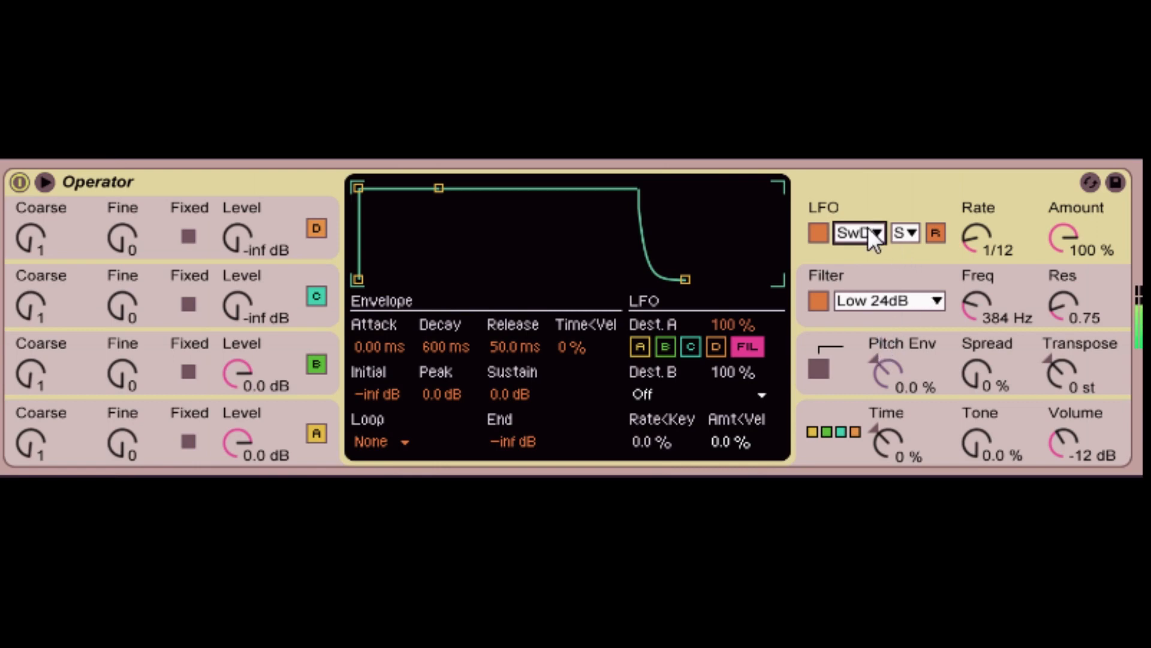
mouse_move(988, 314)
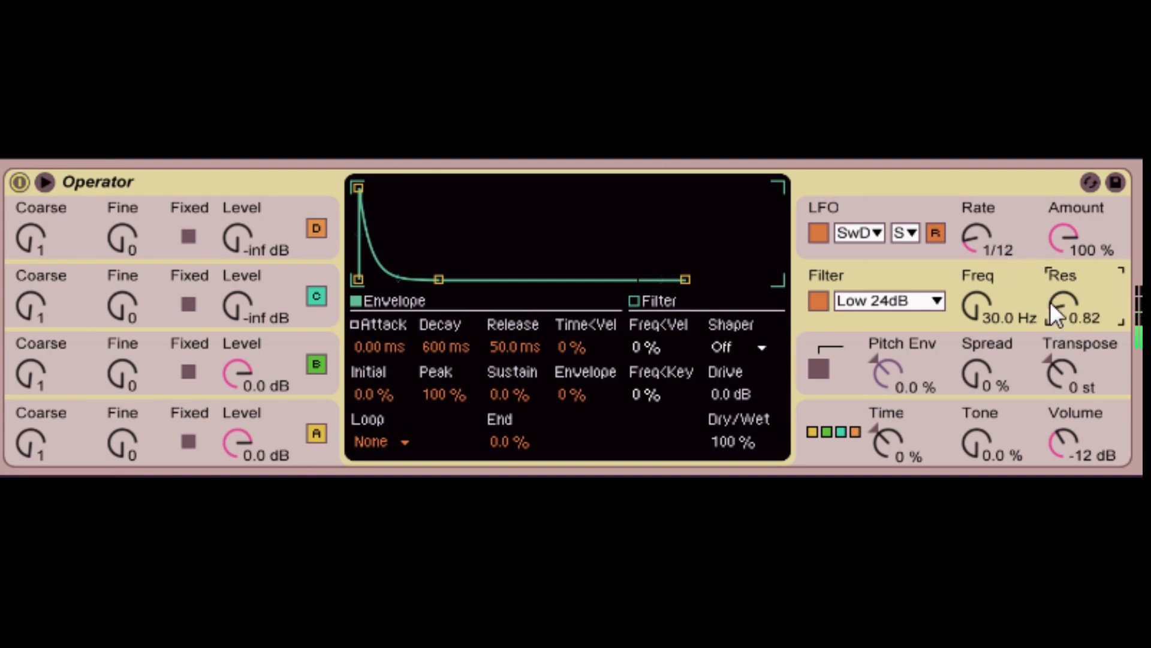
mouse_move(859, 220)
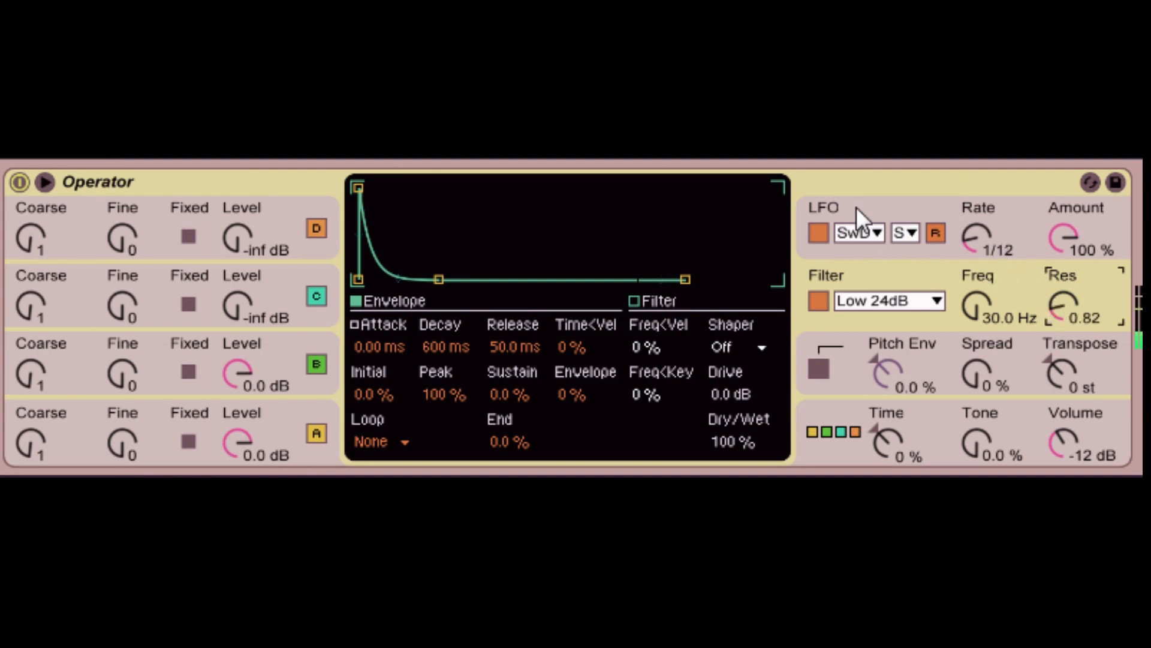
mouse_move(943, 223)
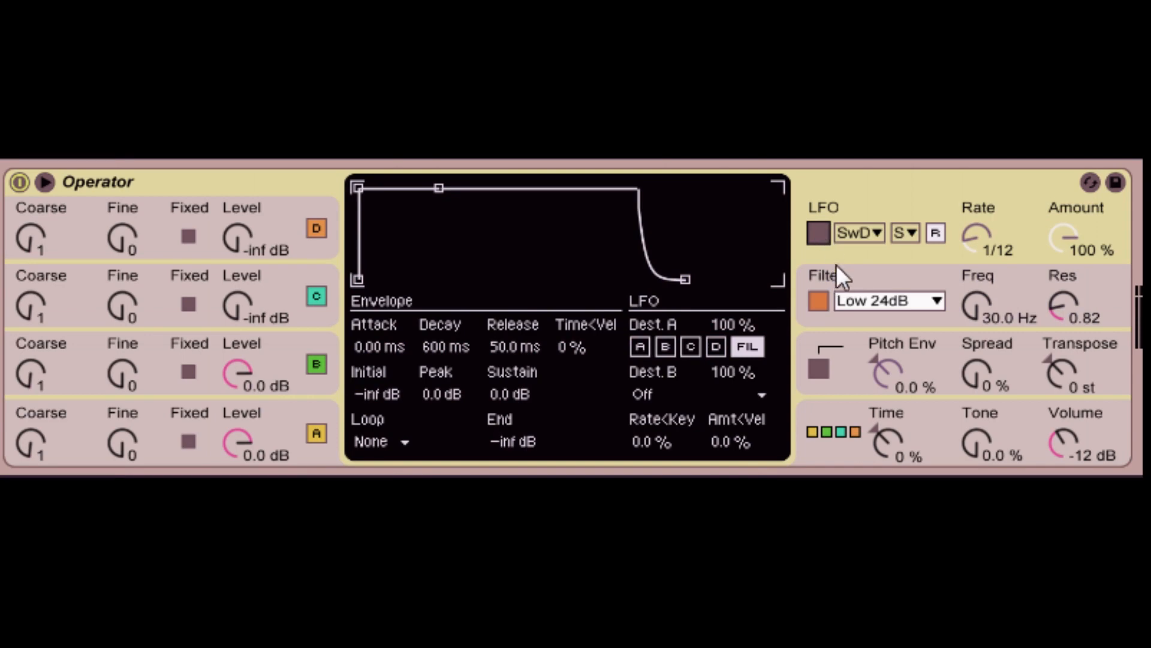
mouse_move(852, 298)
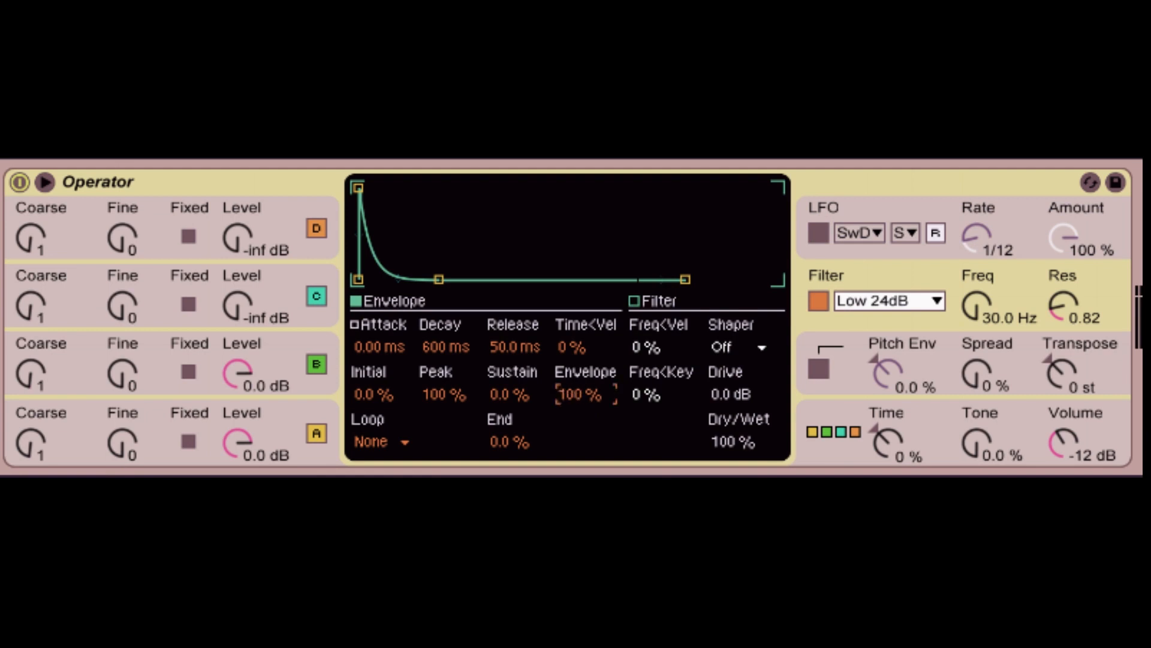
mouse_move(602, 407)
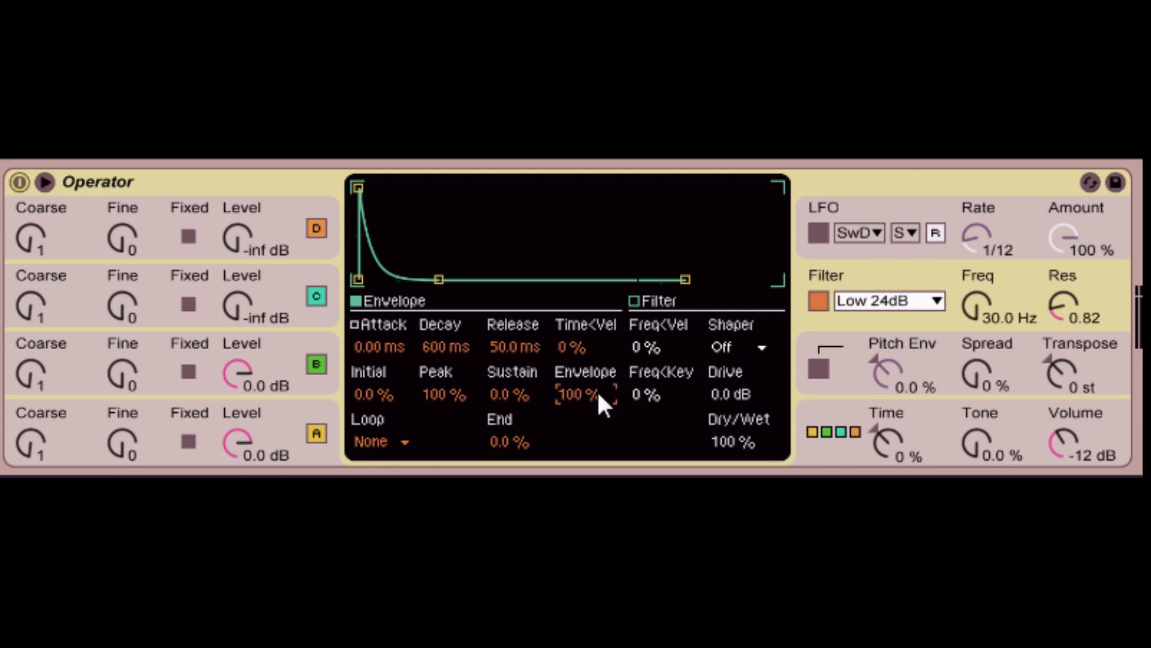
mouse_move(599, 402)
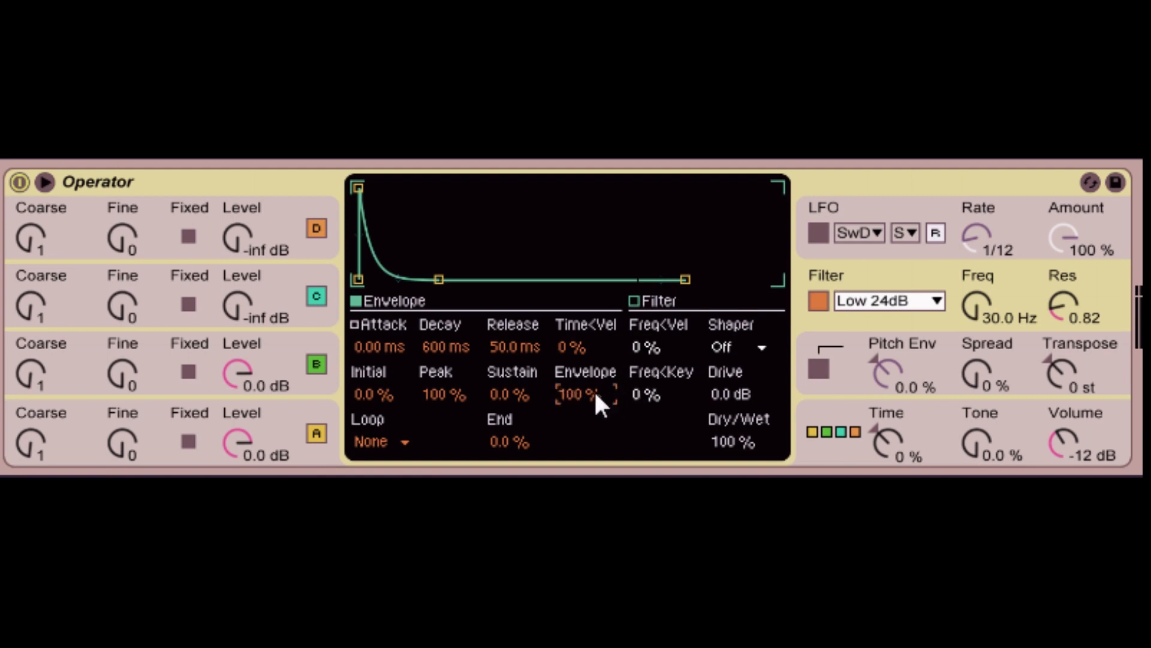
mouse_move(598, 400)
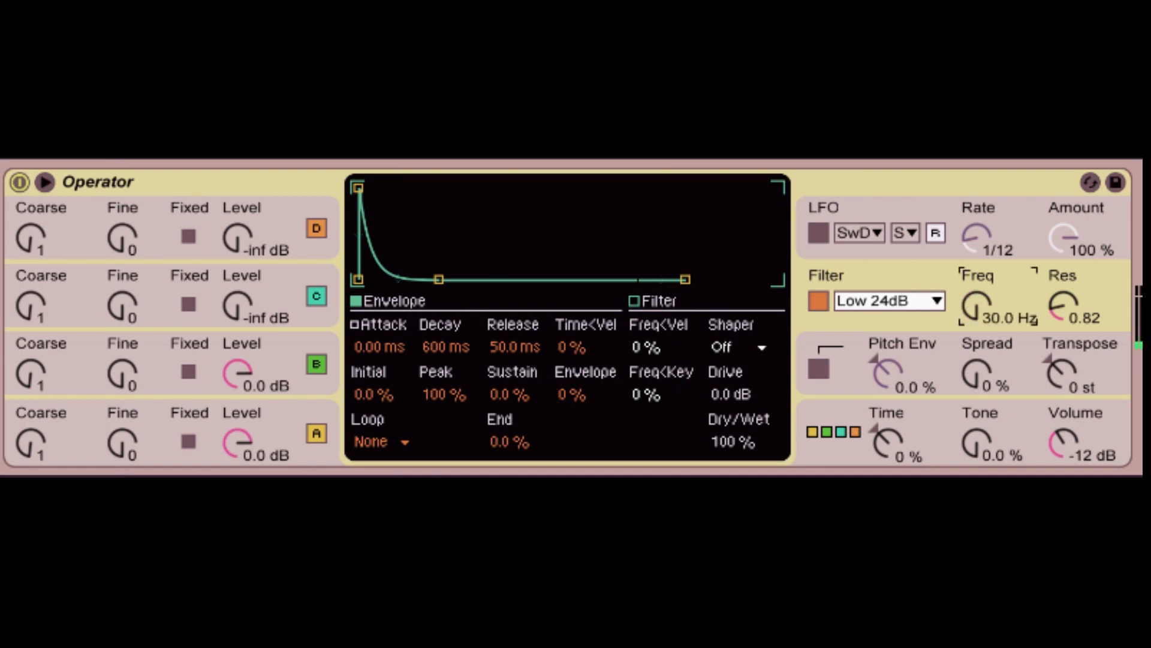
mouse_move(977, 325)
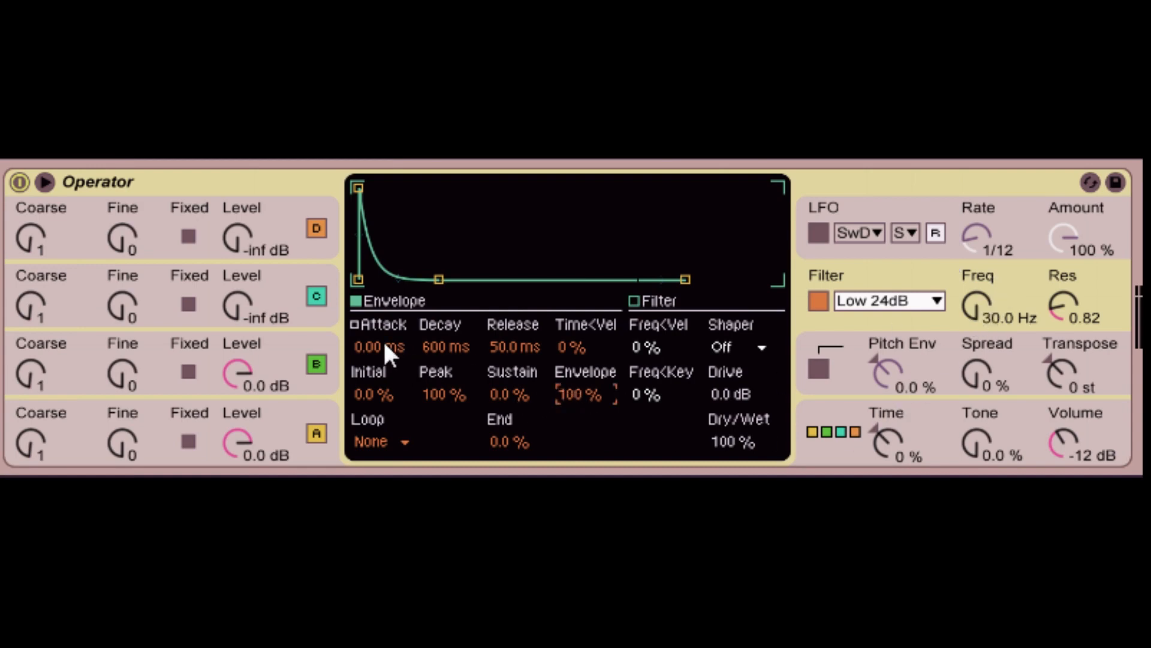
mouse_move(408, 352)
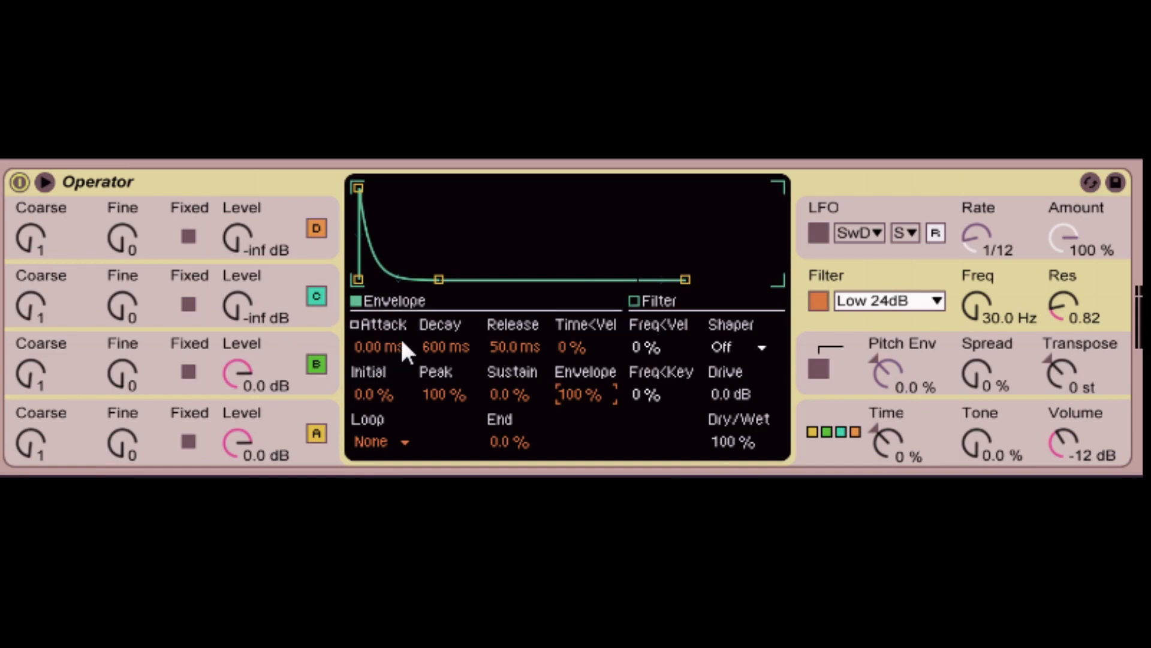
mouse_move(1017, 321)
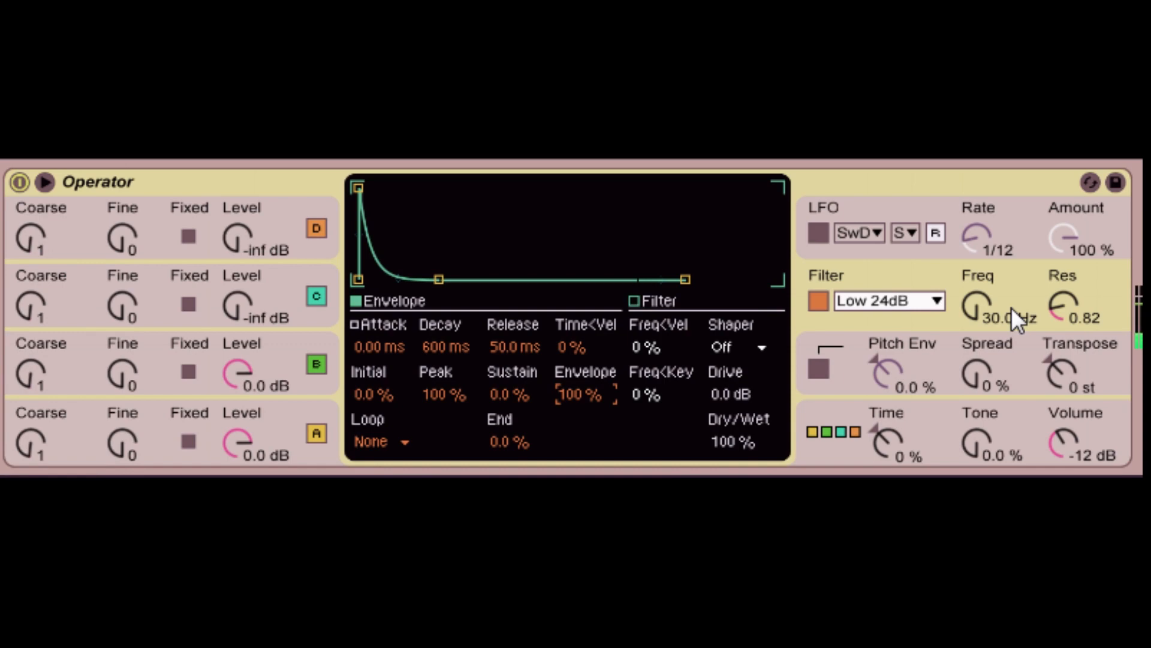
mouse_move(972, 326)
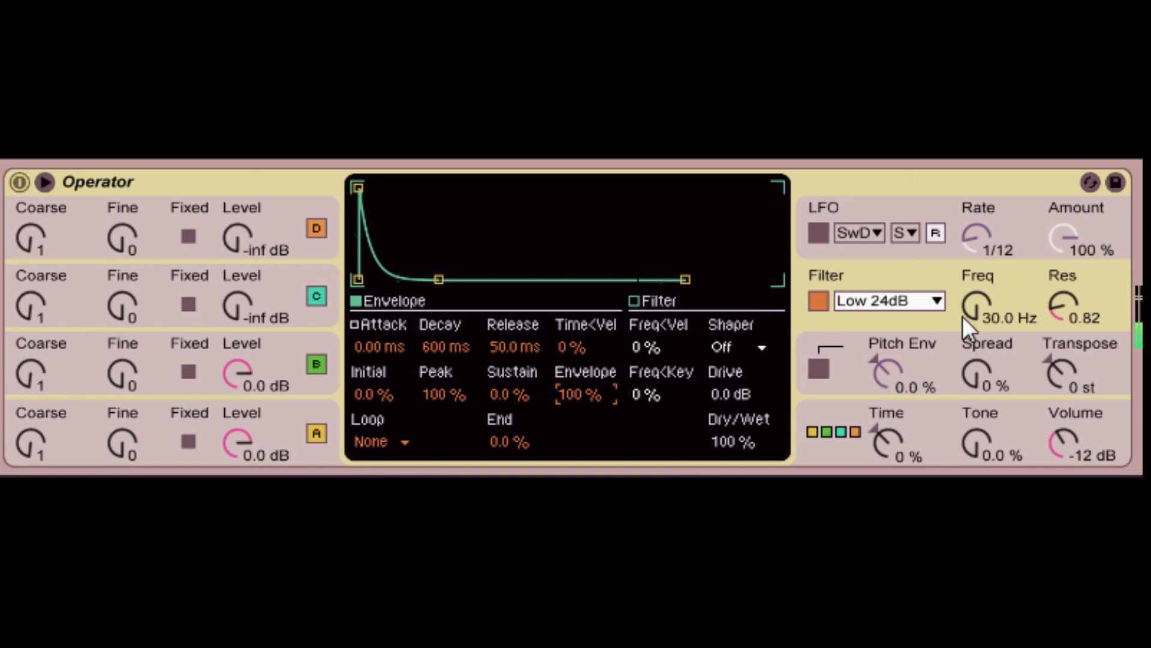
mouse_move(789, 292)
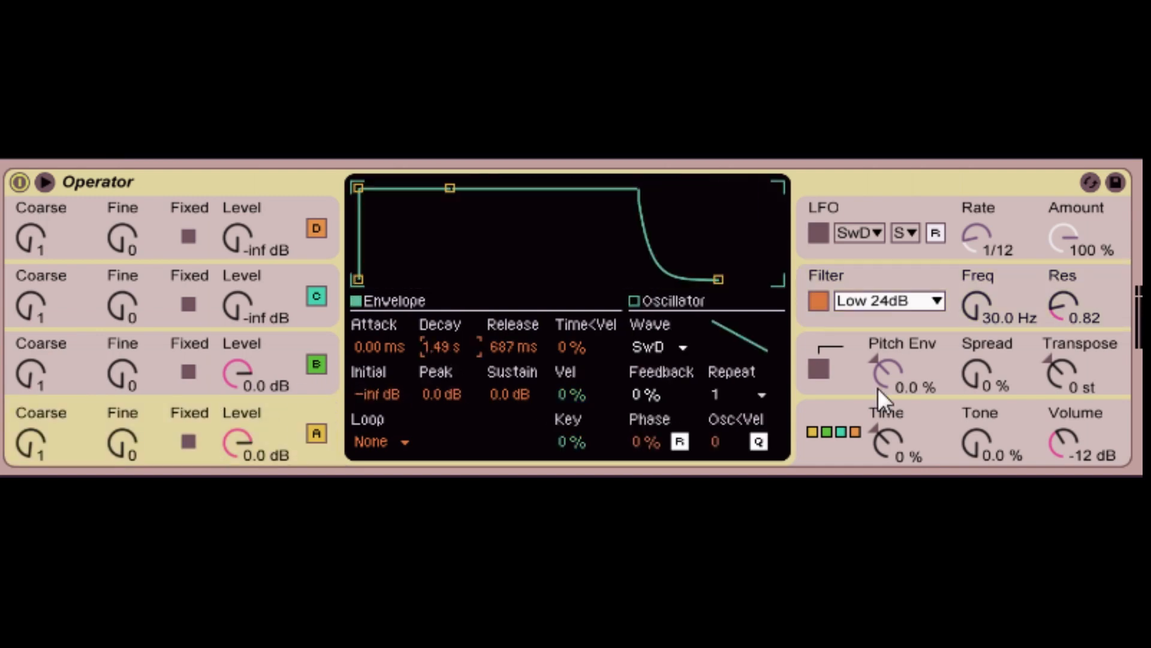
- Show the filter envelope settings in the display and re-enable the bypassed filter
click(818, 300)
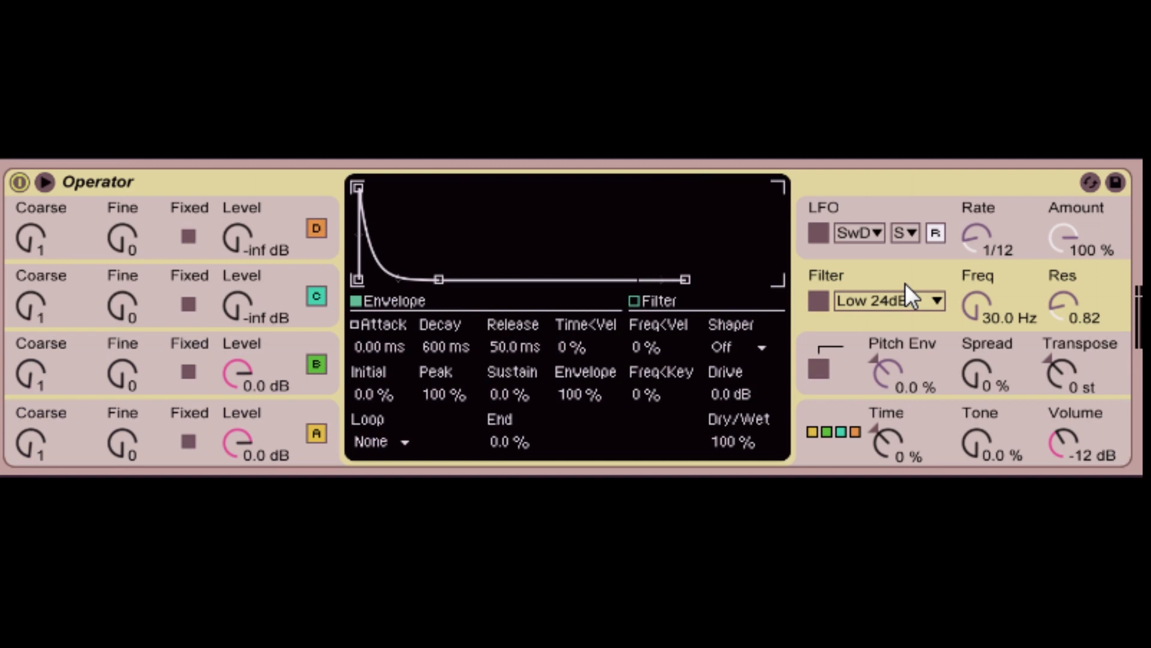
mouse_move(913, 300)
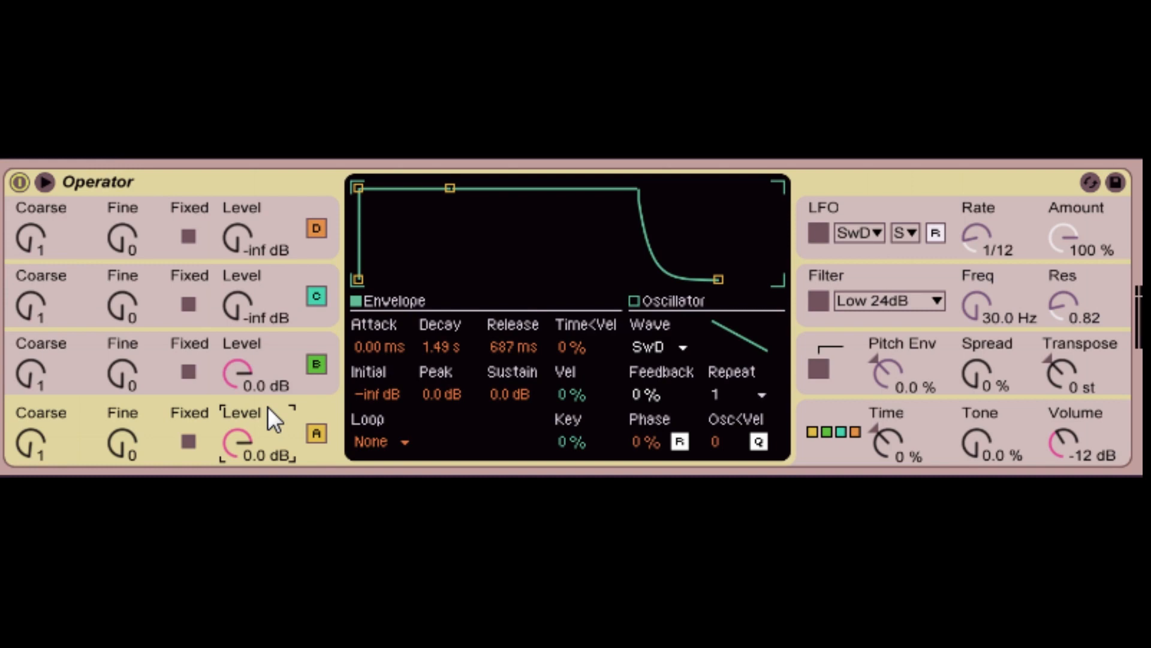
mouse_move(869, 274)
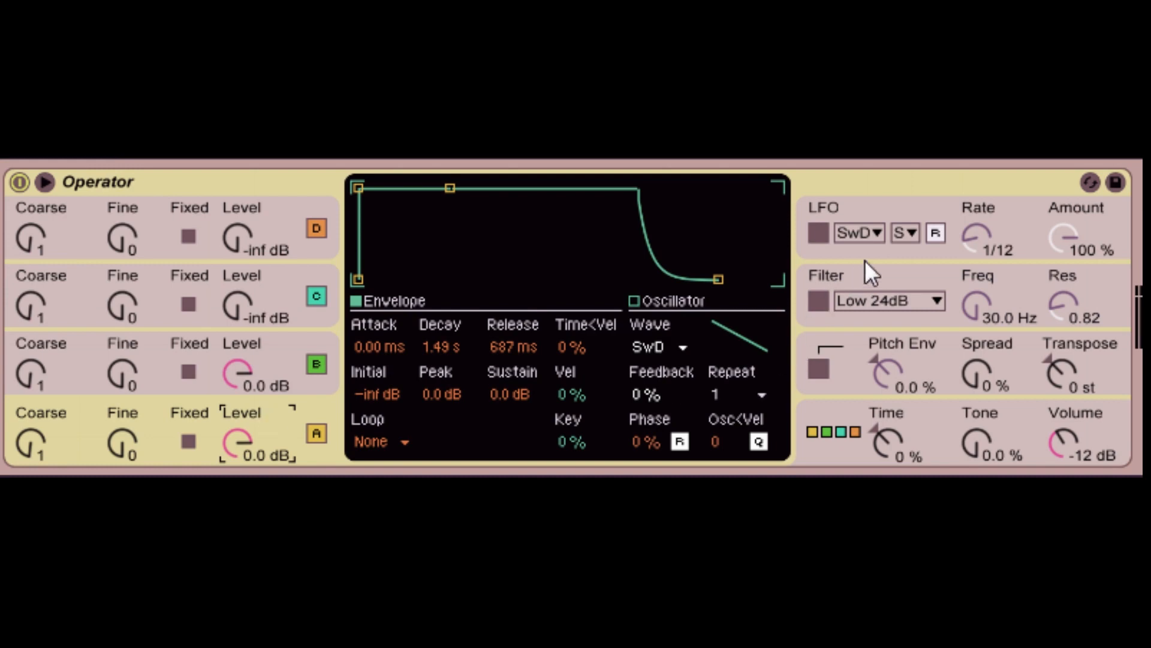
click(635, 301)
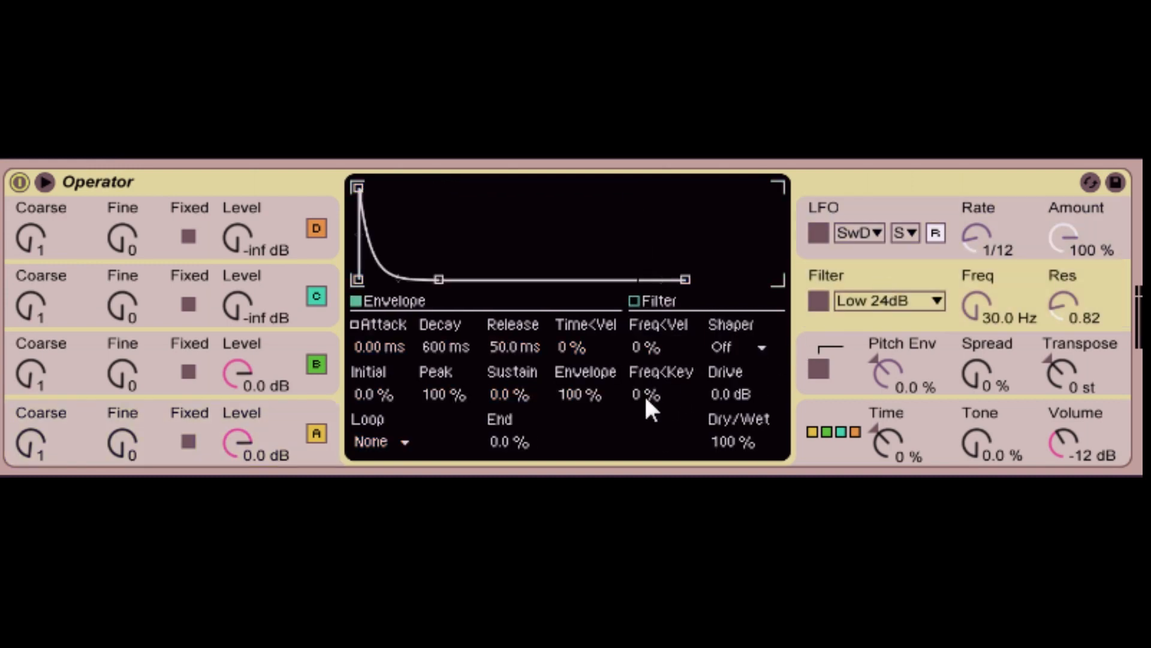
click(818, 300)
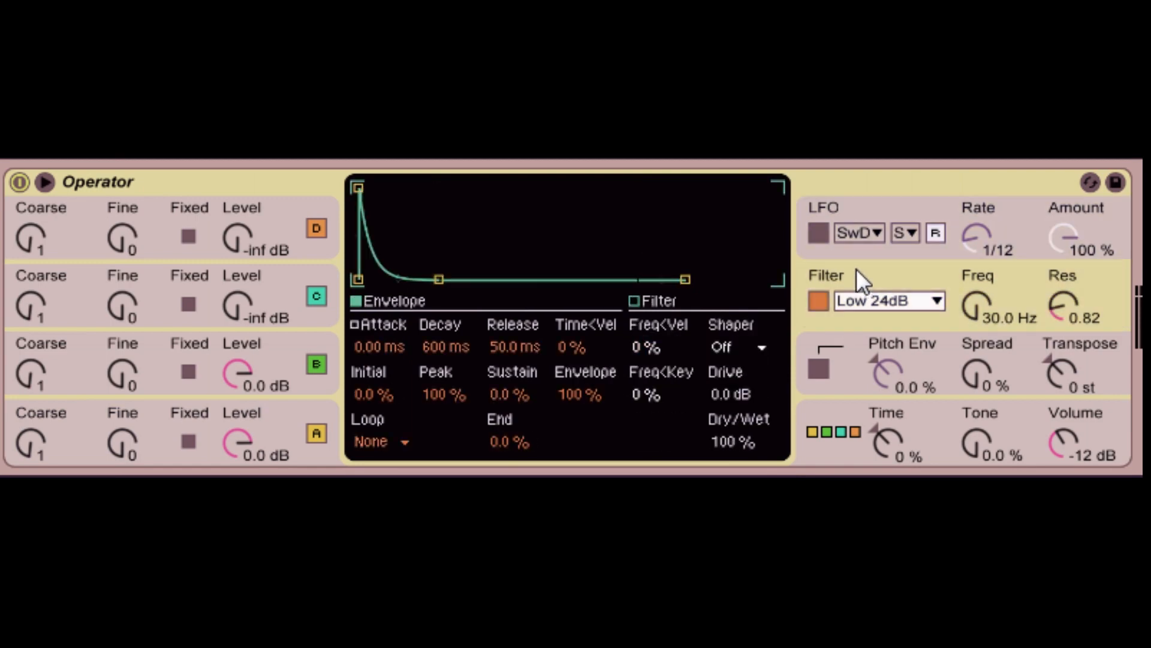
mouse_move(977, 356)
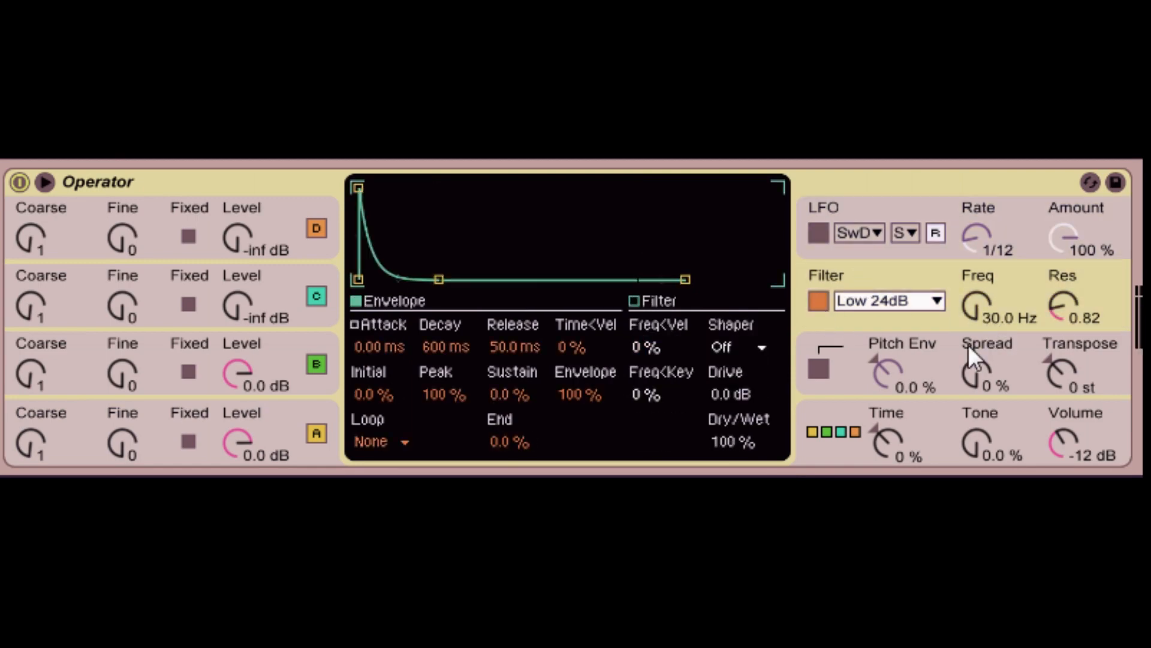
mouse_move(598, 393)
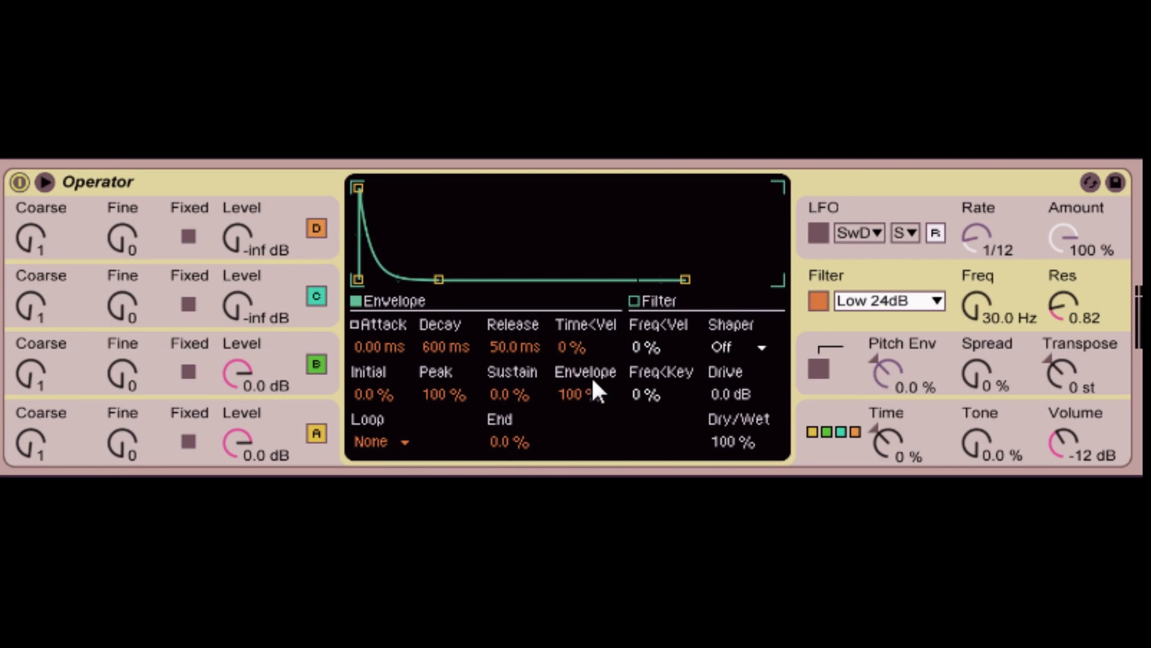
mouse_move(368, 452)
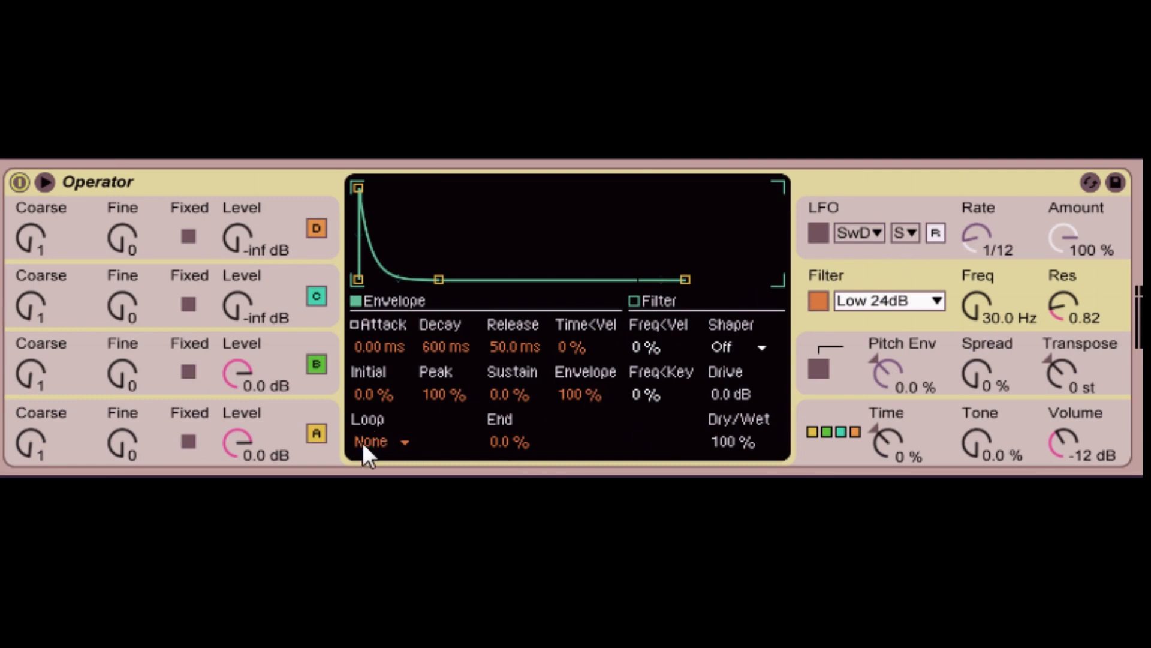
mouse_move(378, 448)
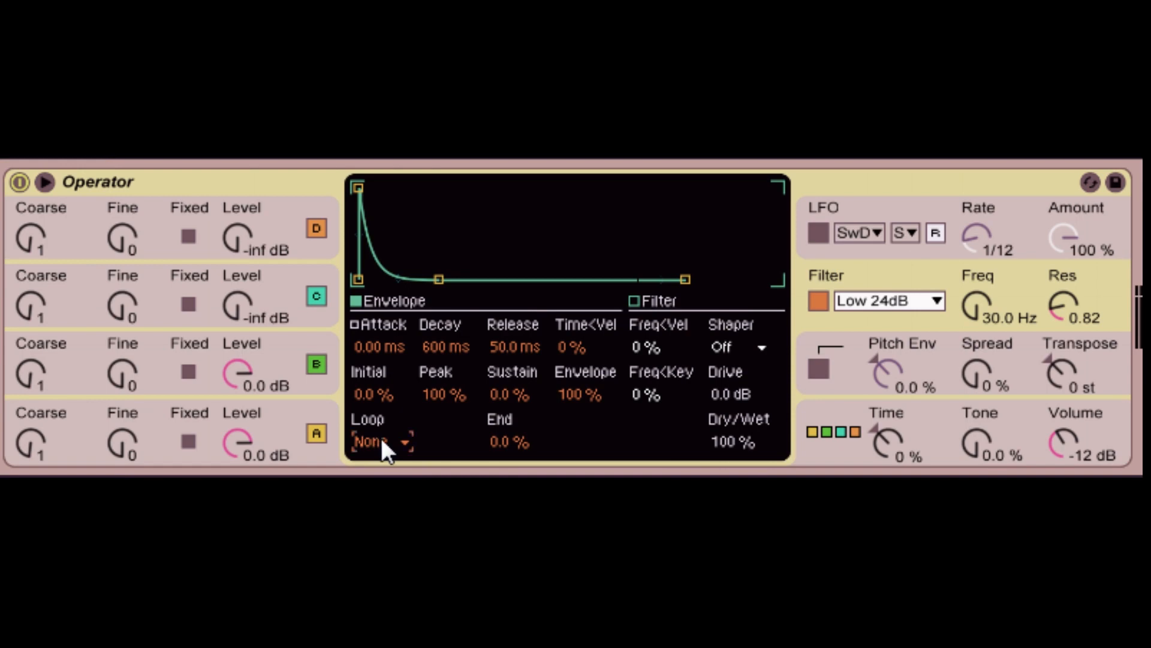
- Set the filter envelope Loop mode to Sync, repeating at 1/8
click(382, 442)
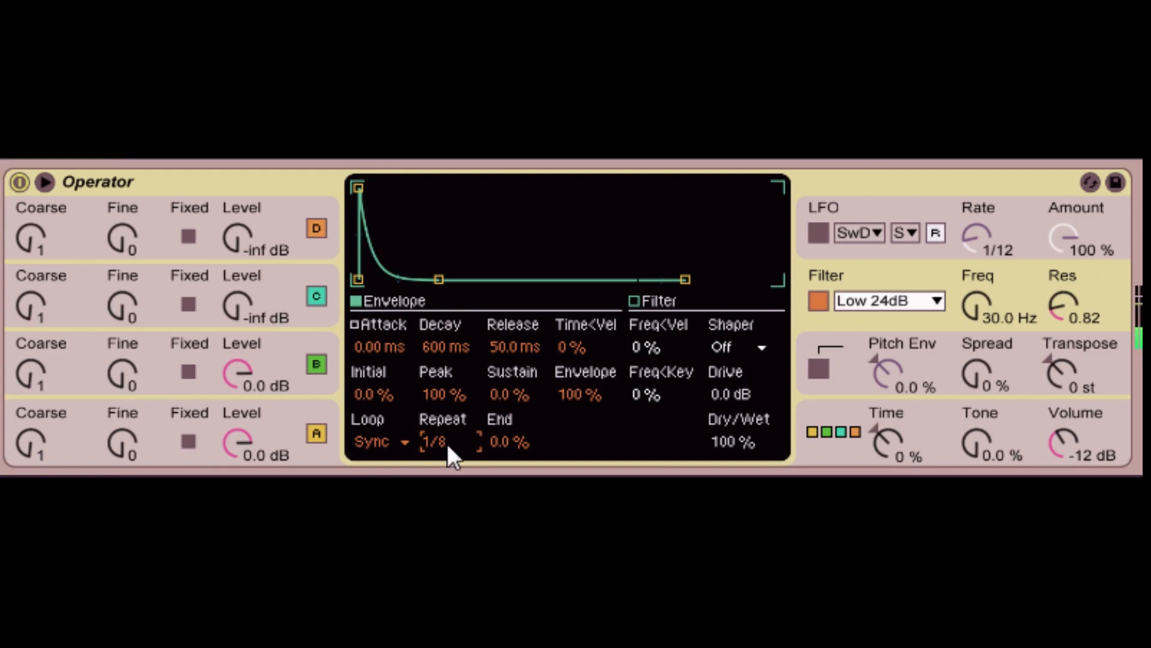
mouse_move(997, 336)
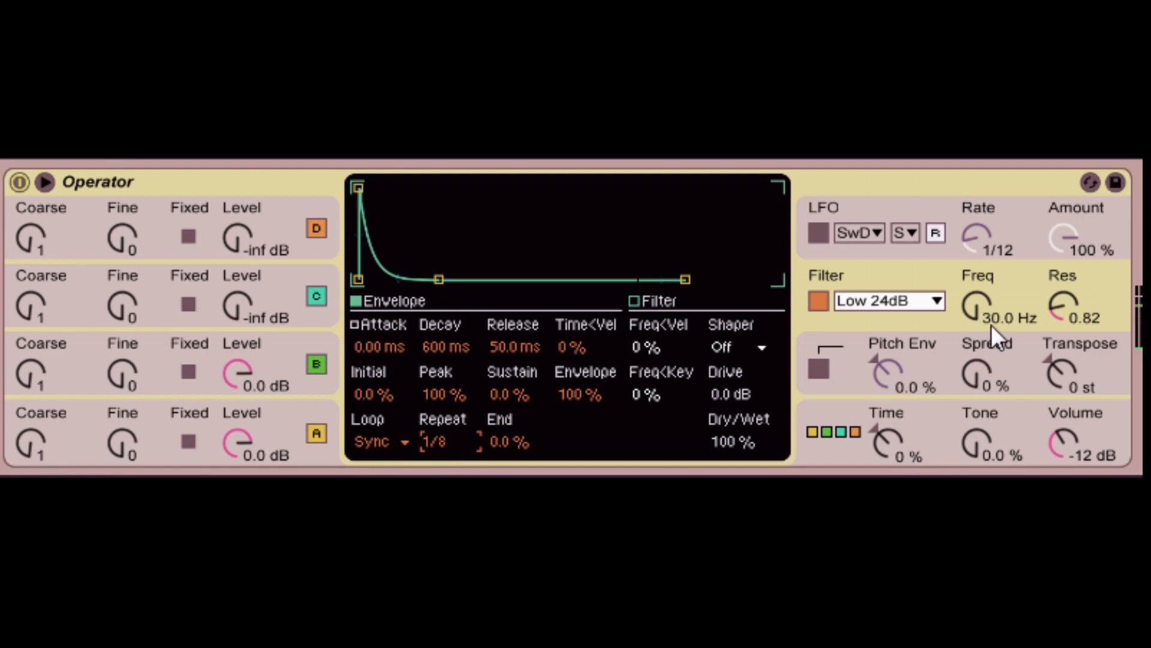
mouse_move(760, 281)
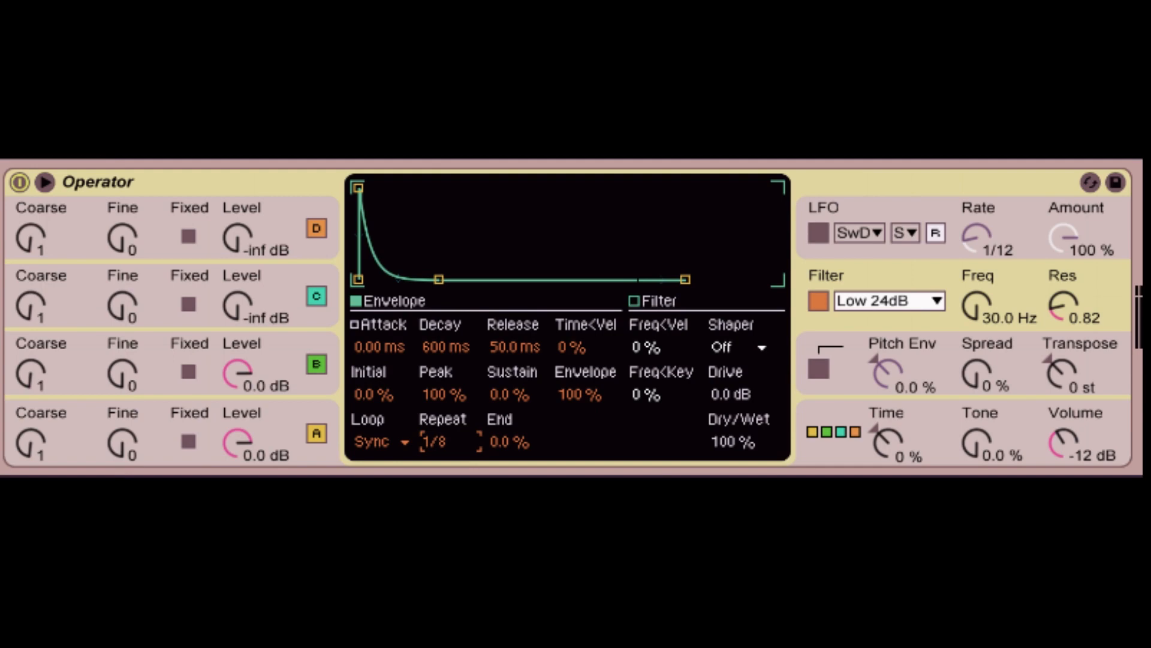
mouse_move(1010, 377)
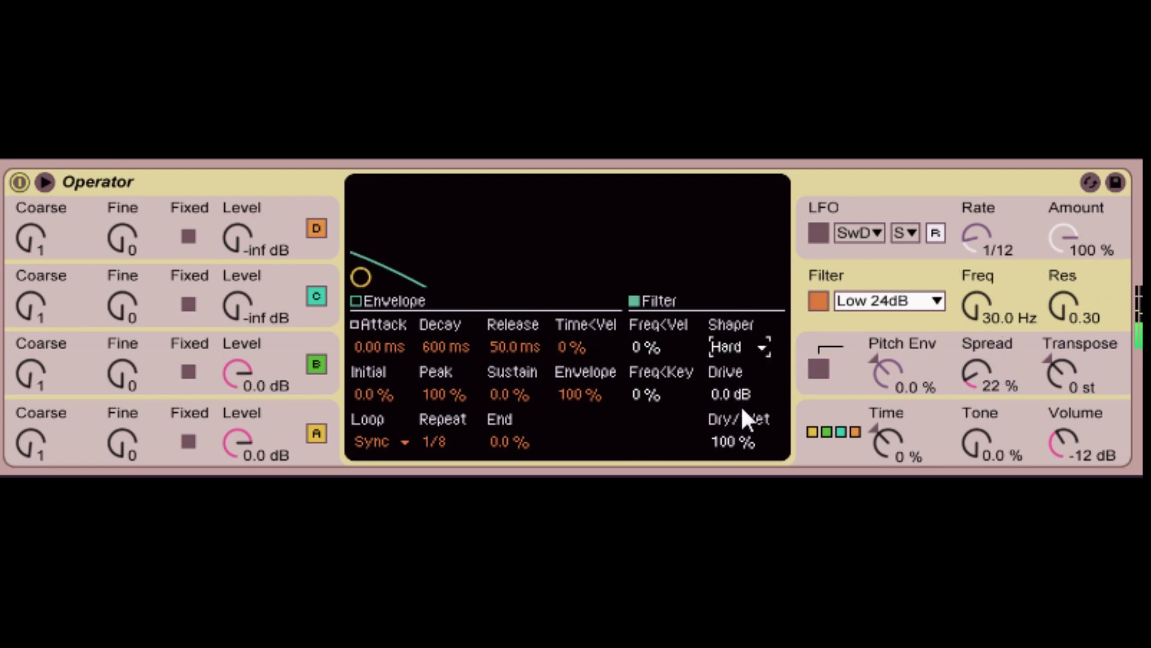
mouse_move(749, 349)
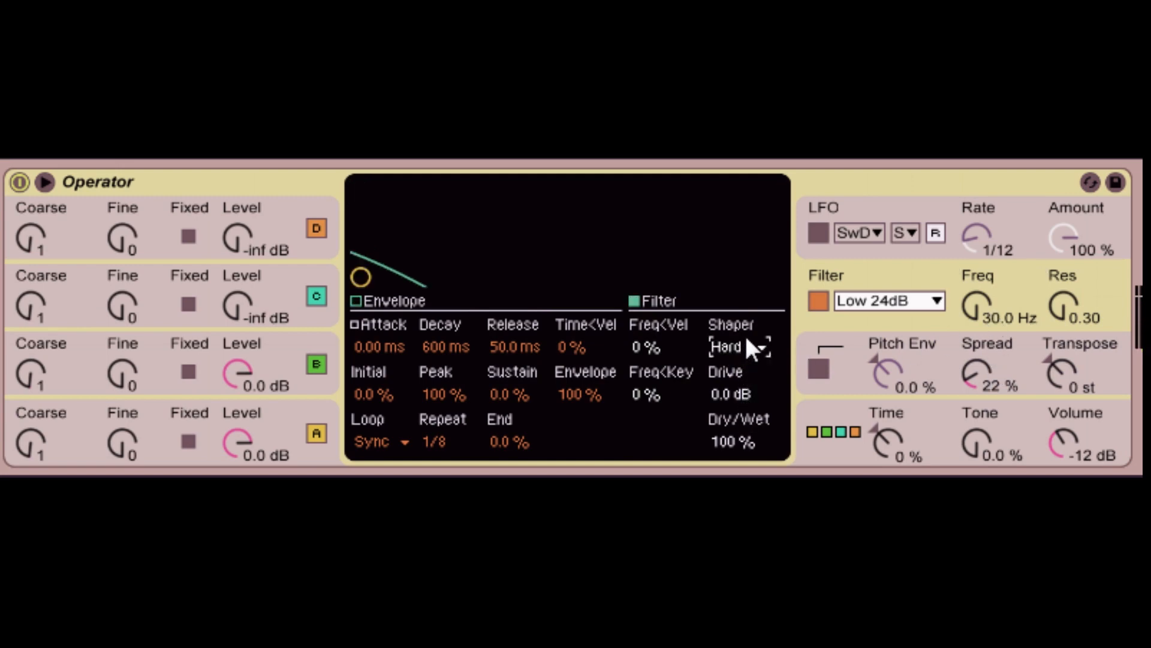
mouse_move(752, 359)
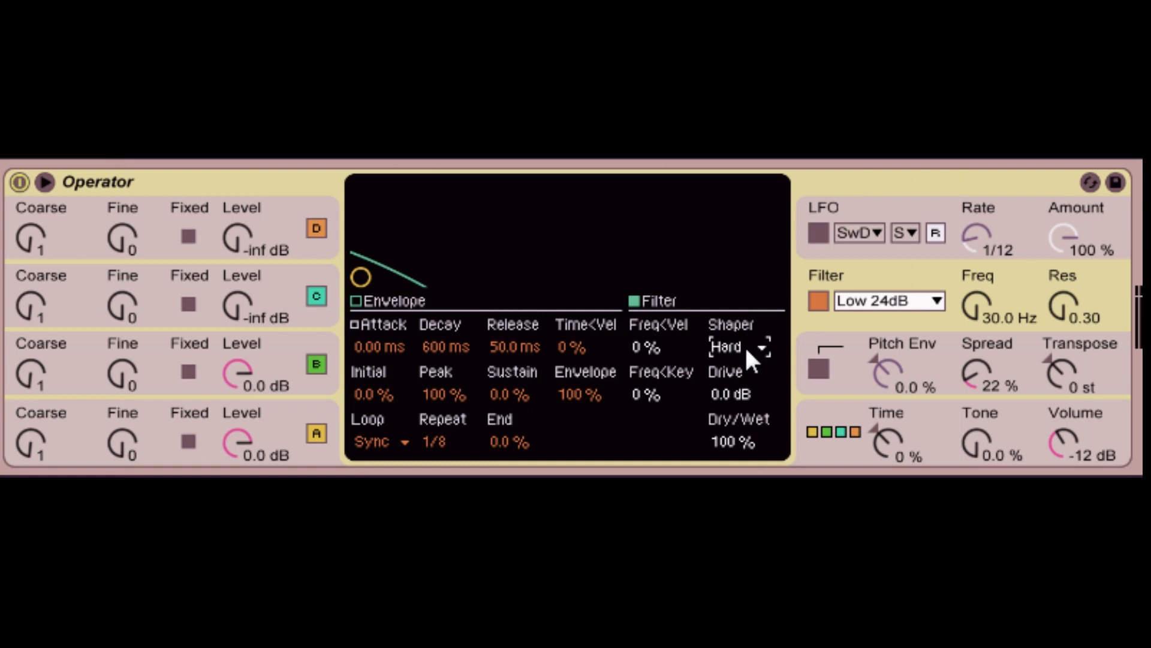
mouse_move(837, 330)
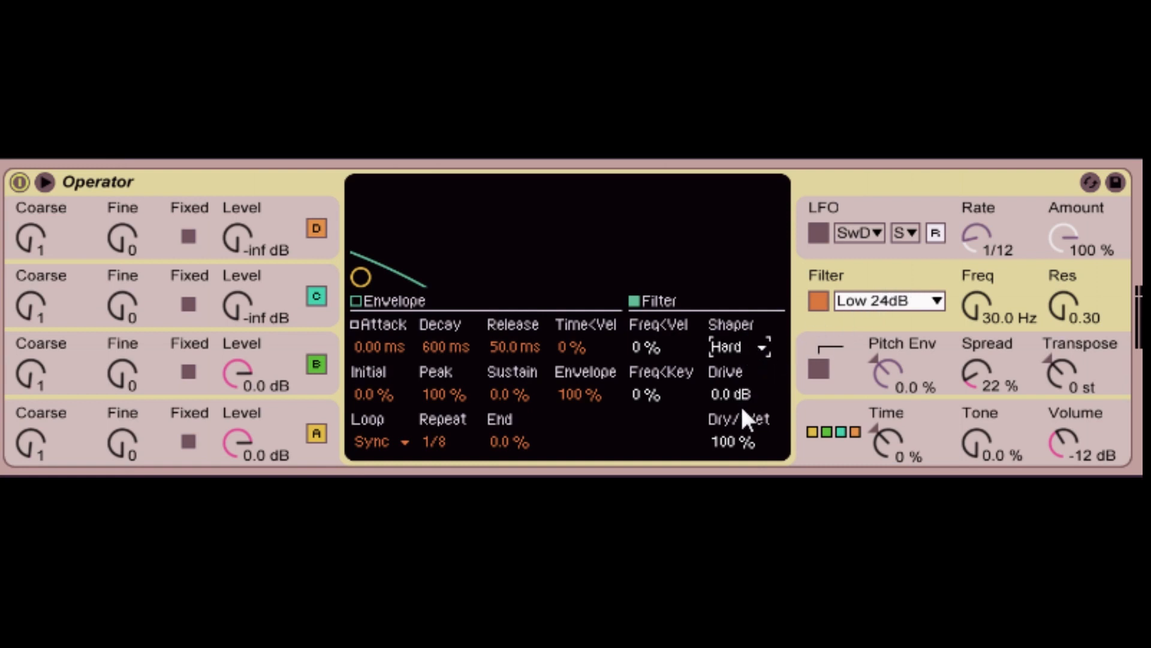
mouse_move(744, 410)
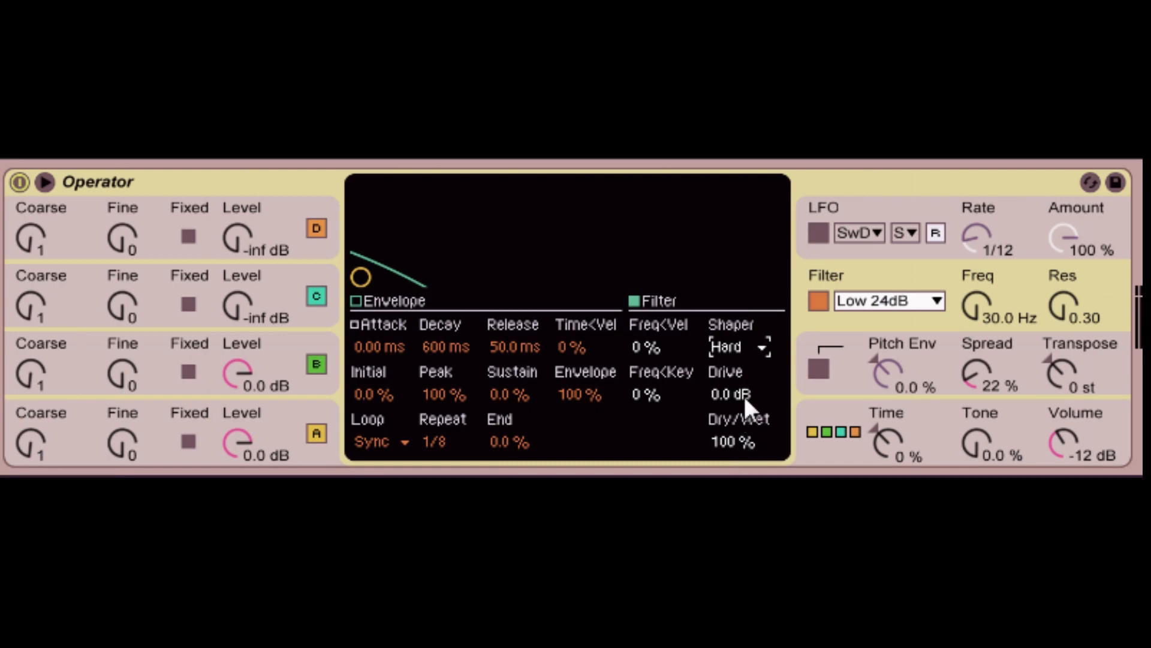
mouse_move(762, 351)
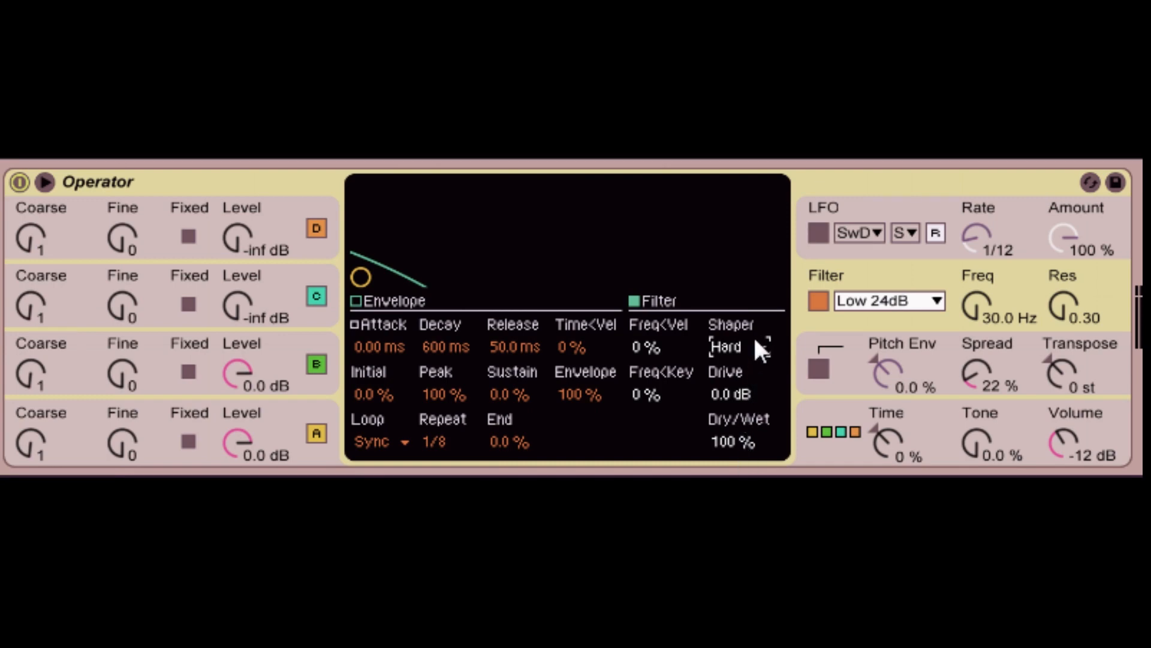
mouse_move(748, 409)
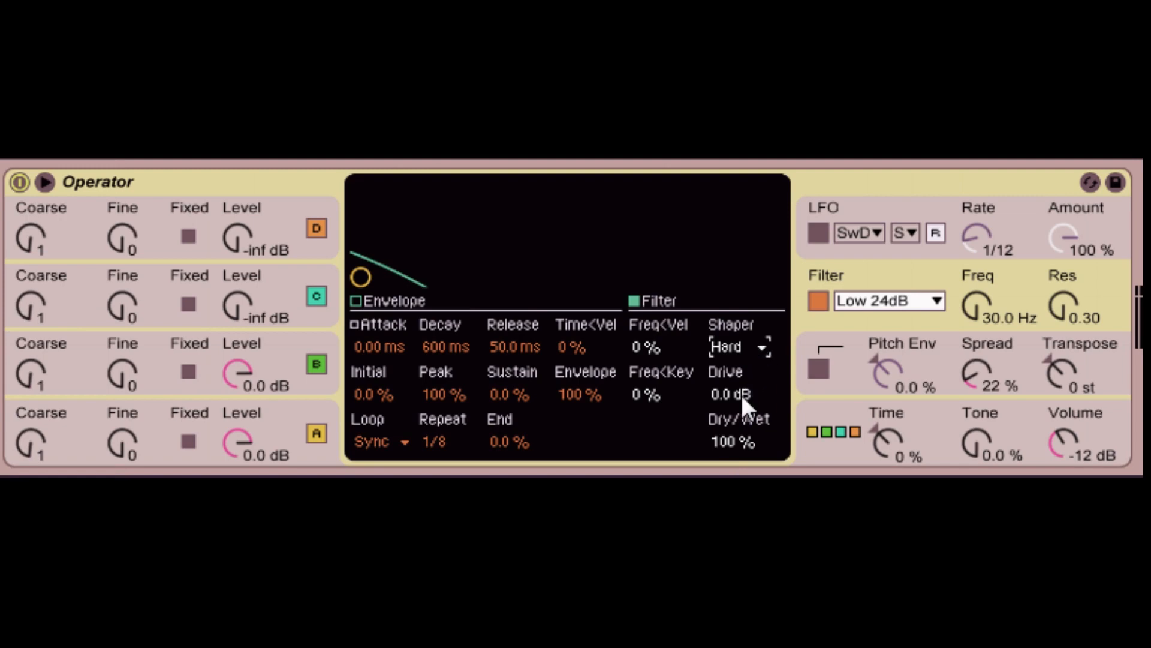
- Audition the Soft, Sine and 4Bit filter shapers, then settle on Hard
click(734, 347)
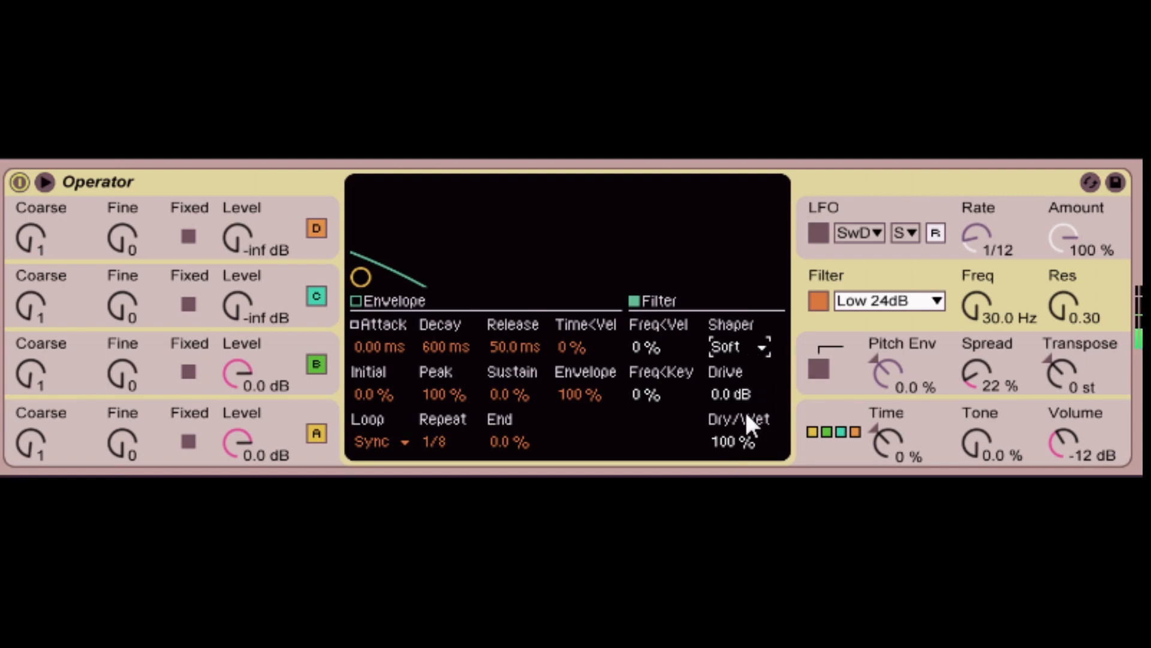
click(739, 347)
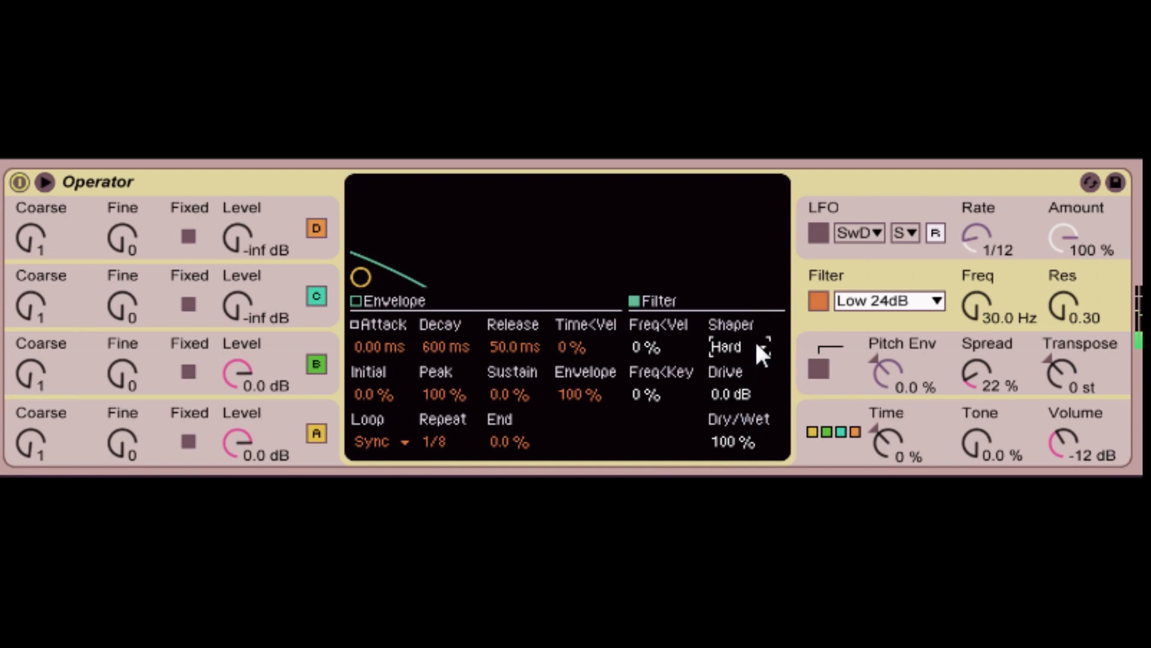
mouse_move(748, 447)
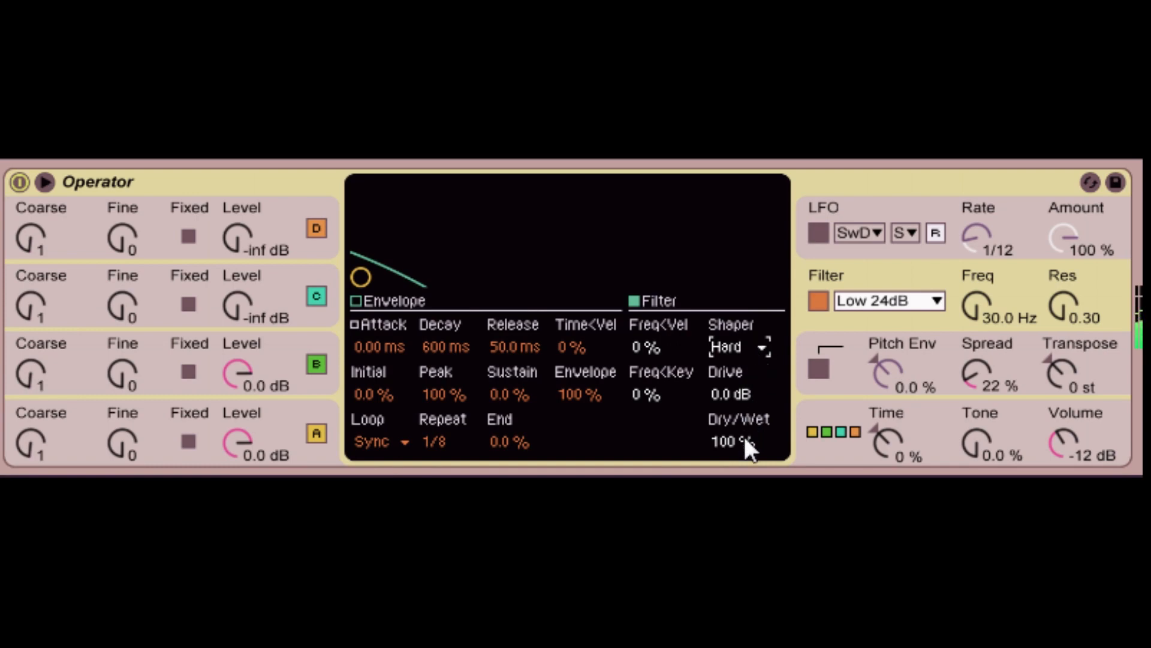
click(738, 347)
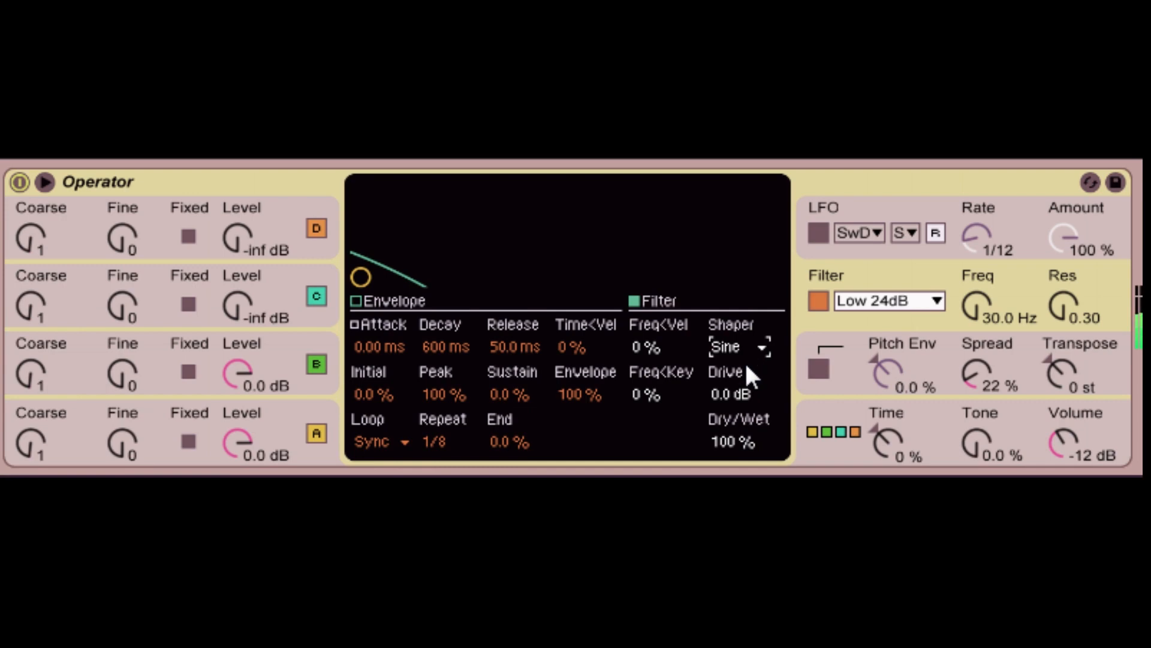
click(739, 347)
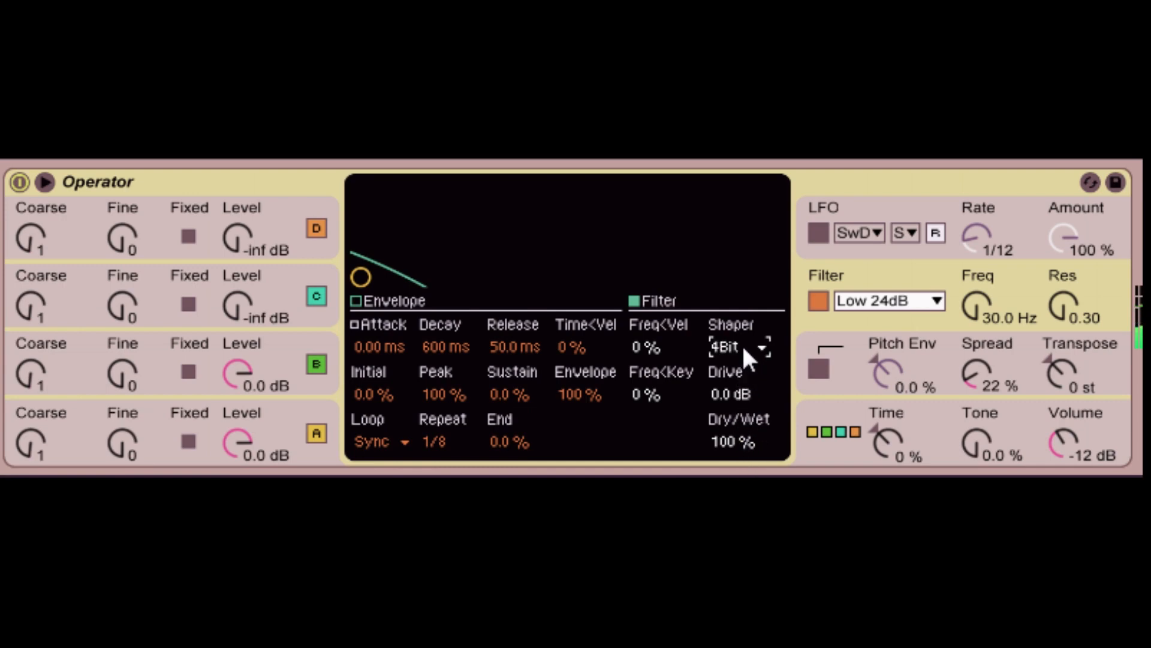
mouse_move(753, 418)
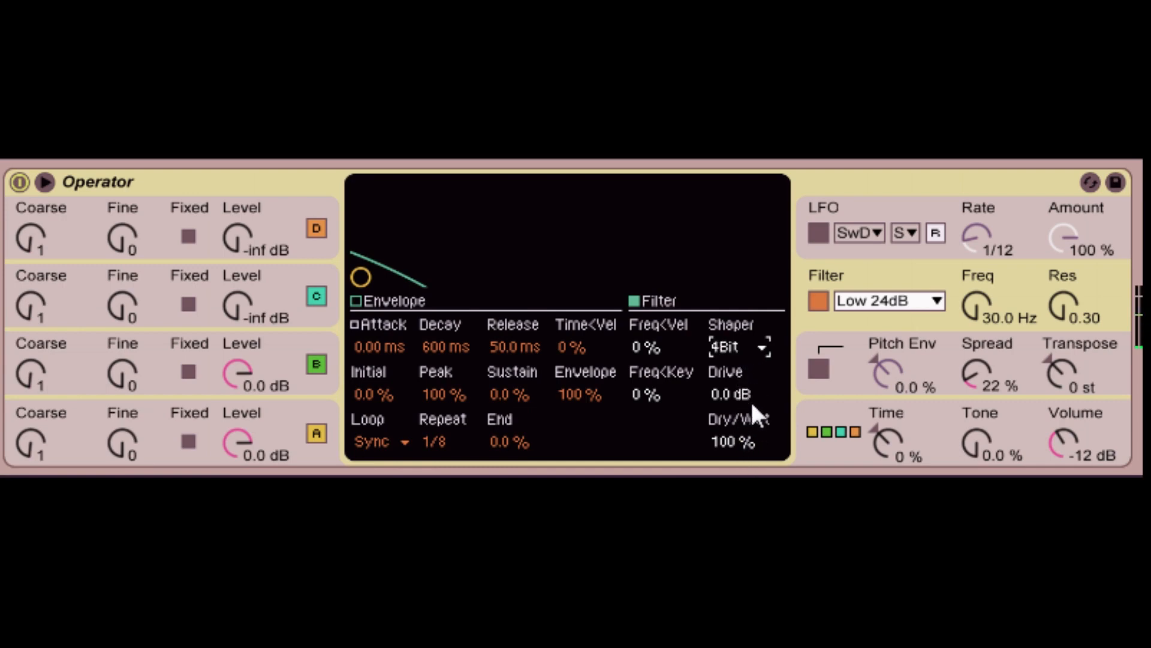
click(738, 346)
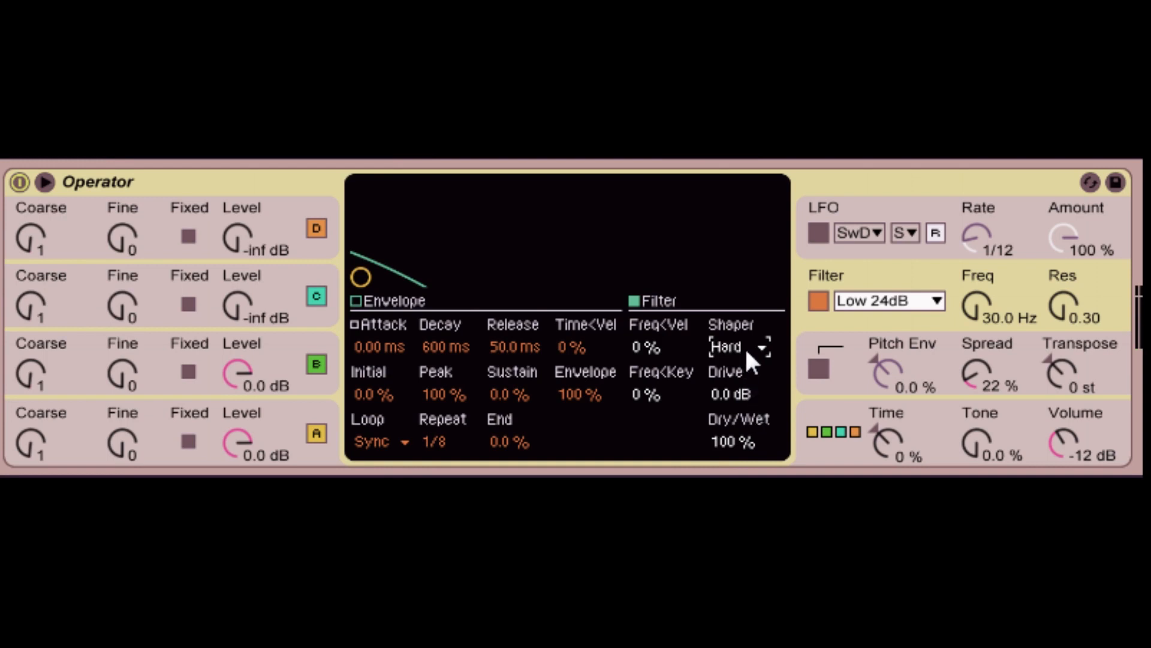